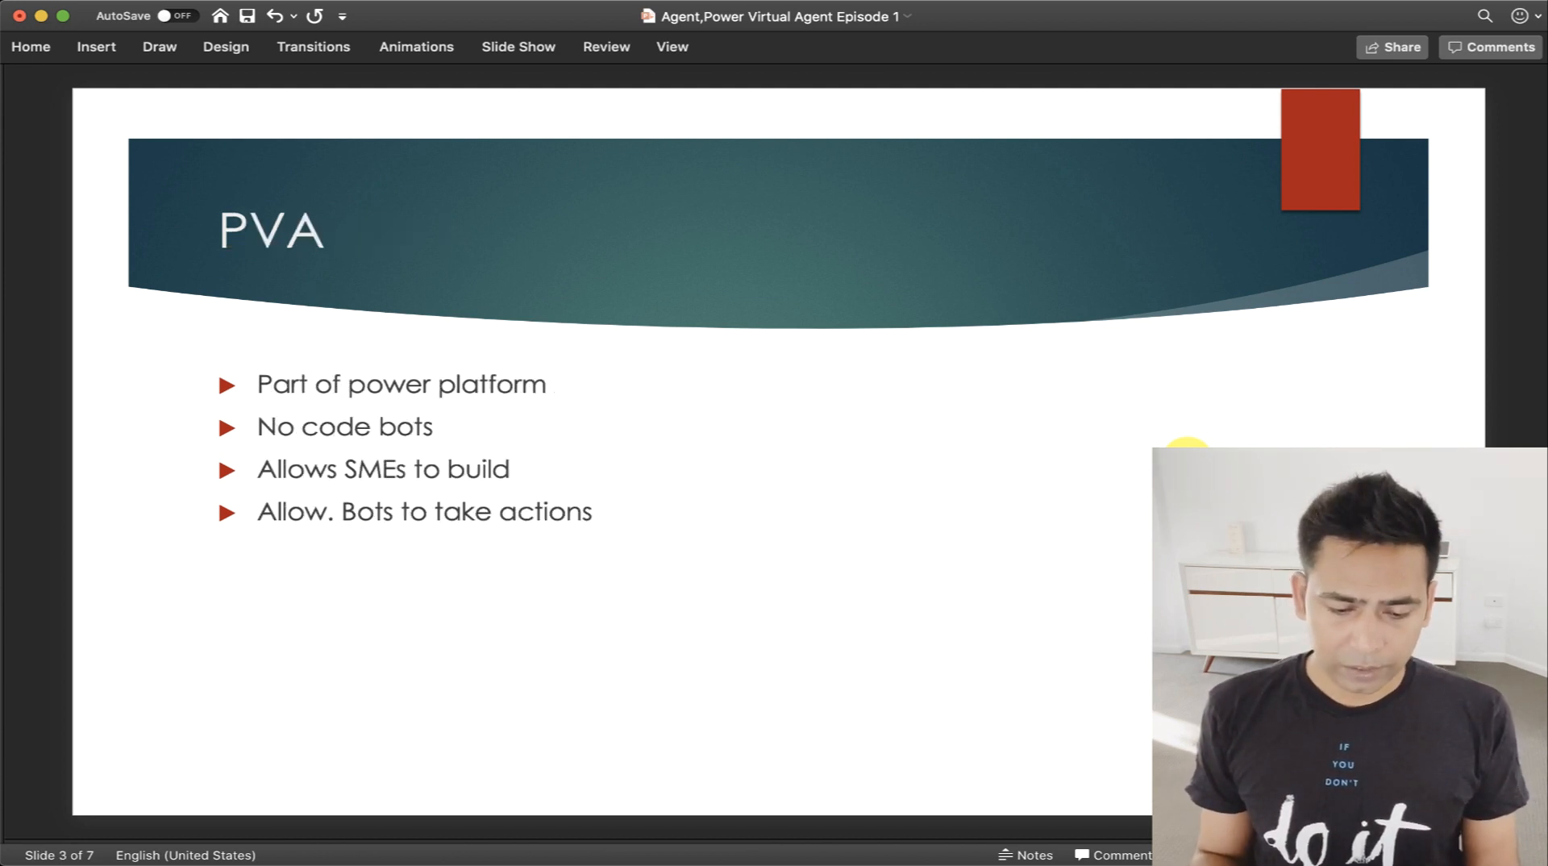
pyautogui.moveTo(1083, 389)
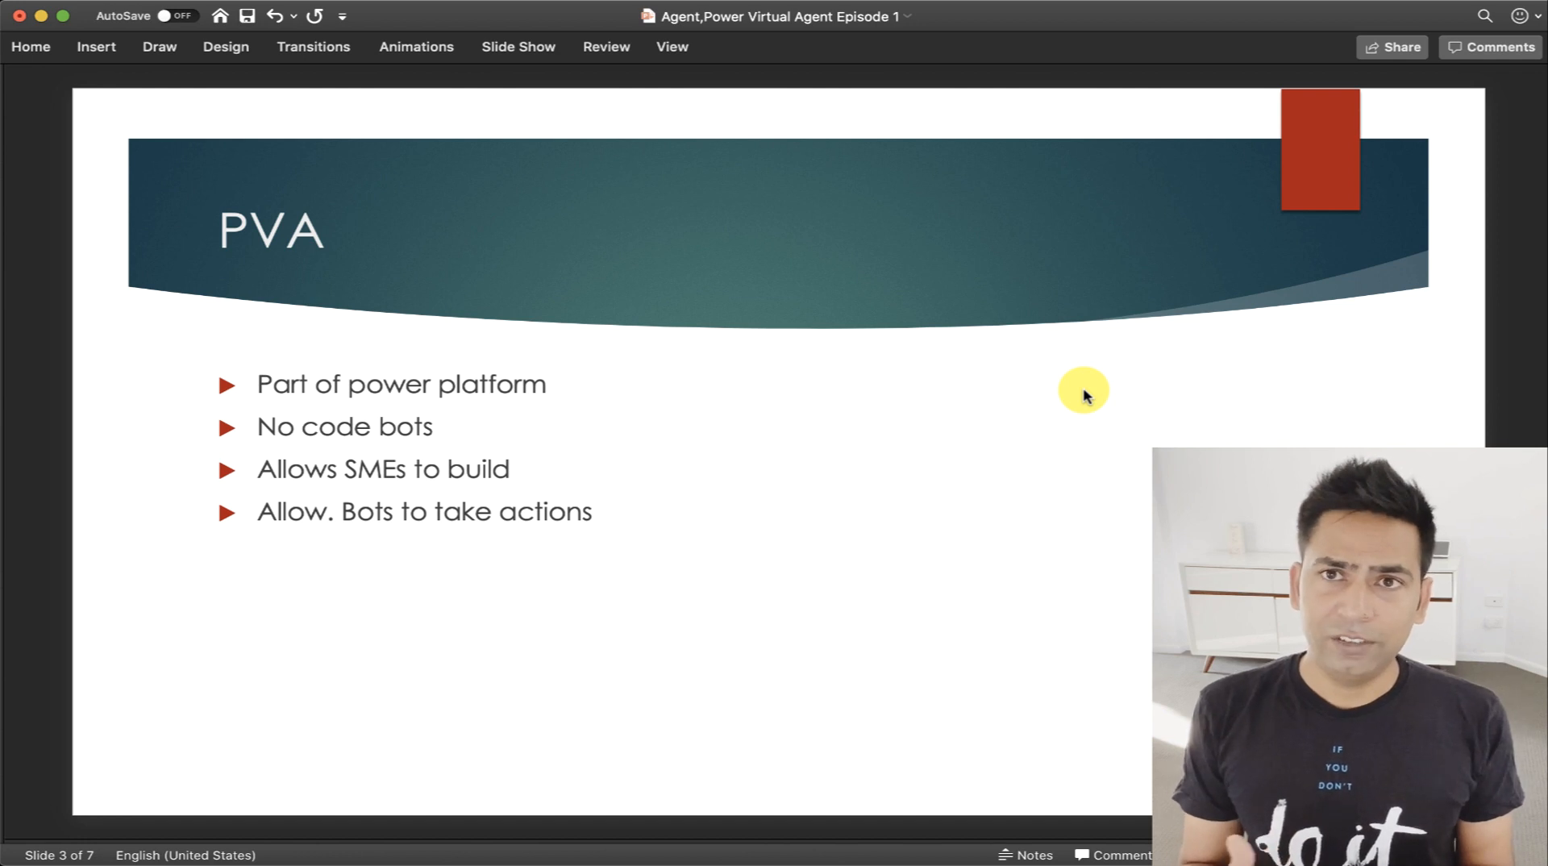
pyautogui.moveTo(977, 365)
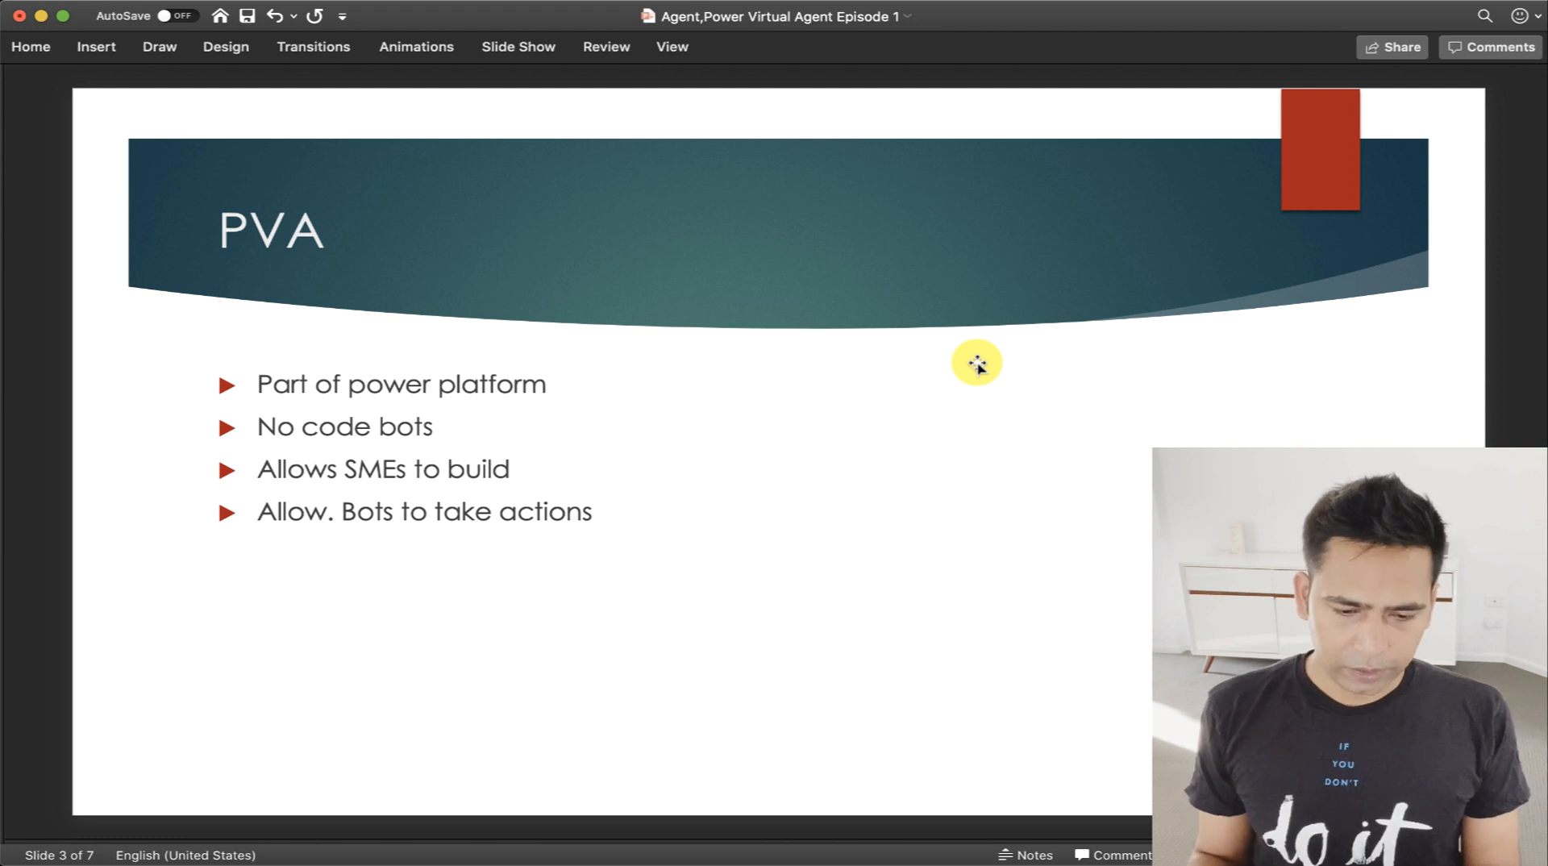
pyautogui.moveTo(42, 117)
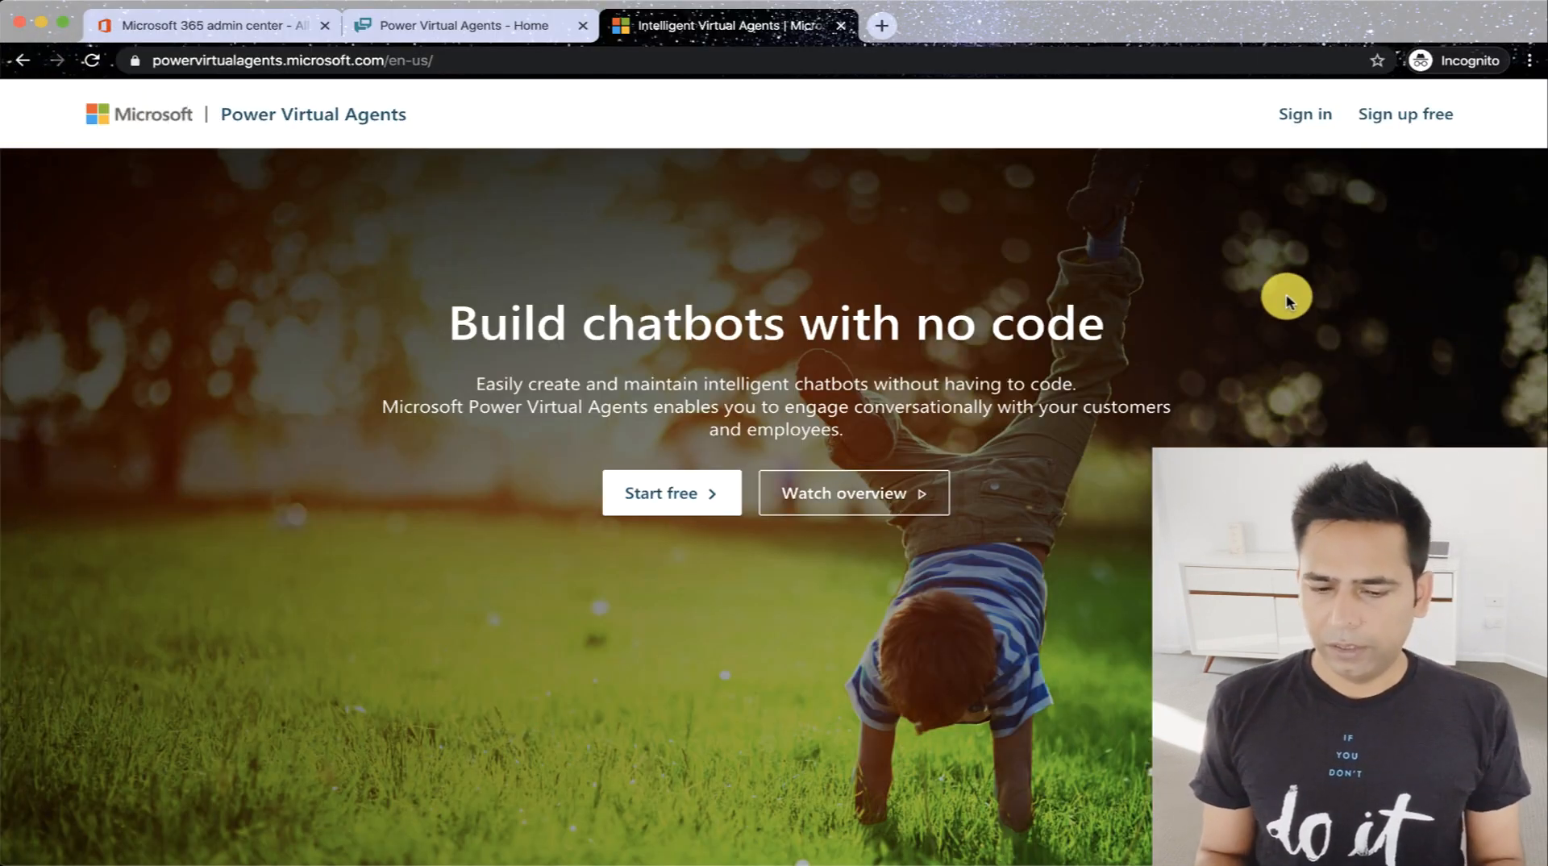
pyautogui.moveTo(1195, 329)
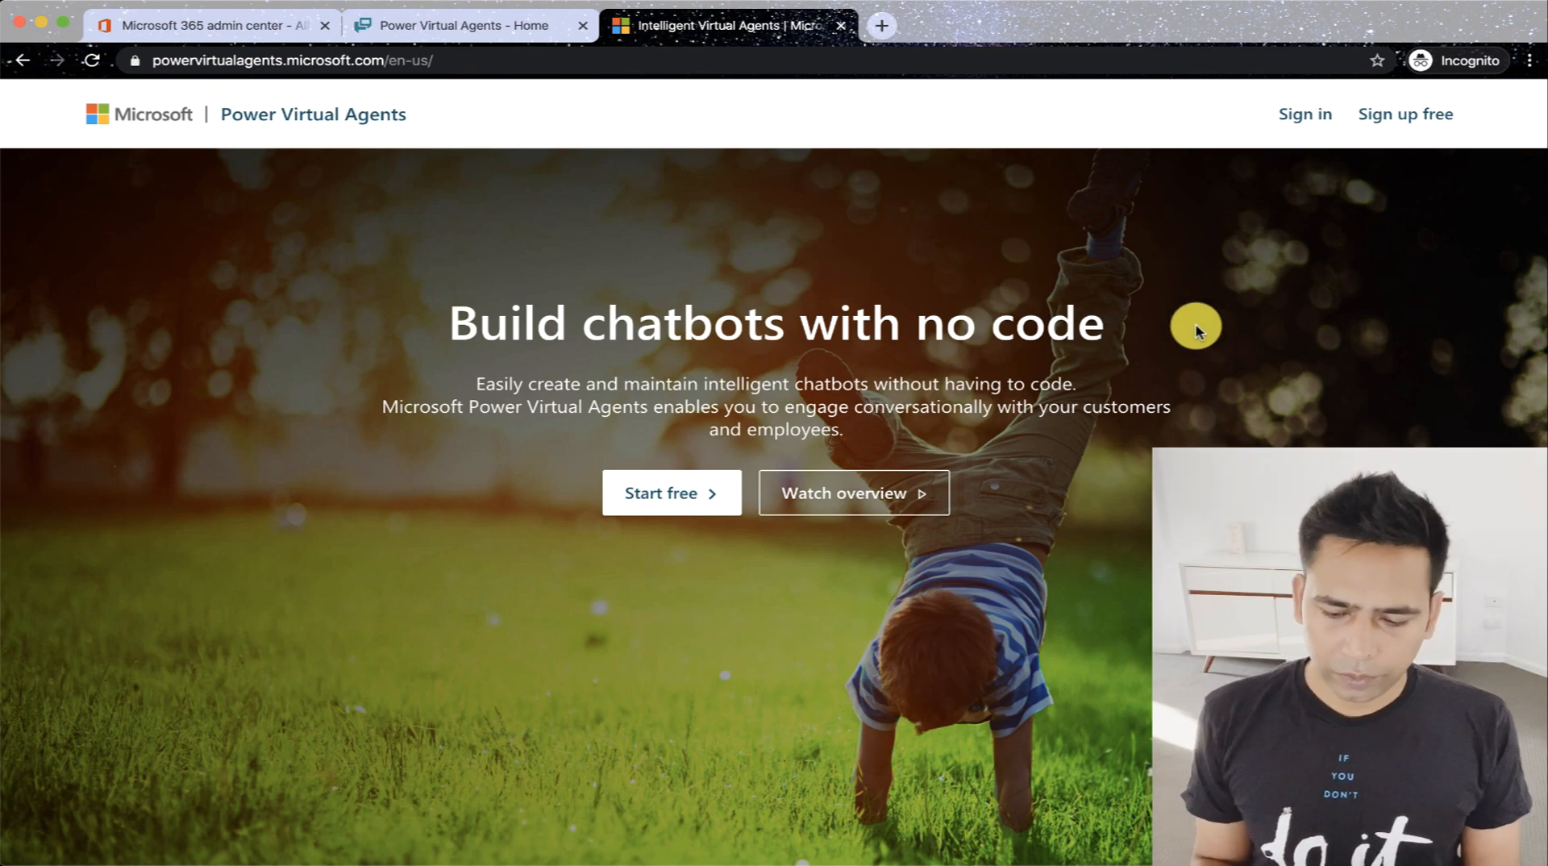
# Scroll to the Pricing section showing $1,000 for 2,000 sessions per tenant per month.
pyautogui.scroll(-3)
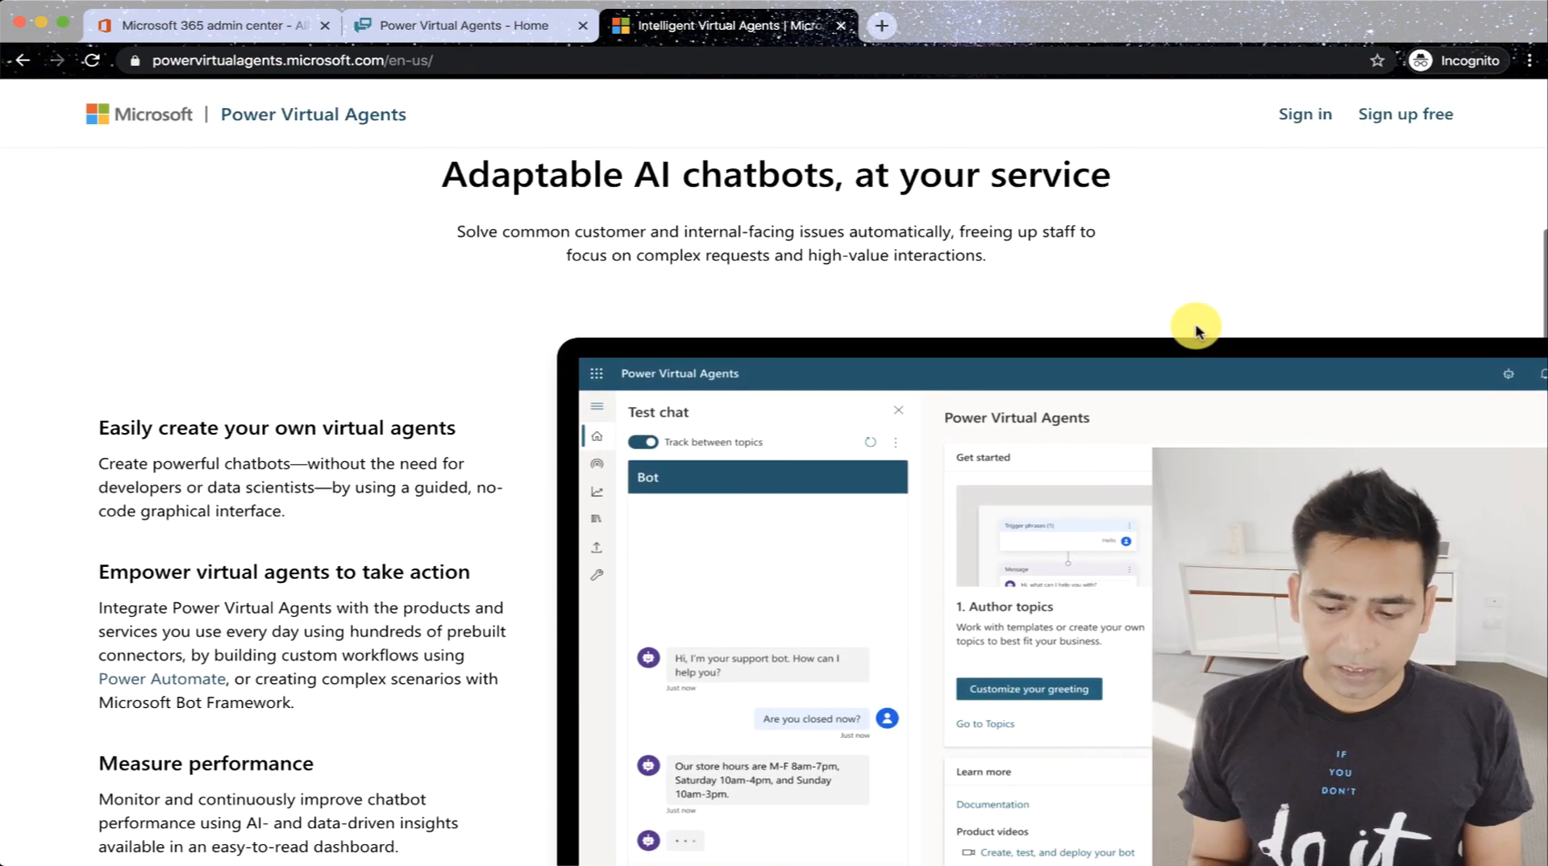
pyautogui.scroll(-3)
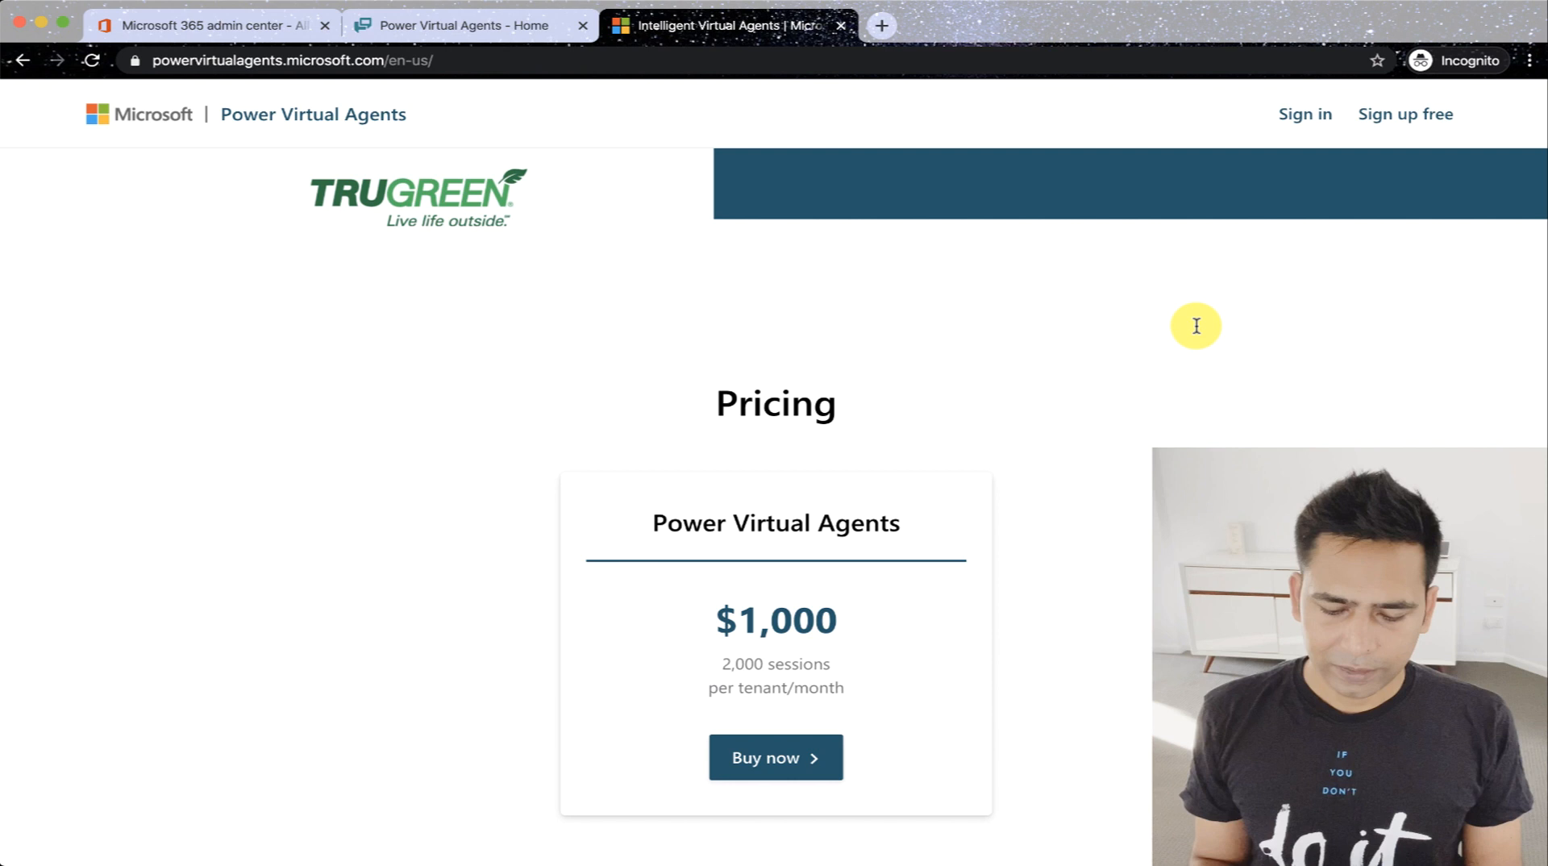
pyautogui.scroll(-3)
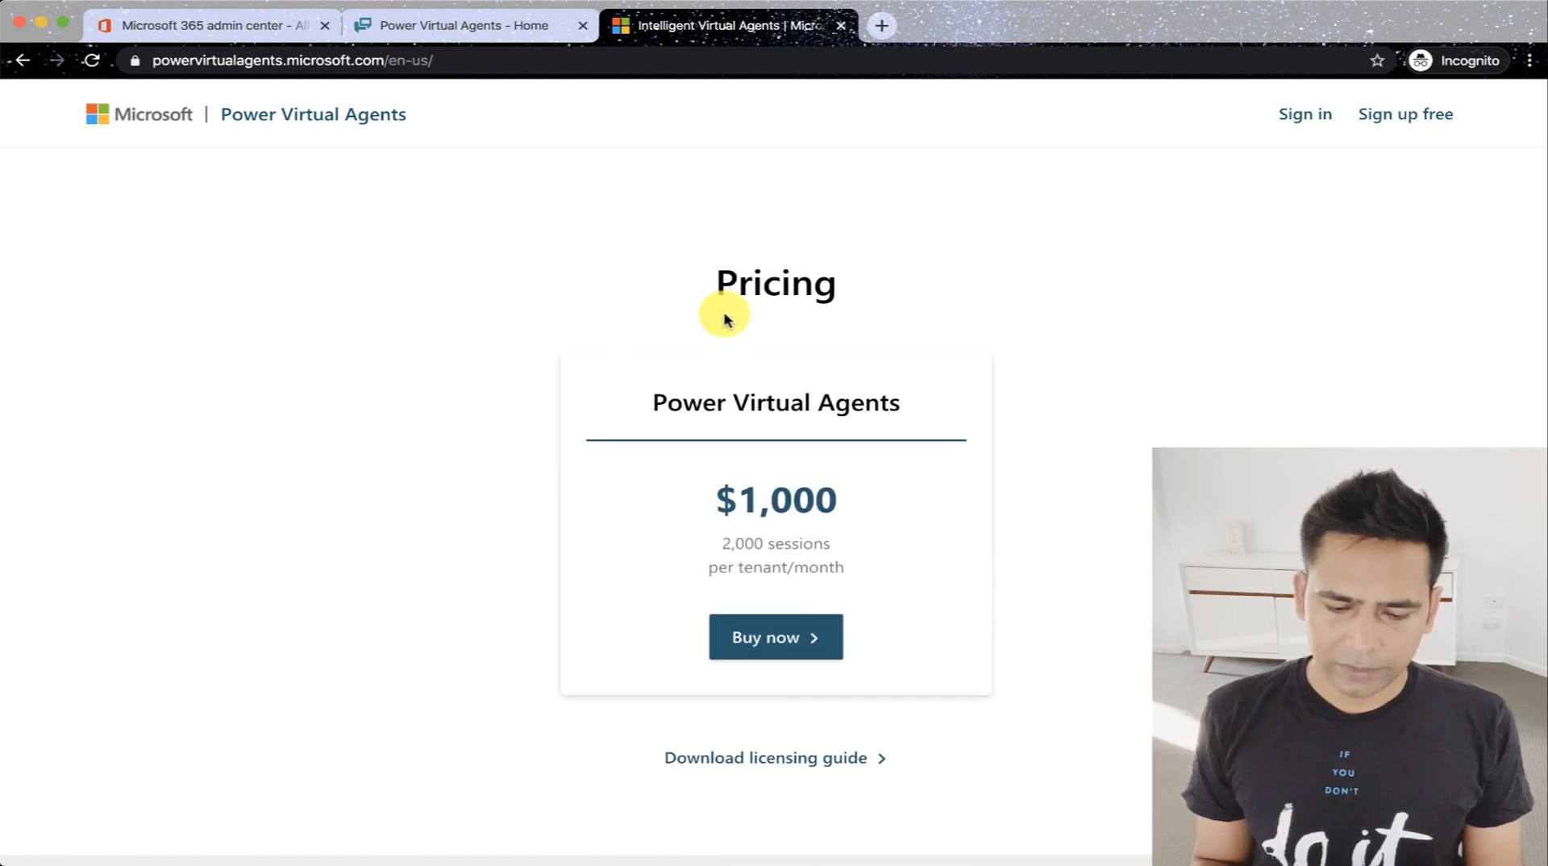
pyautogui.moveTo(1061, 502)
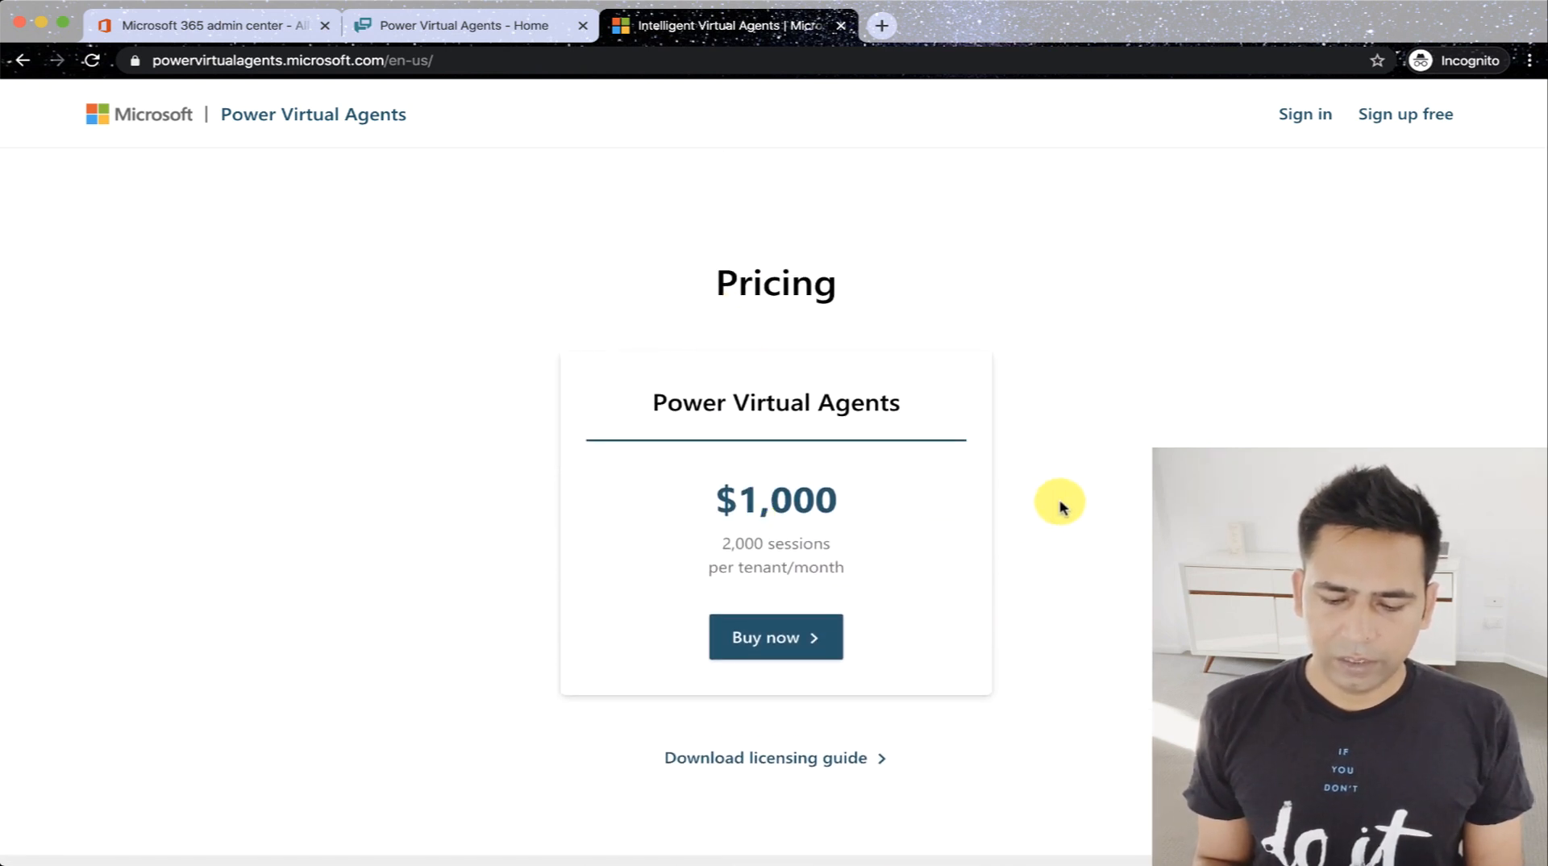
pyautogui.moveTo(1024, 498)
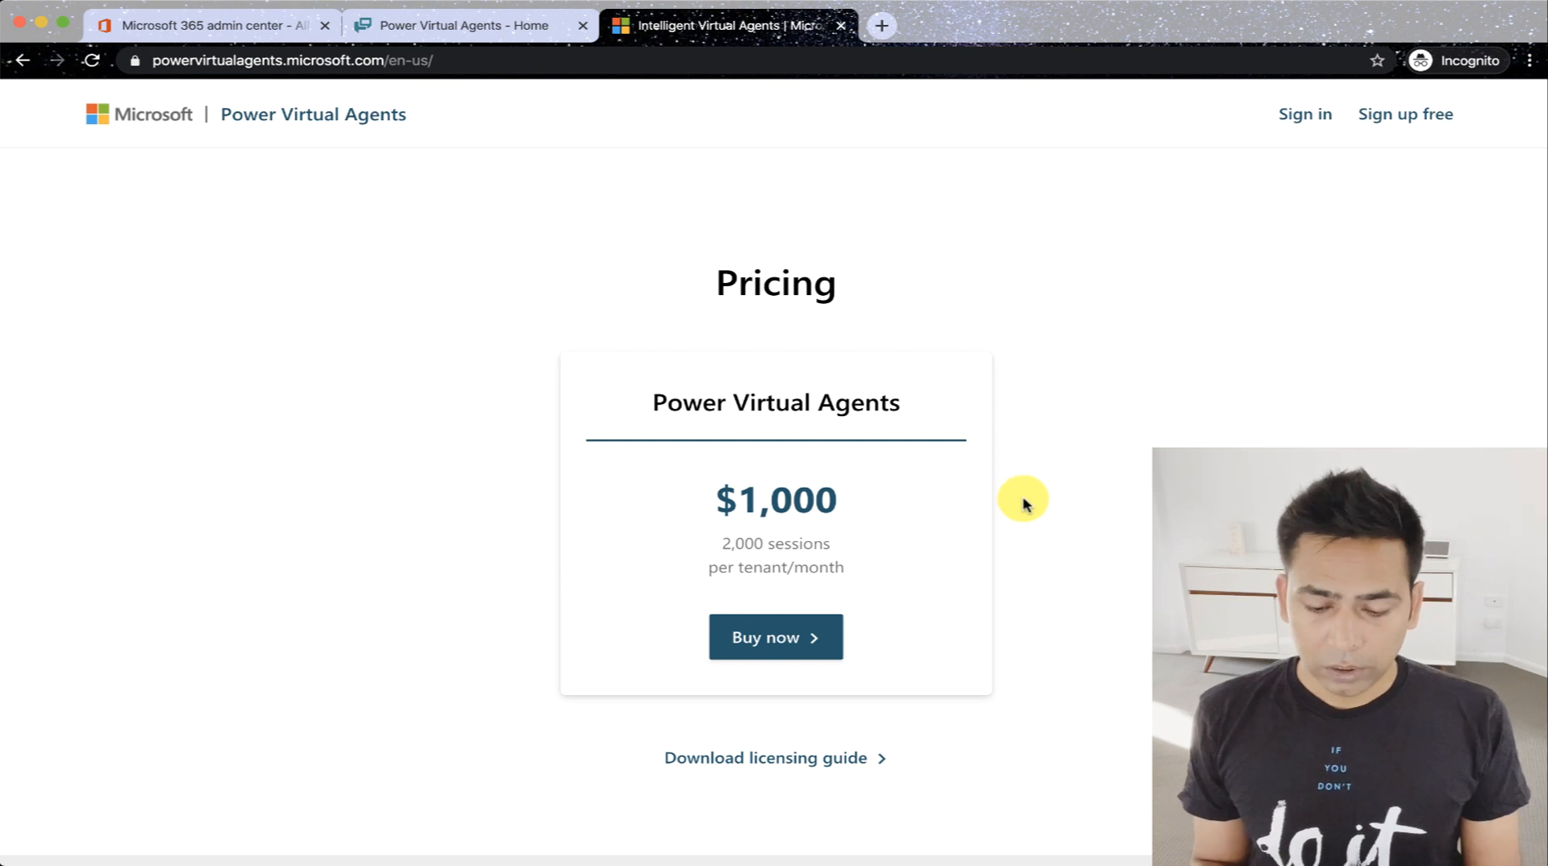
pyautogui.moveTo(879, 512)
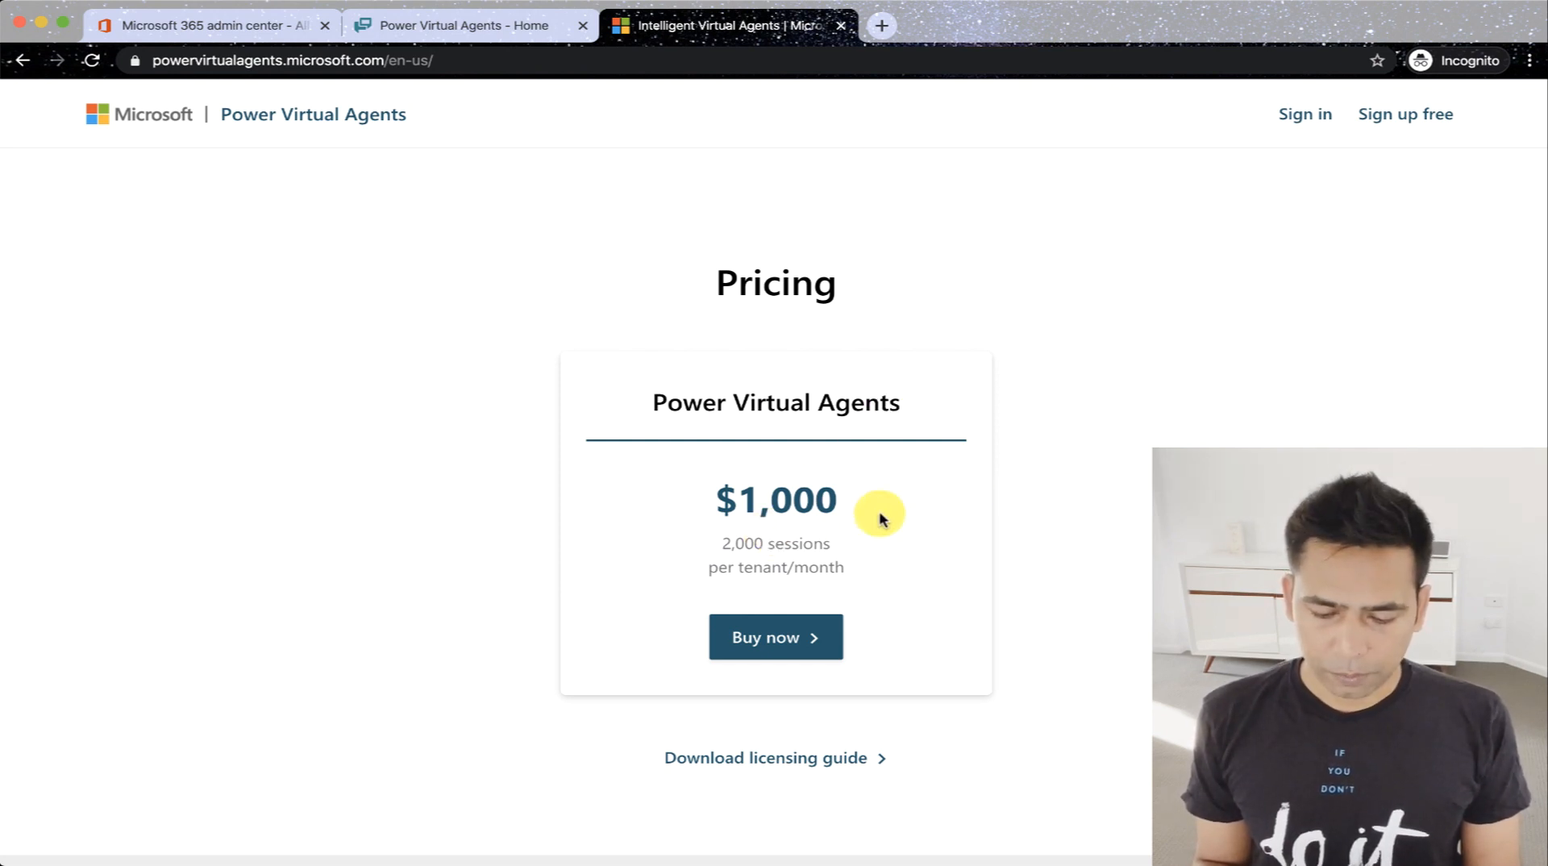
pyautogui.moveTo(900, 518)
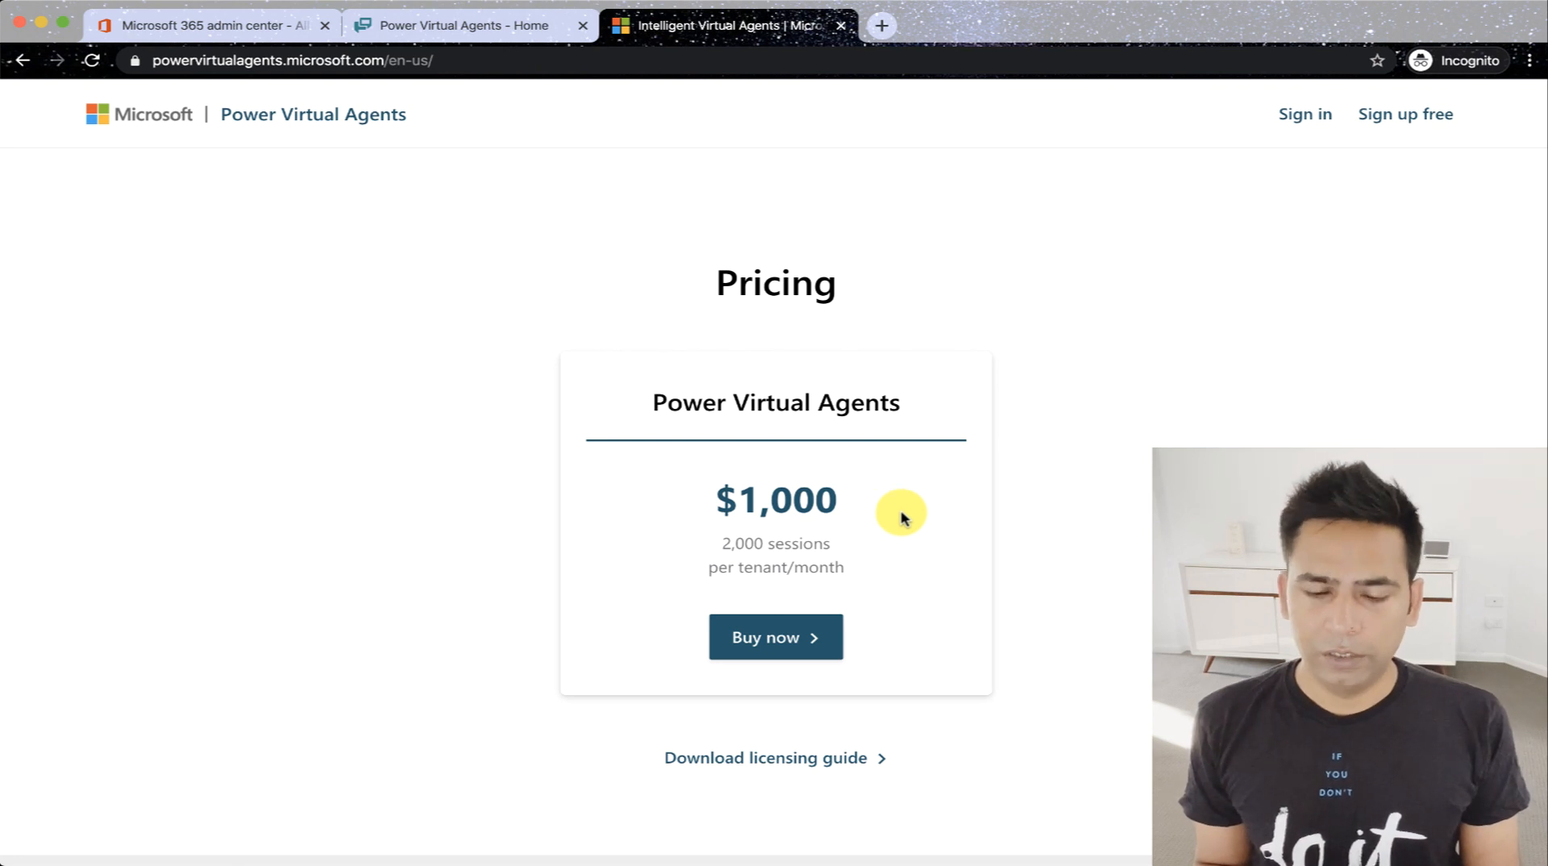
pyautogui.moveTo(1034, 503)
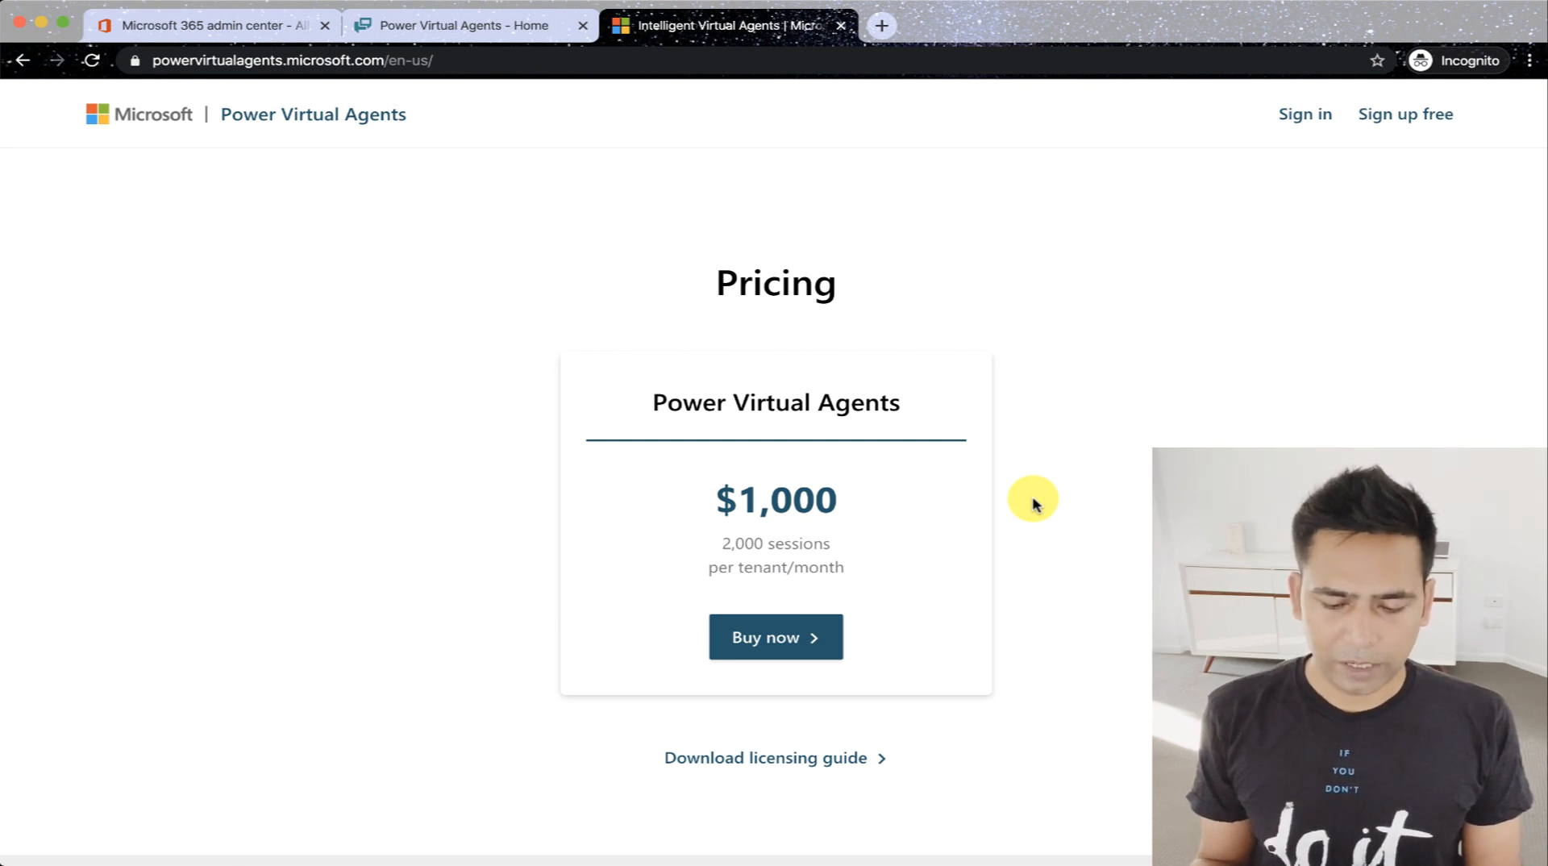
pyautogui.moveTo(800, 781)
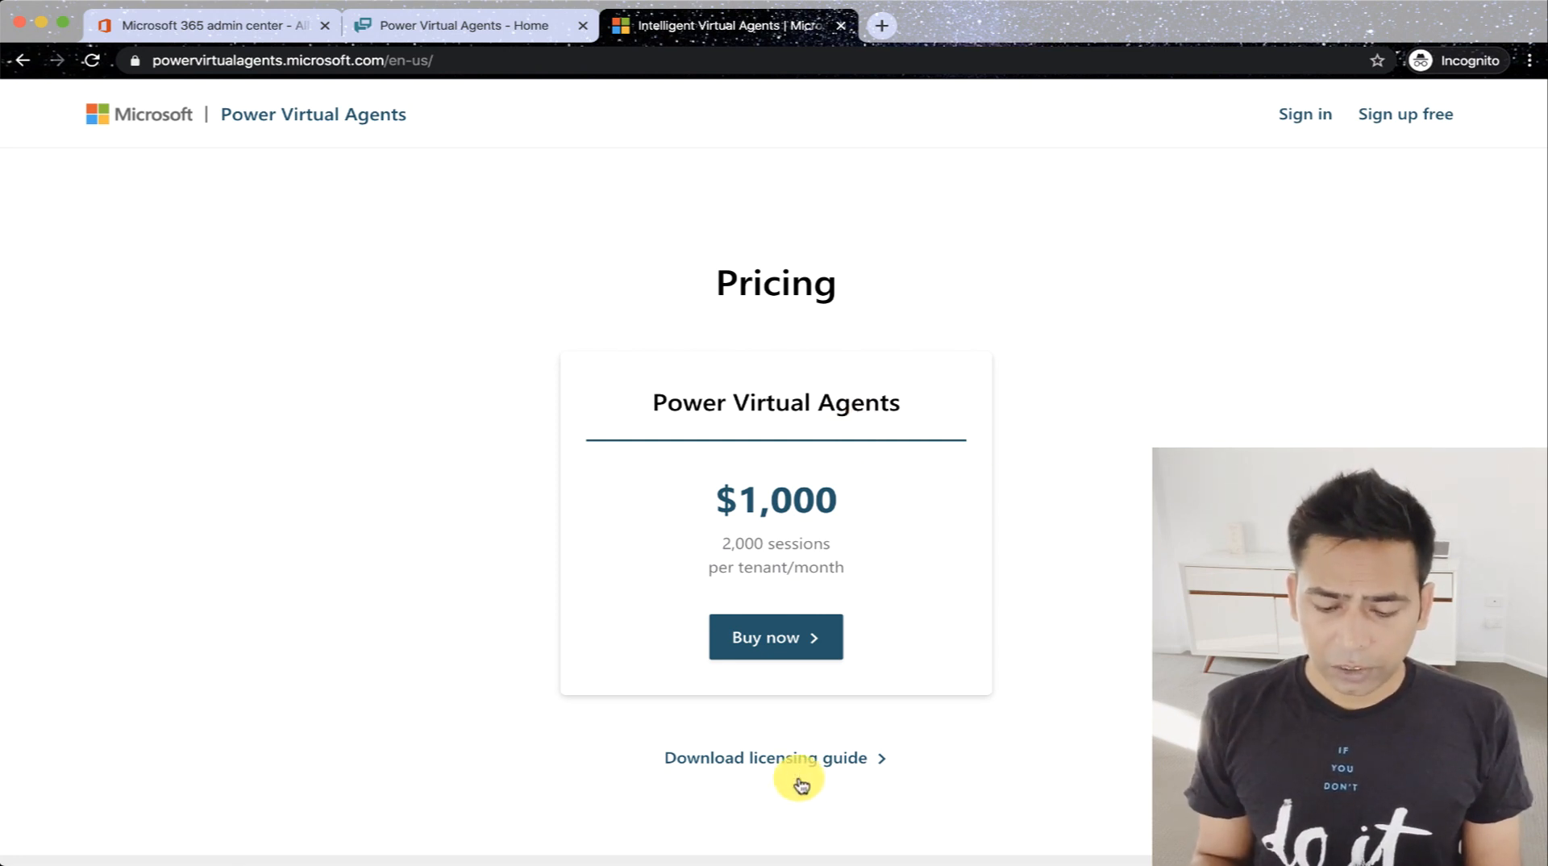
pyautogui.moveTo(1096, 710)
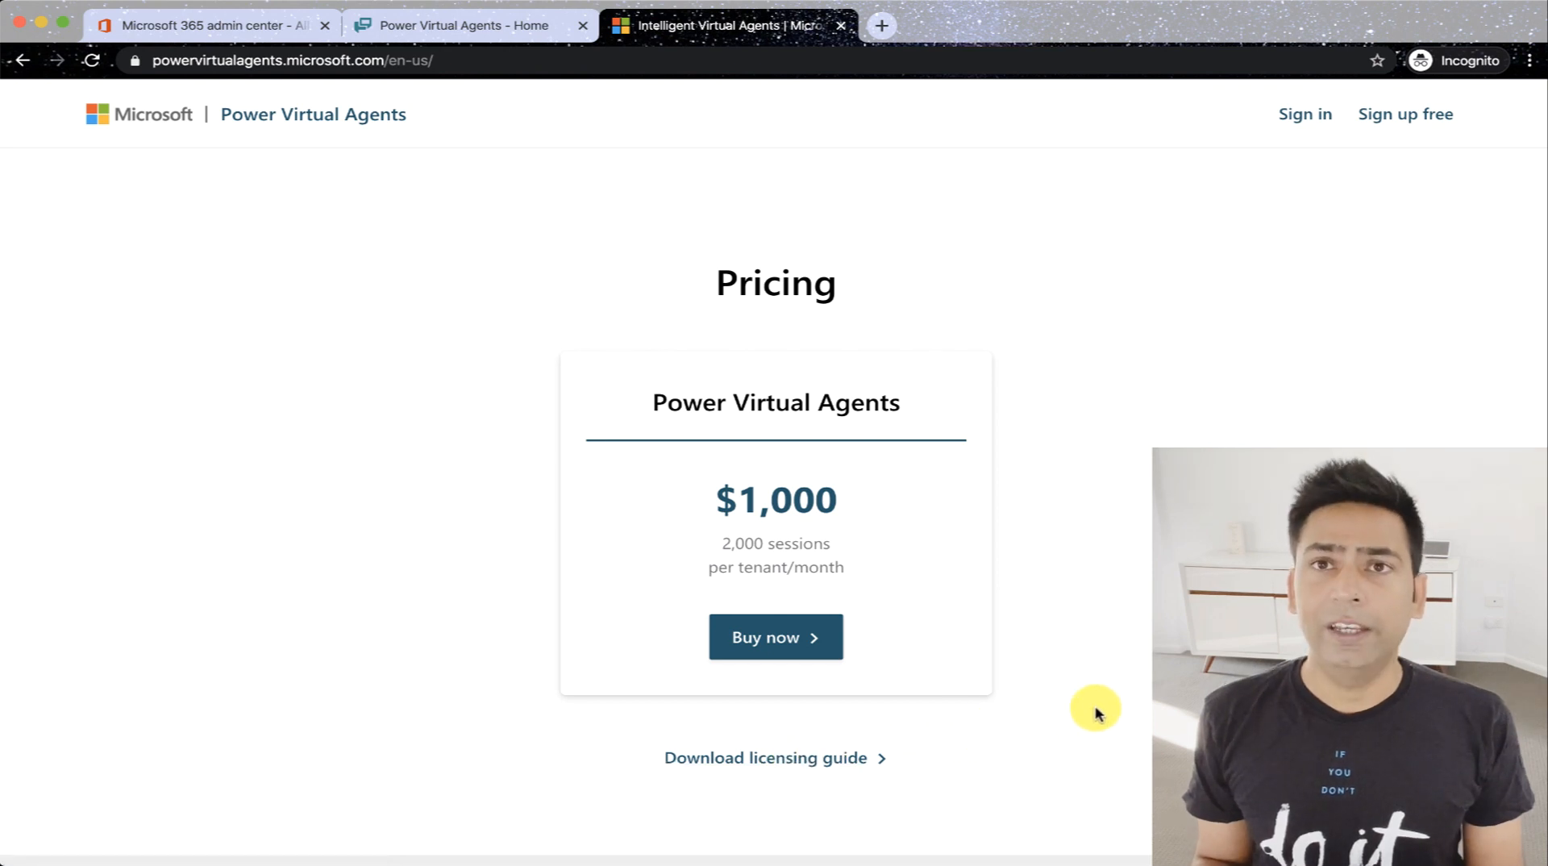
pyautogui.moveTo(1055, 534)
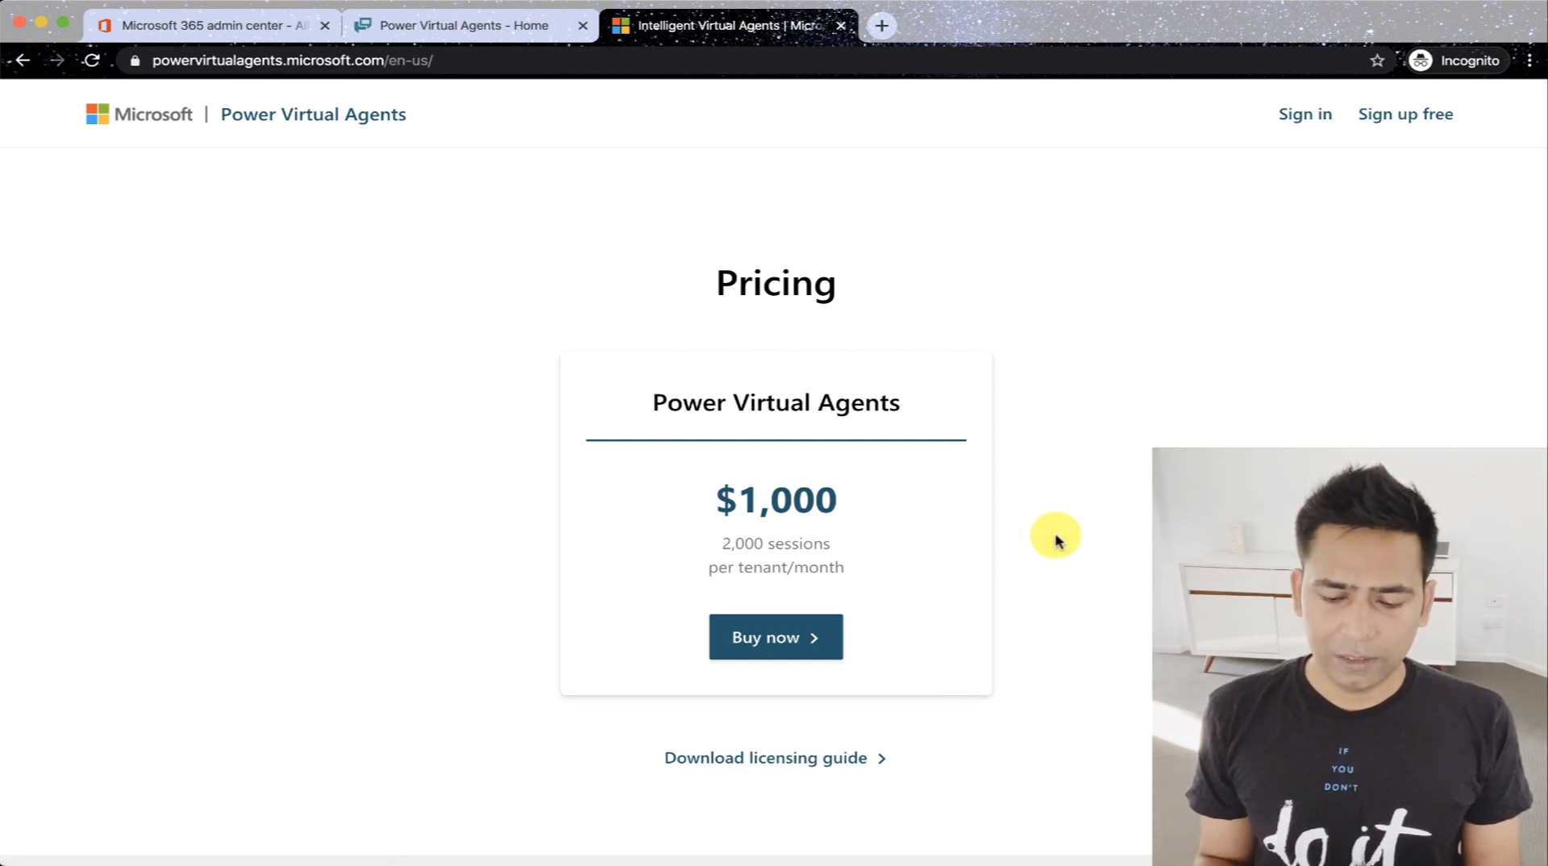
pyautogui.moveTo(999, 735)
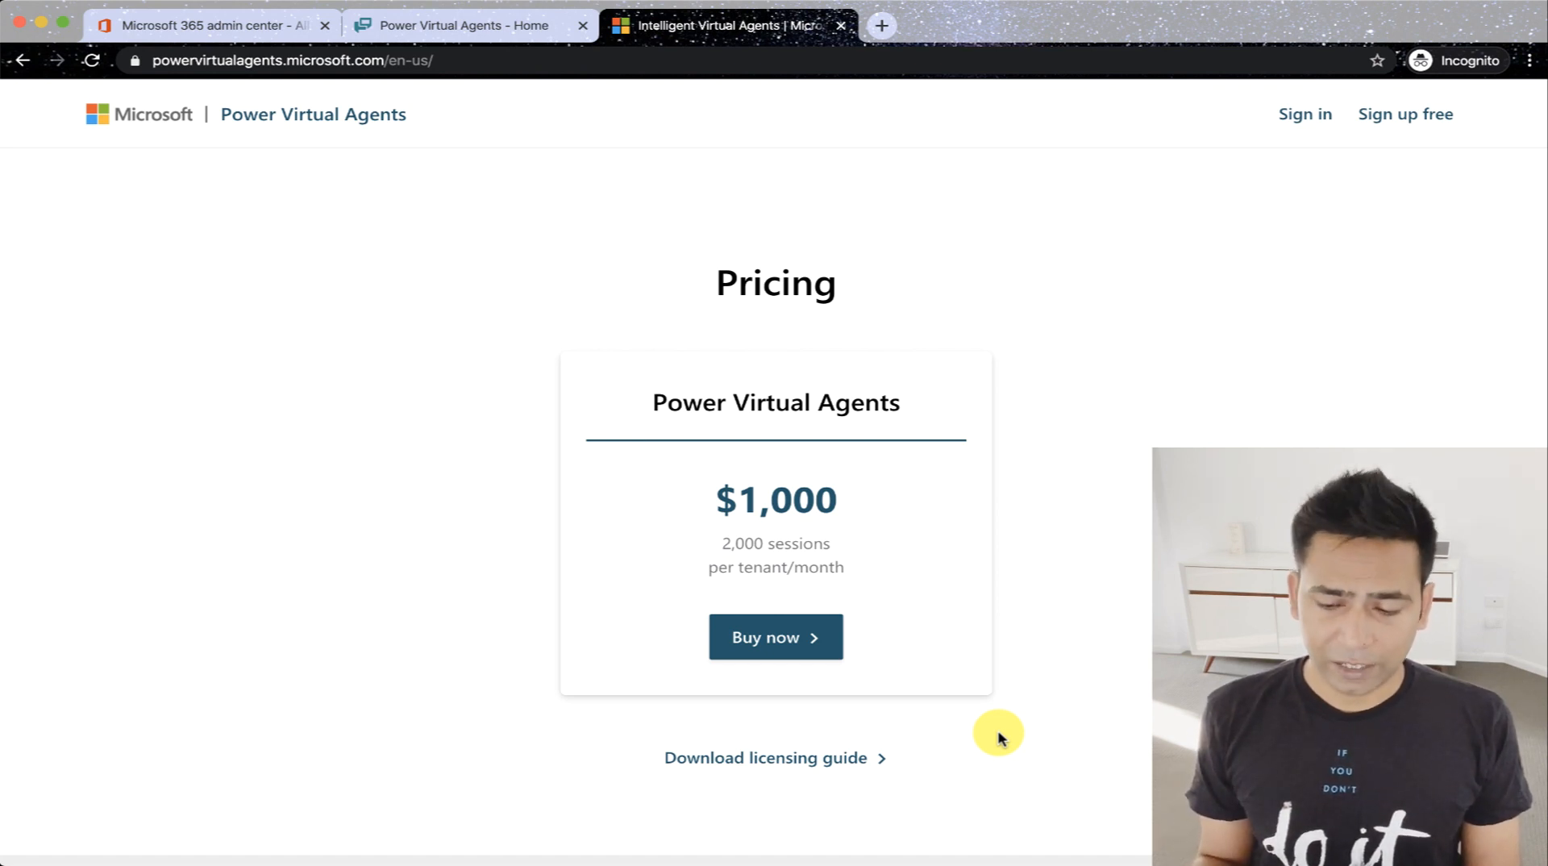
pyautogui.scroll(3)
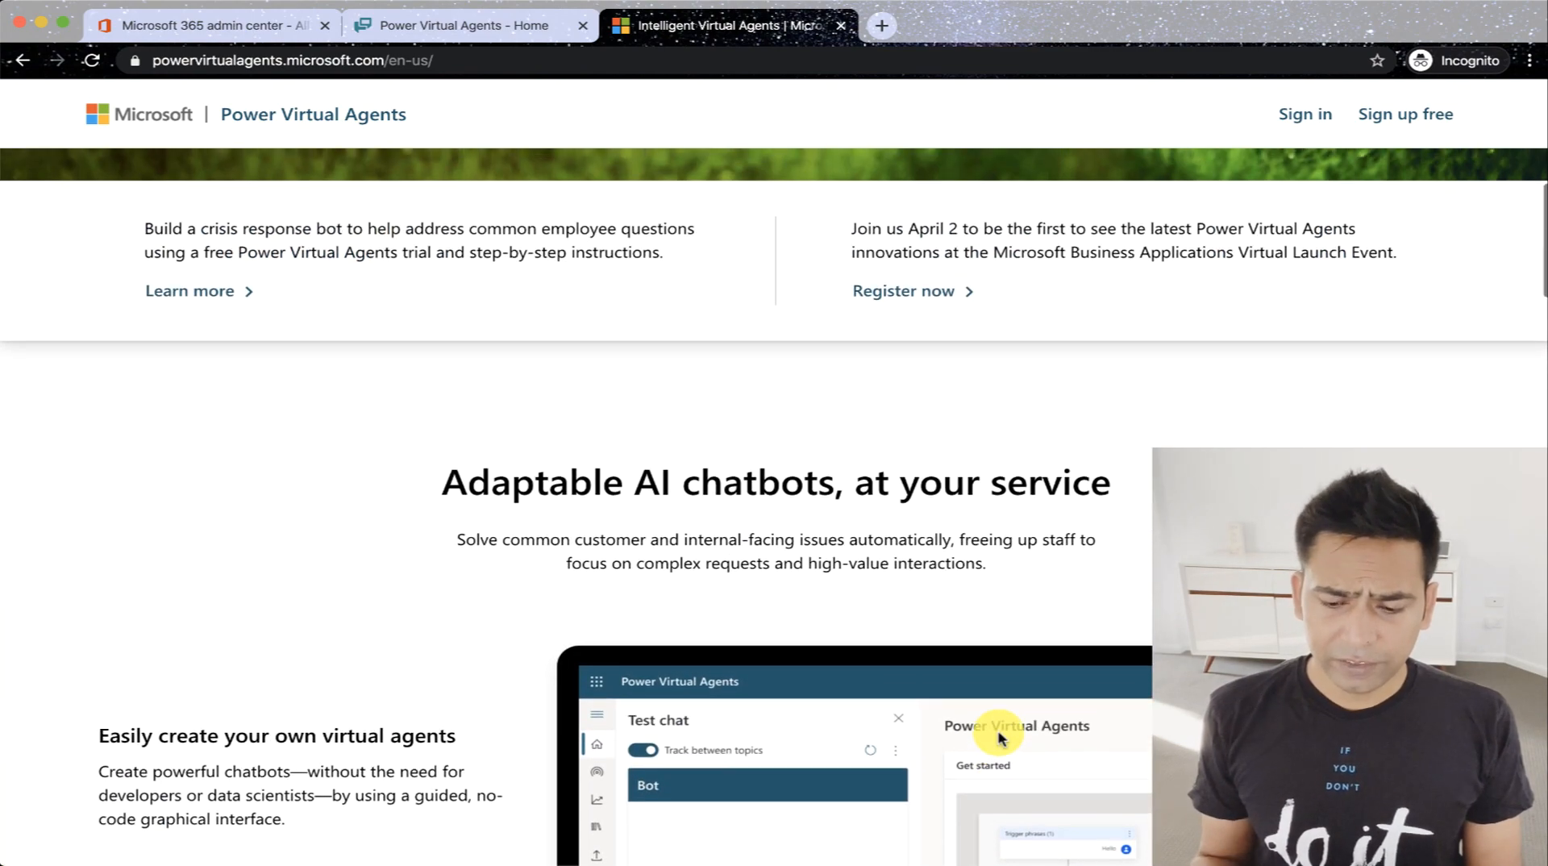
pyautogui.scroll(3)
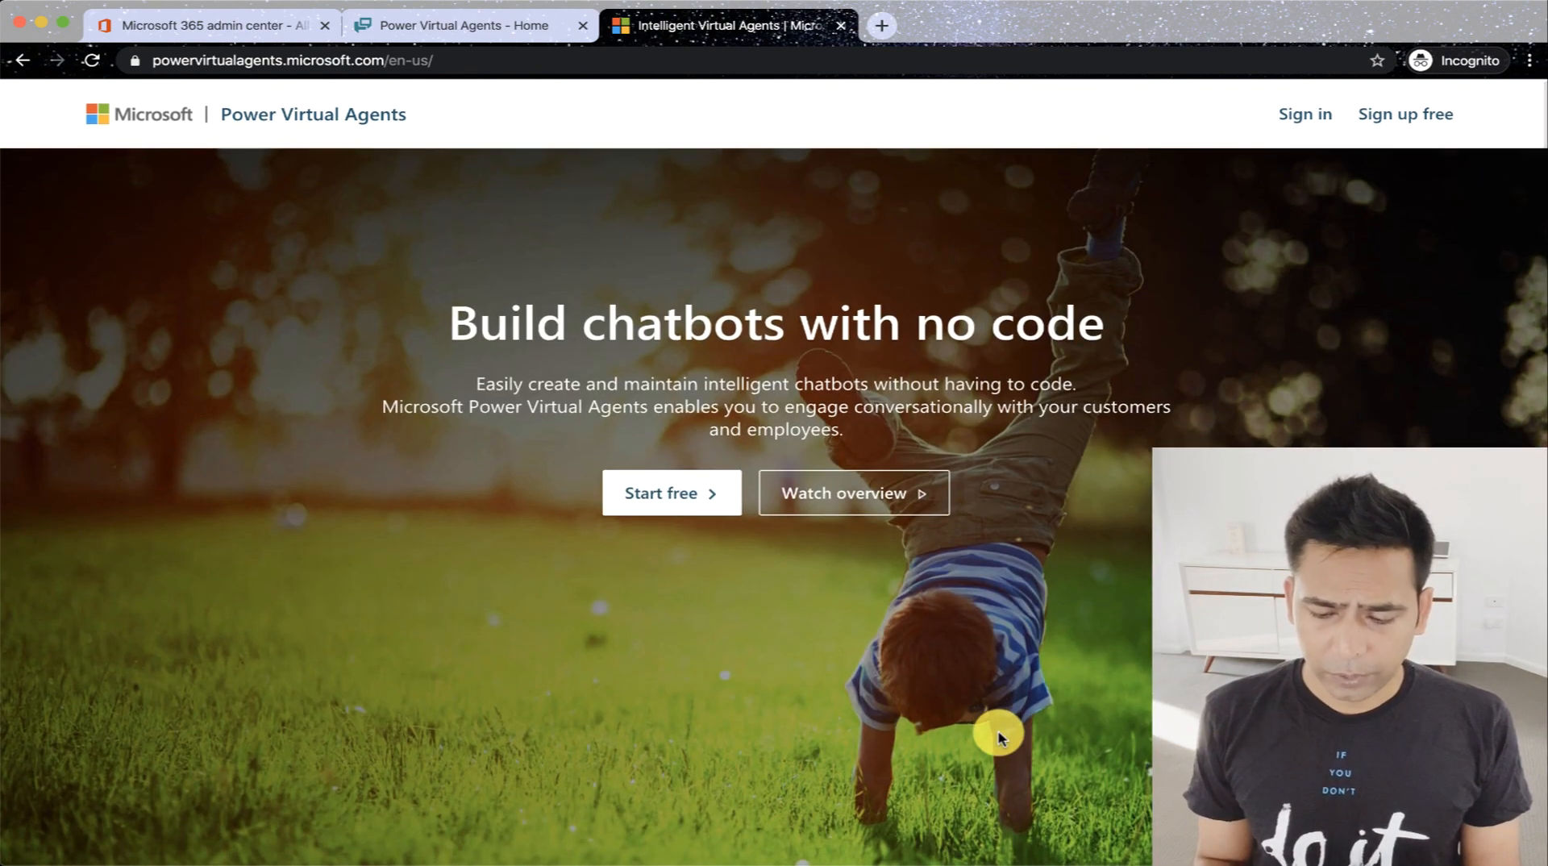
pyautogui.moveTo(749, 482)
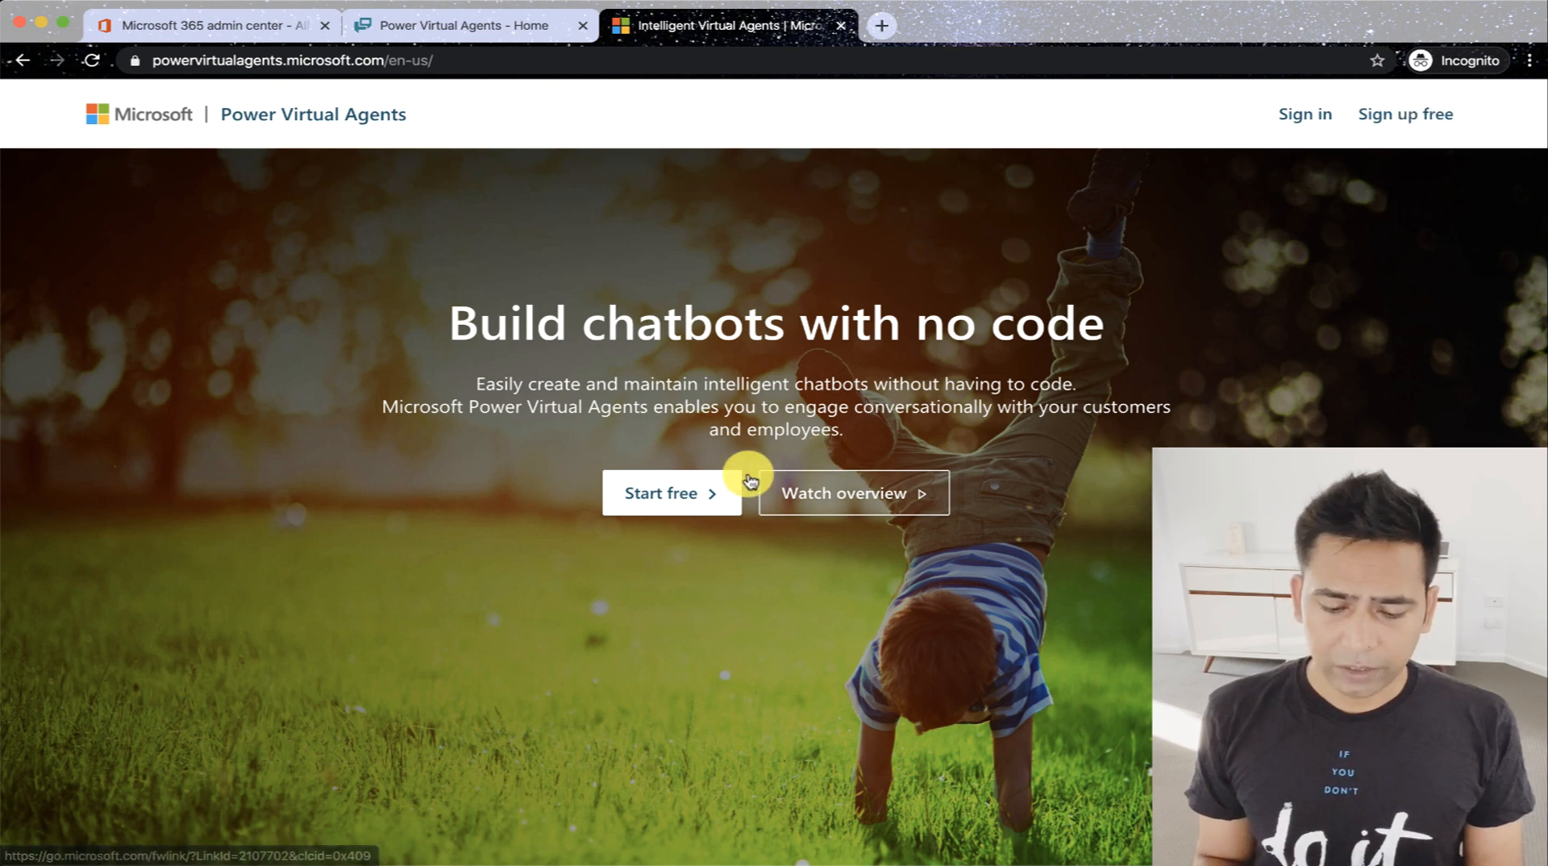
pyautogui.moveTo(1353, 224)
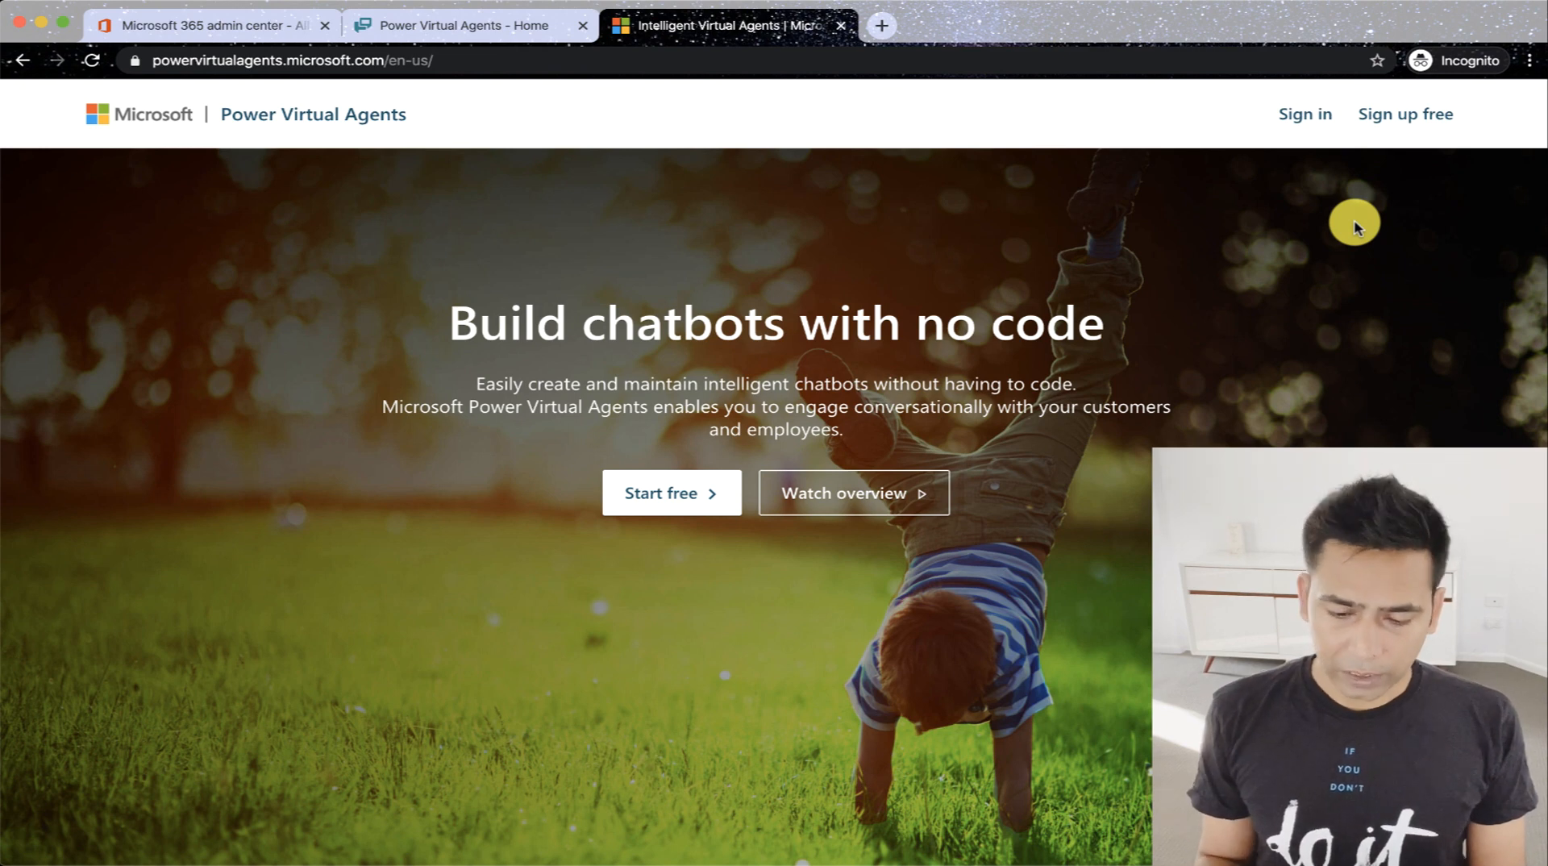
pyautogui.moveTo(1335, 181)
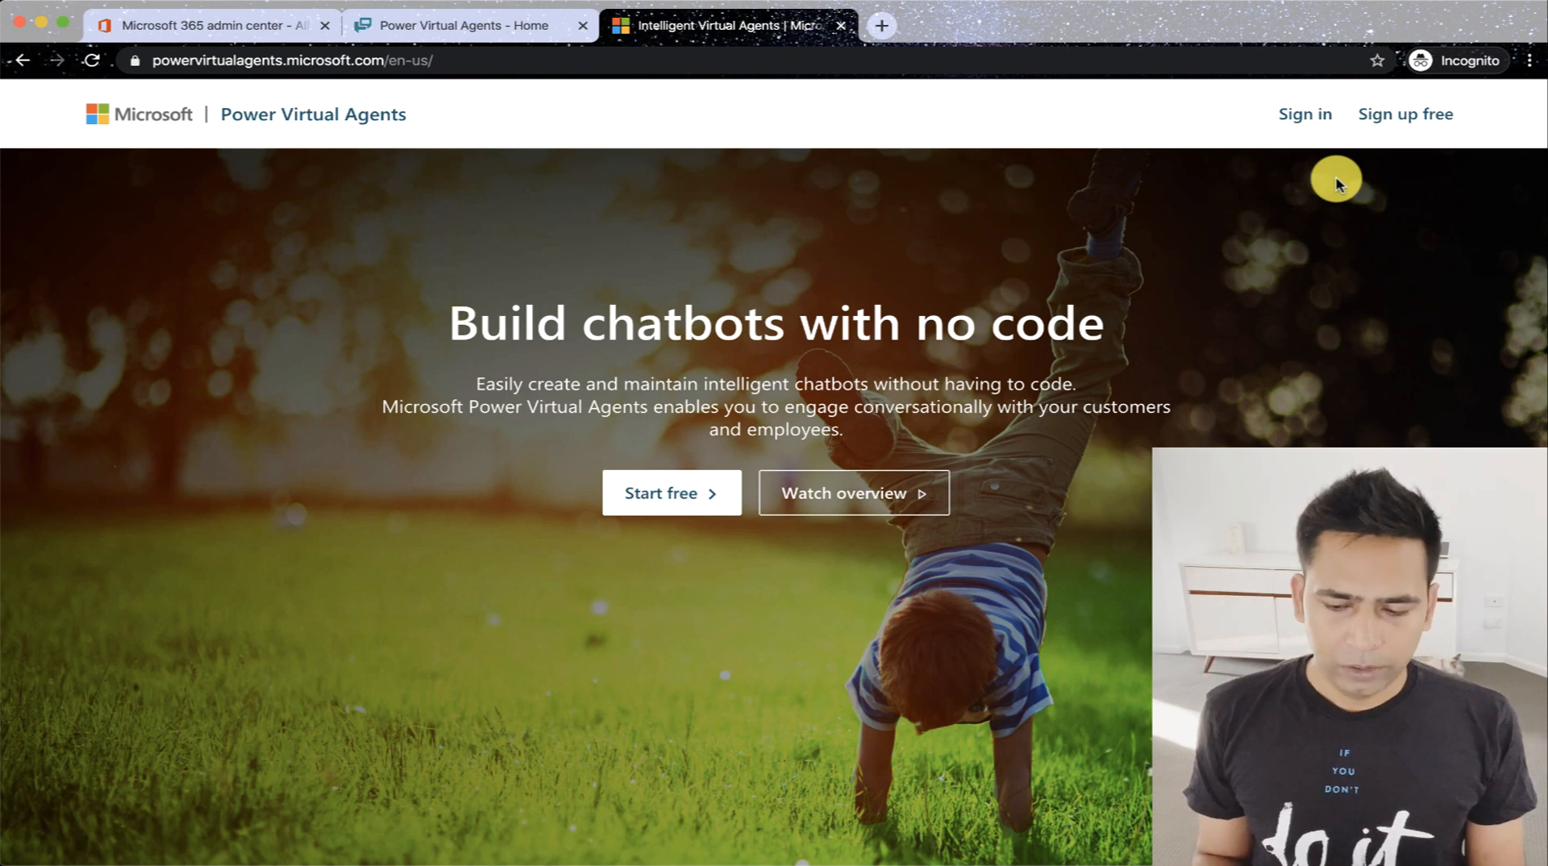
pyautogui.moveTo(753, 234)
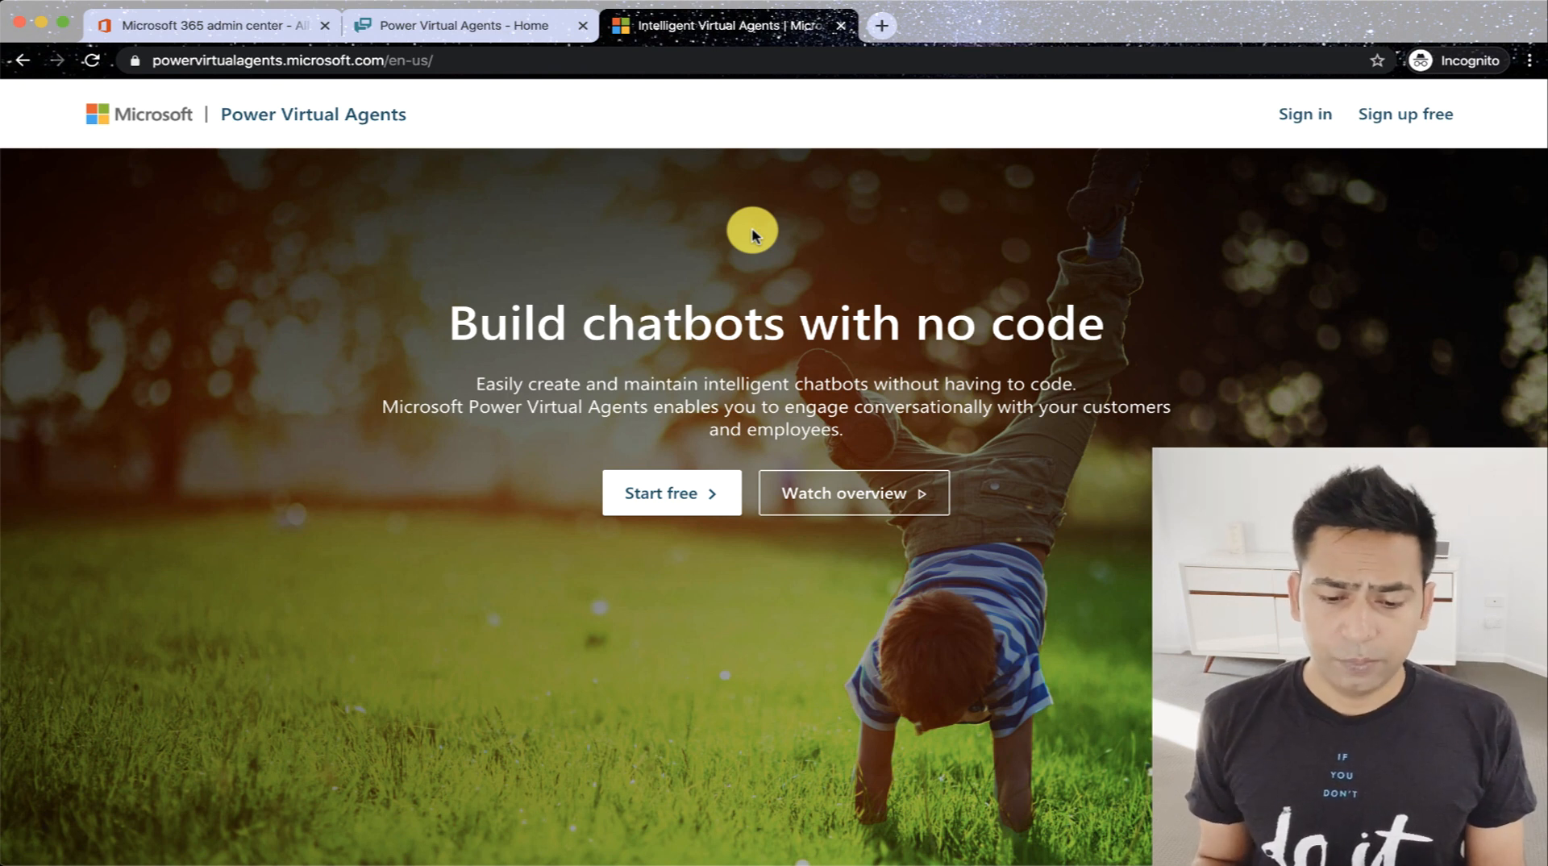
pyautogui.moveTo(564, 116)
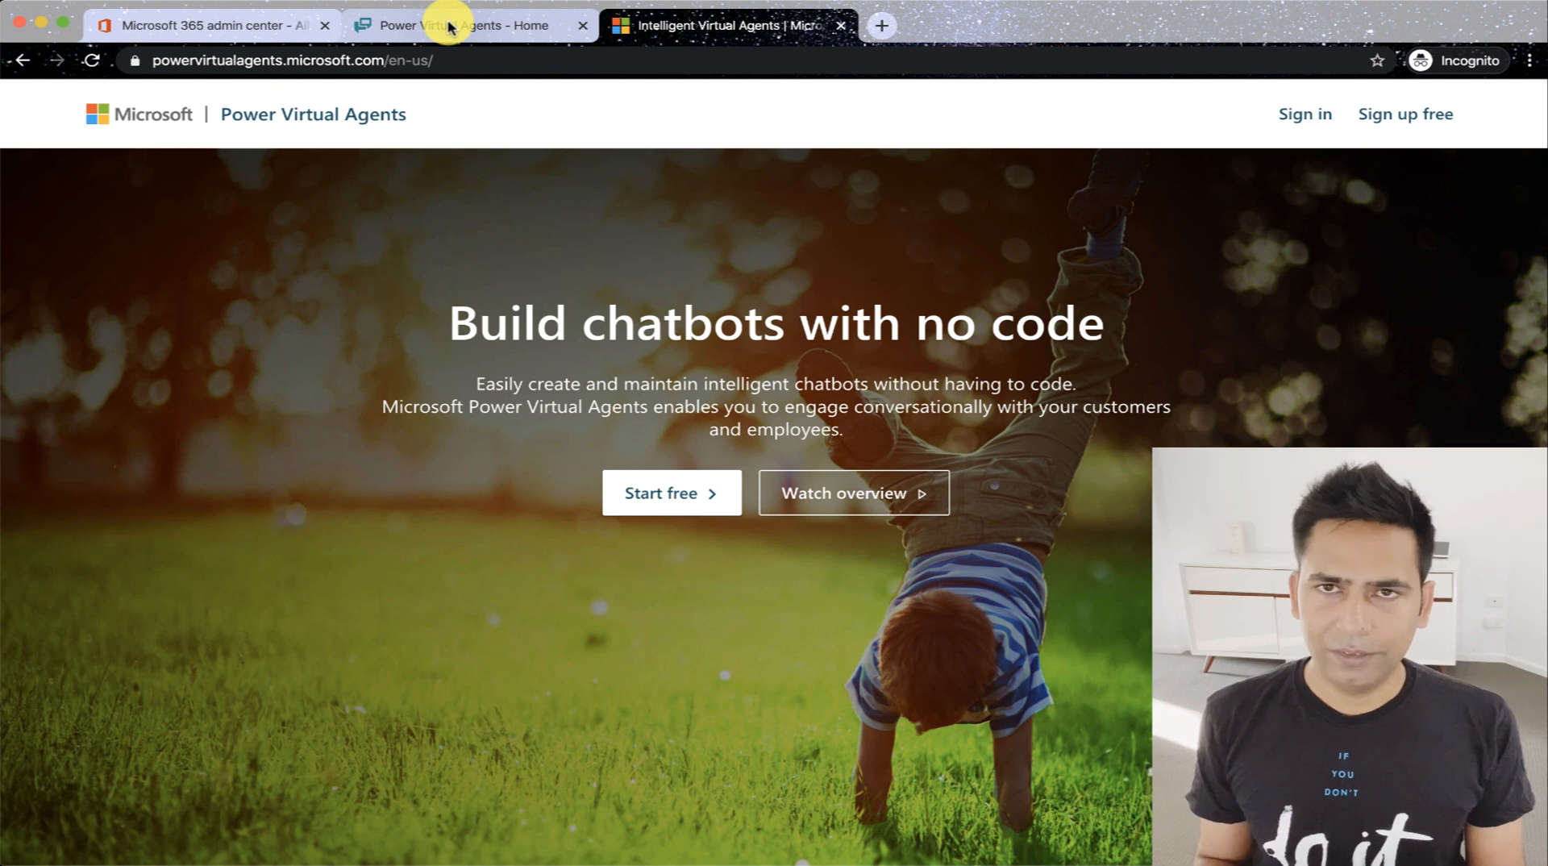
pyautogui.moveTo(455, 25)
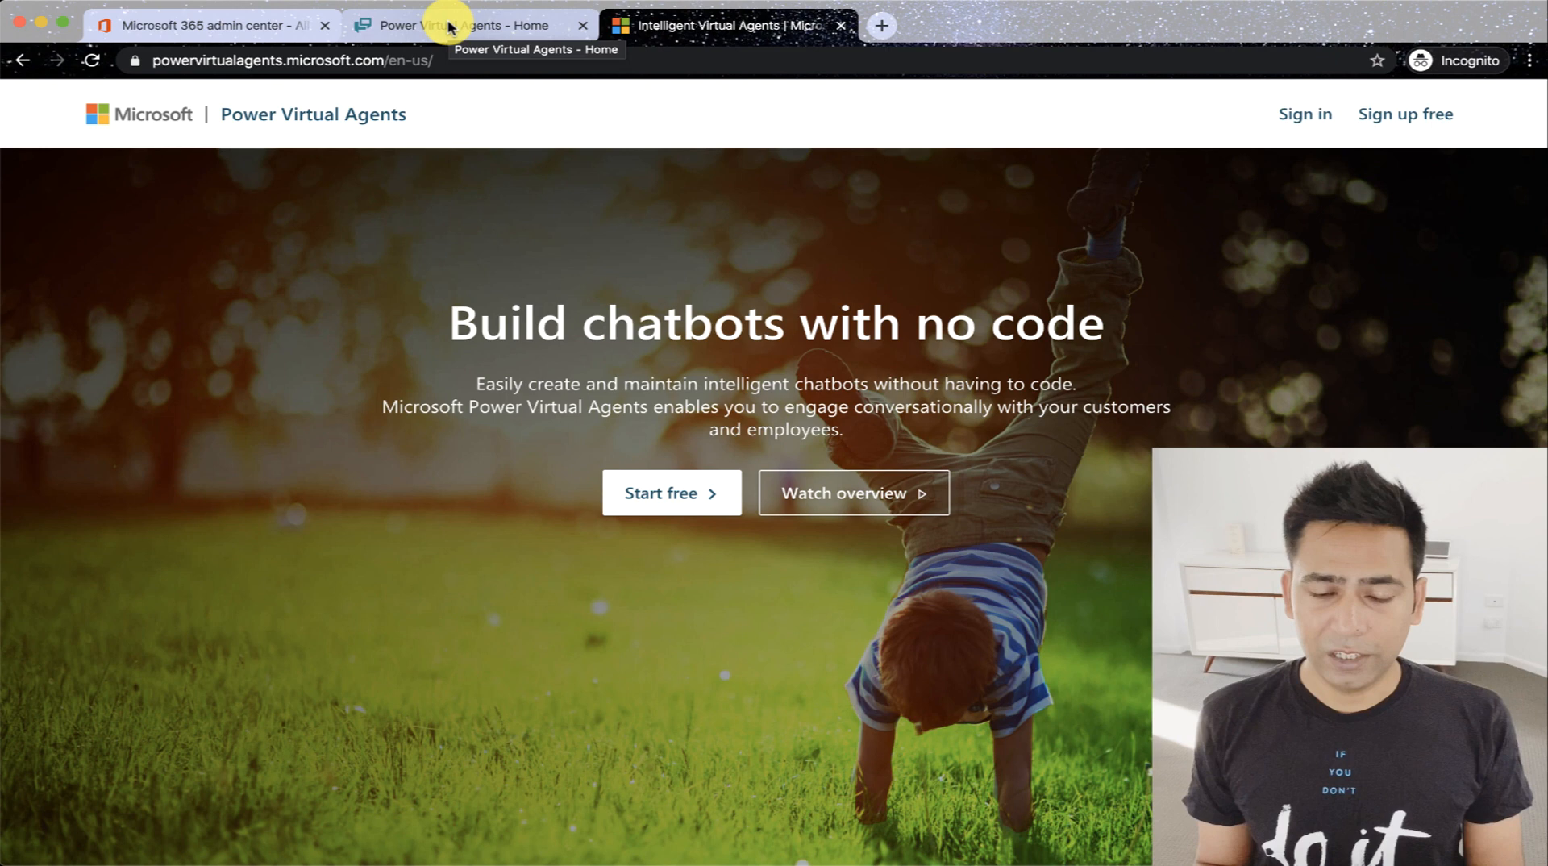
# Return to The 365 Bot home page from the browser tab bar.
pyautogui.click(460, 24)
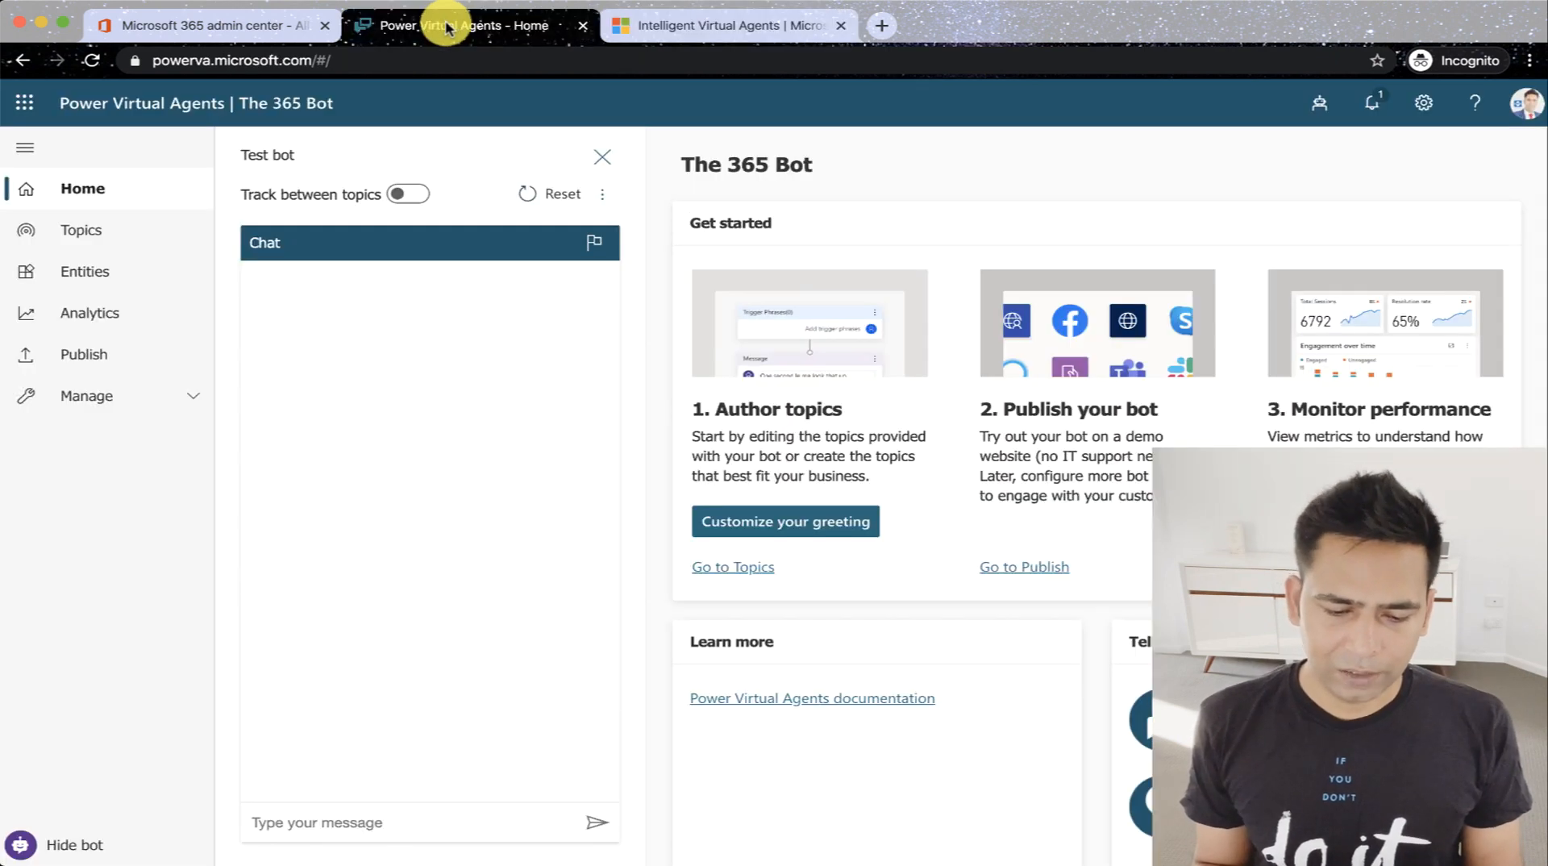
pyautogui.moveTo(833, 162)
pyautogui.write('hi')
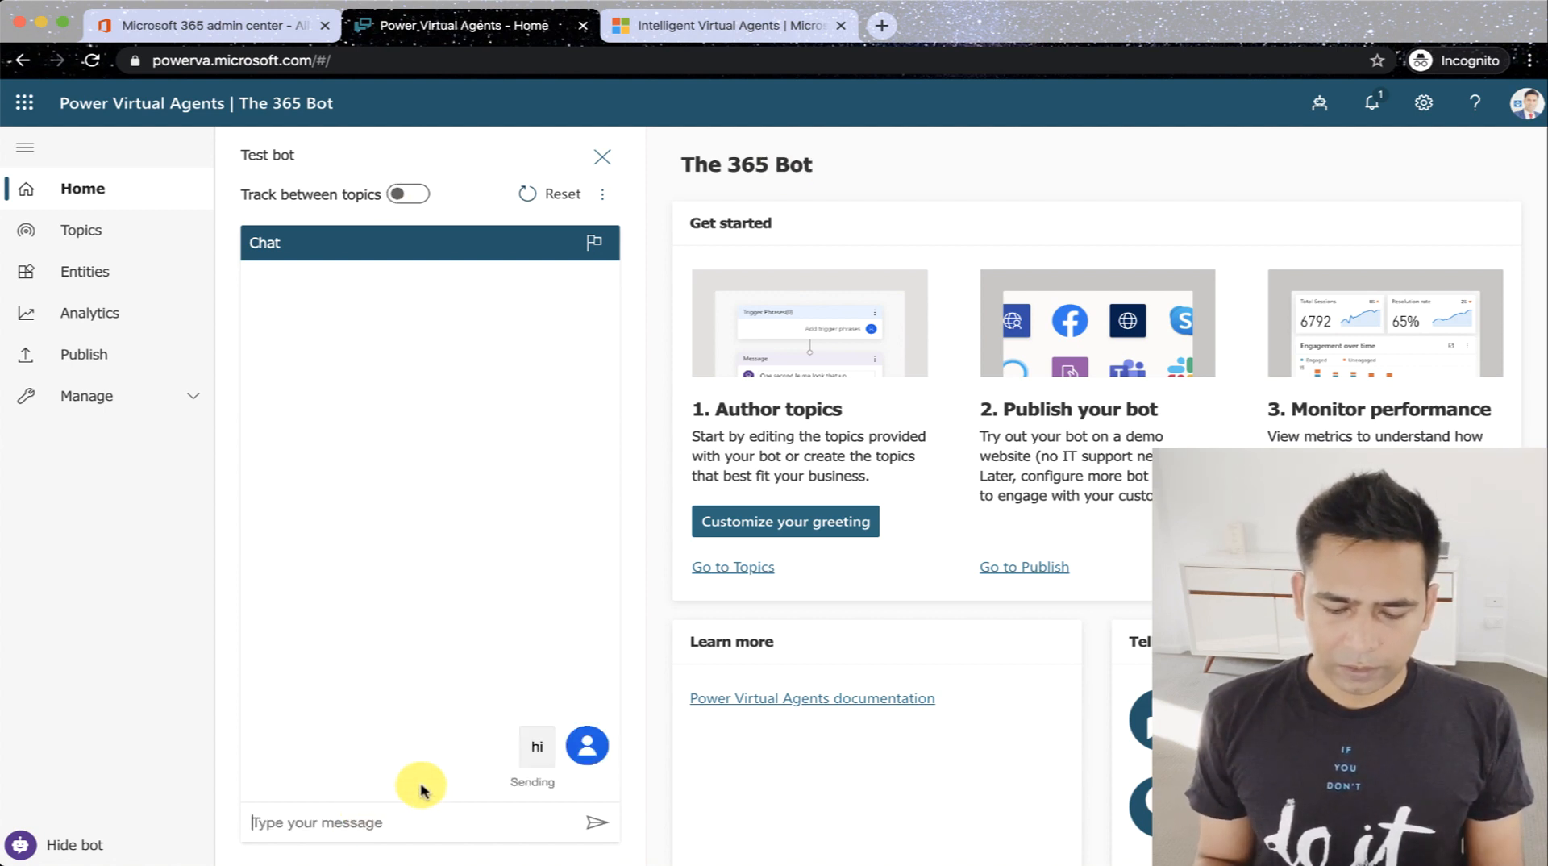
pyautogui.moveTo(698, 308)
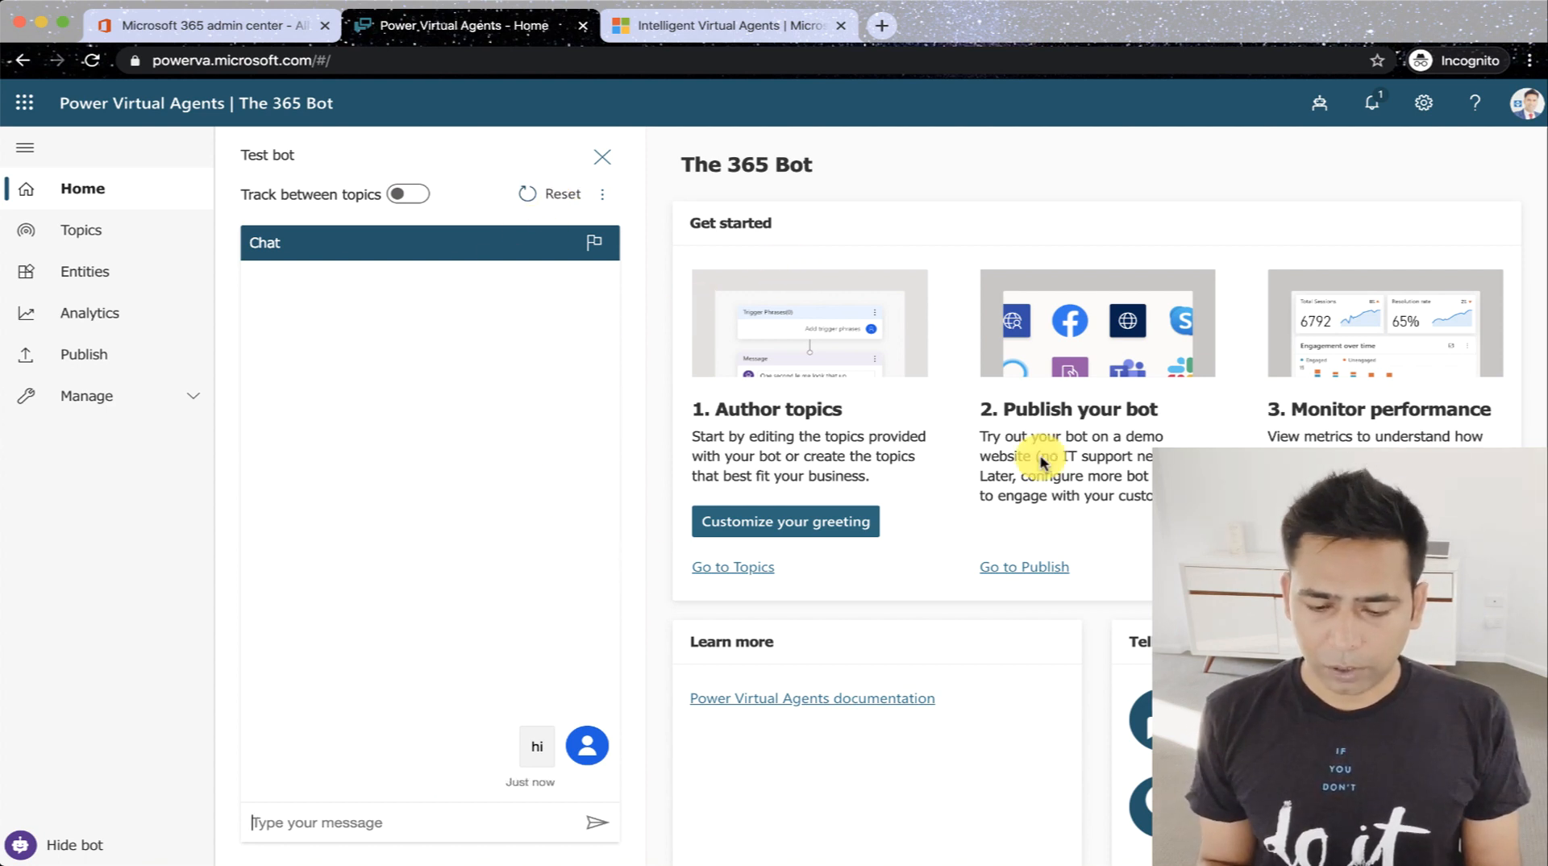
pyautogui.moveTo(1043, 447)
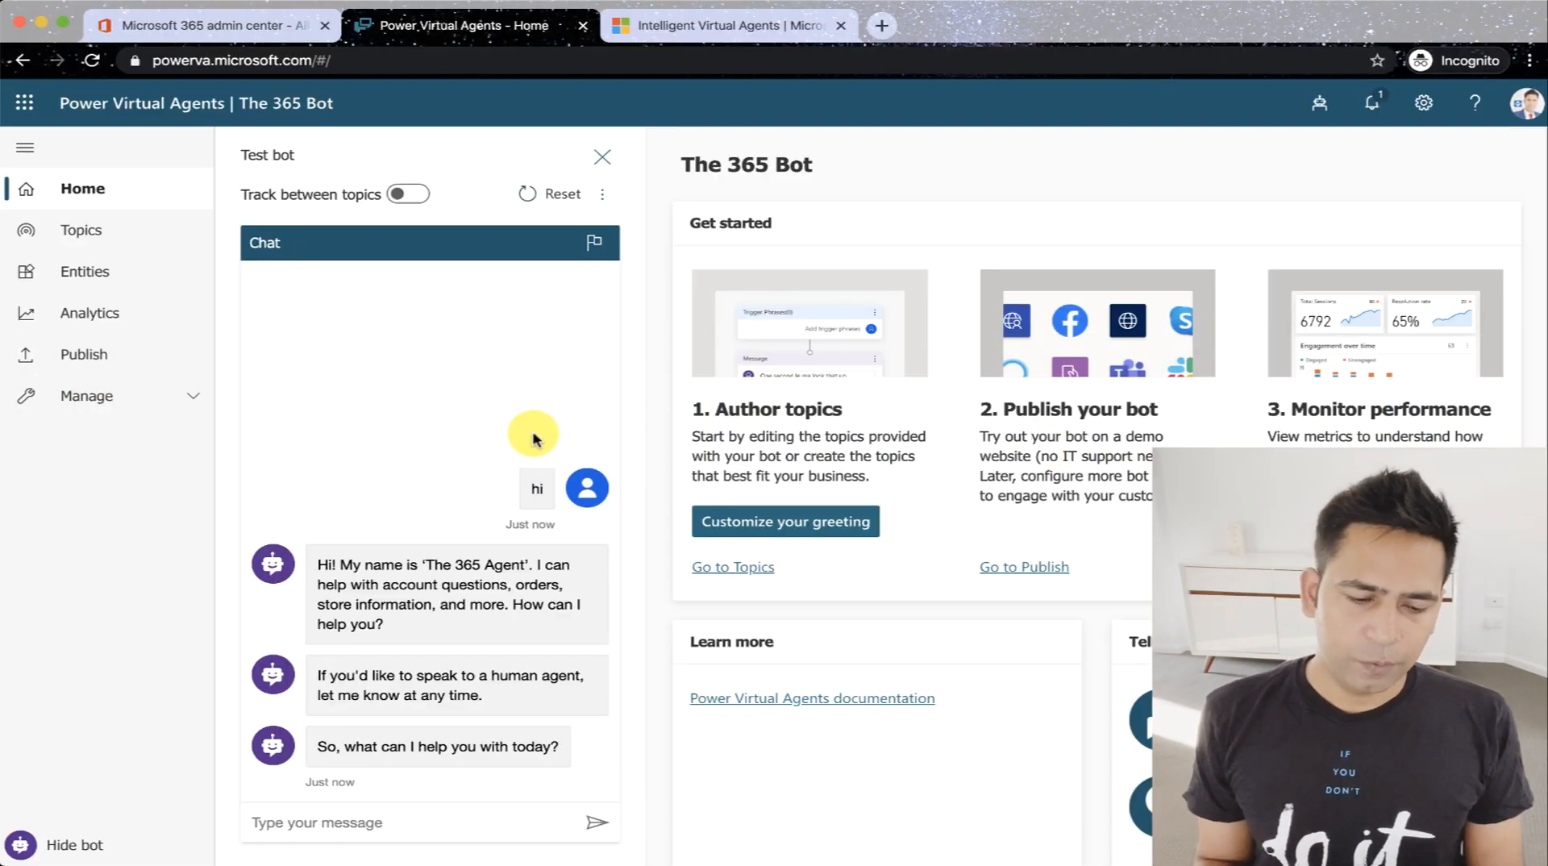
pyautogui.moveTo(160, 208)
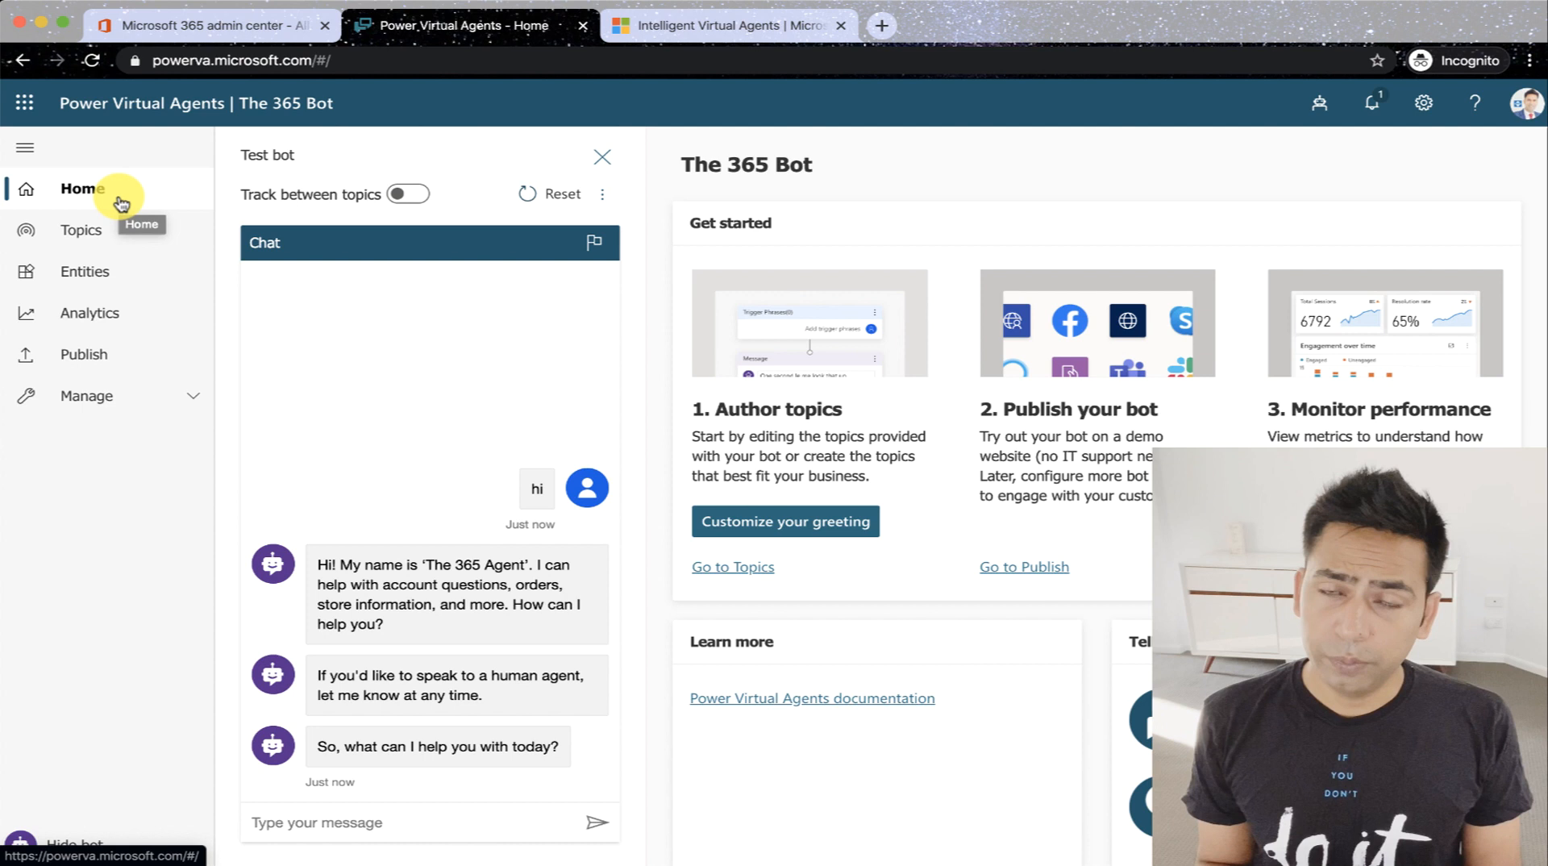
pyautogui.moveTo(113, 271)
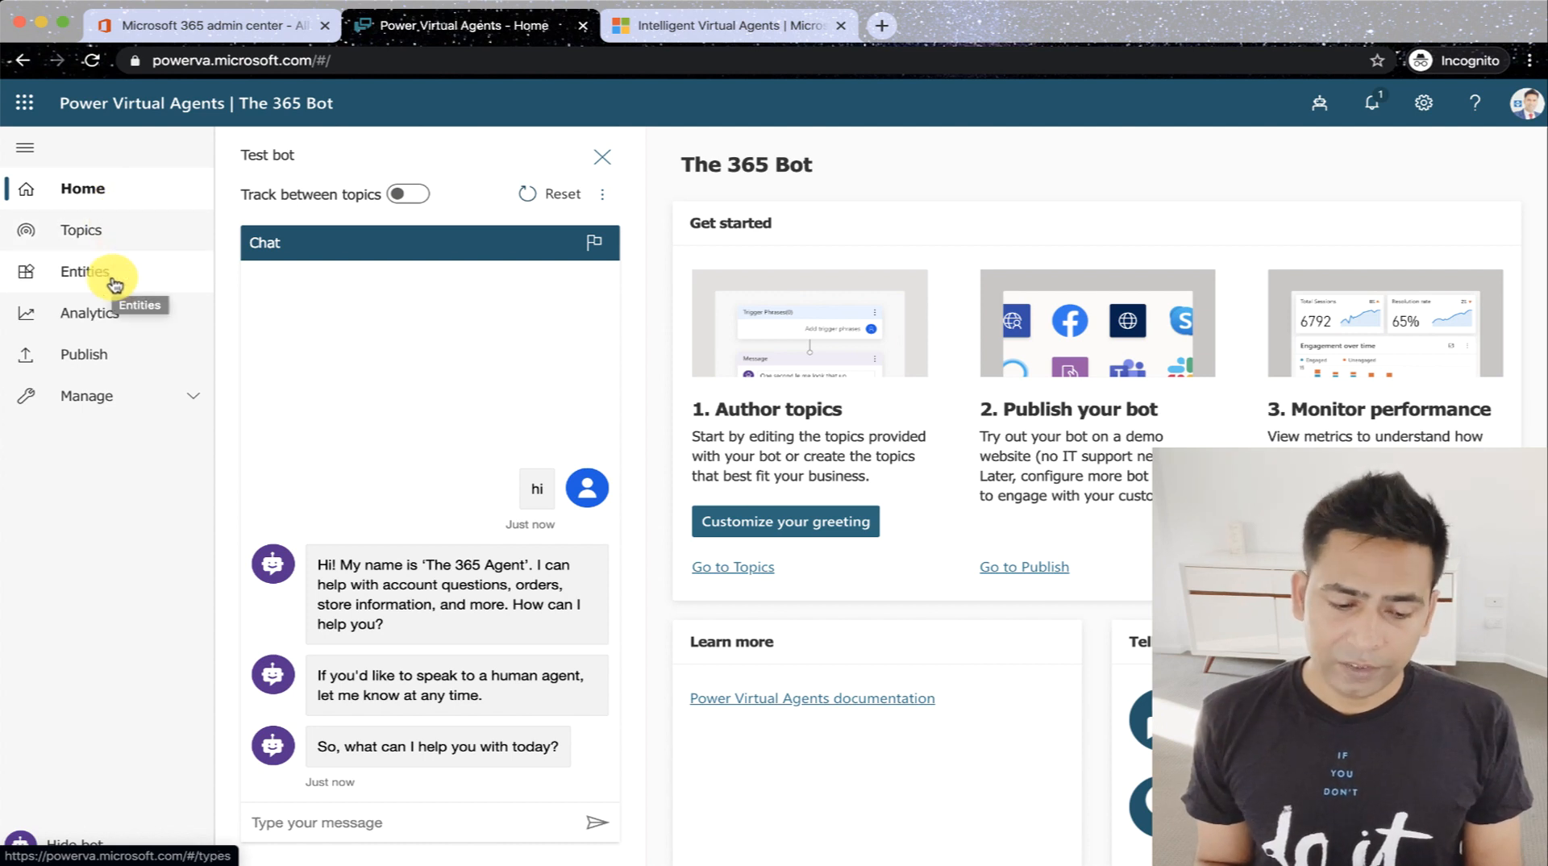
pyautogui.moveTo(132, 300)
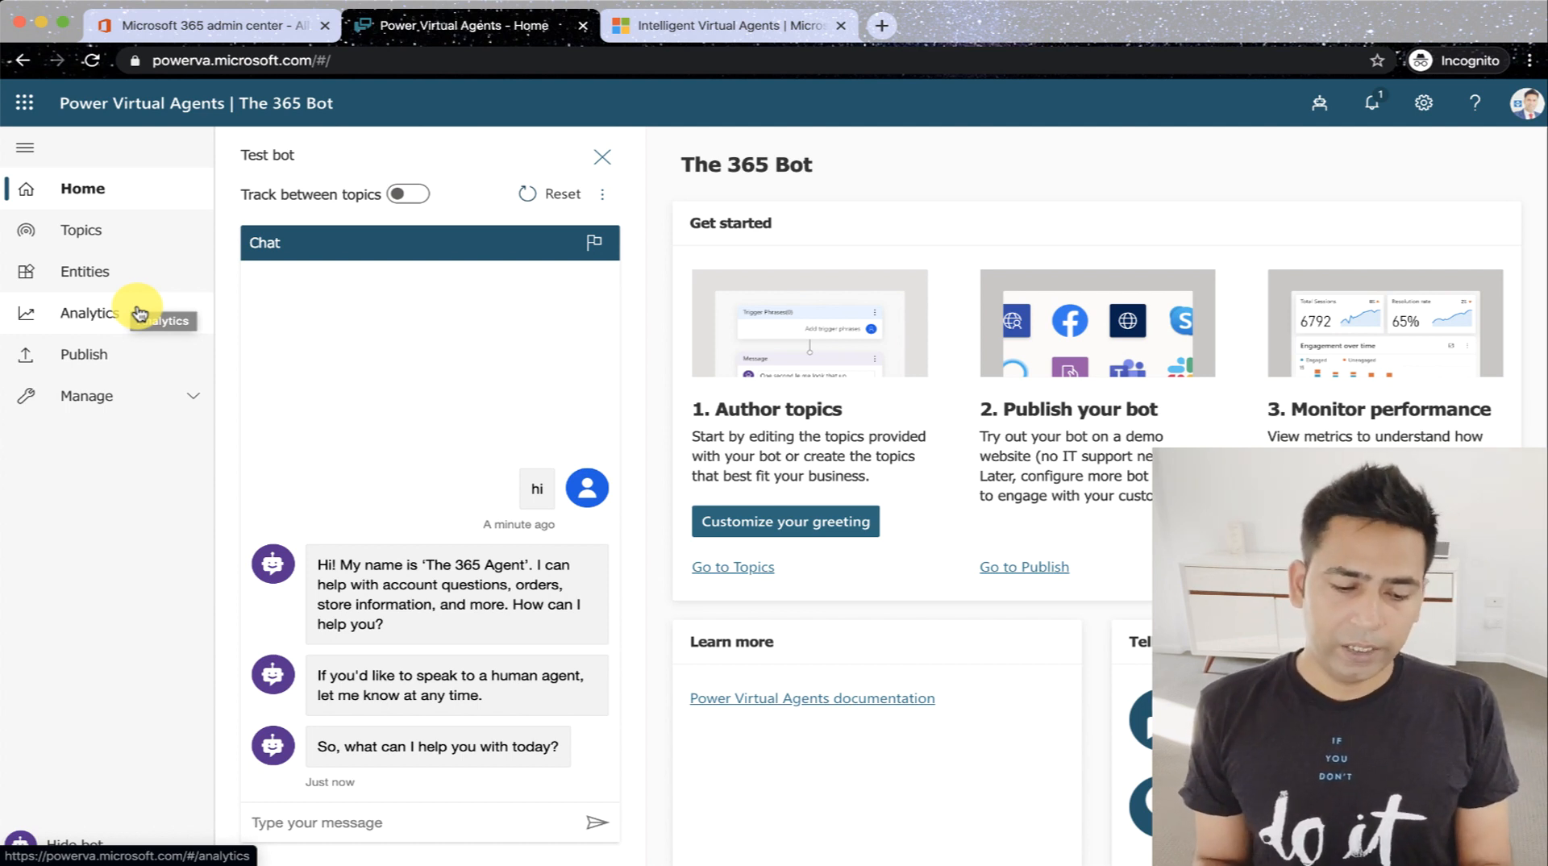
pyautogui.moveTo(147, 204)
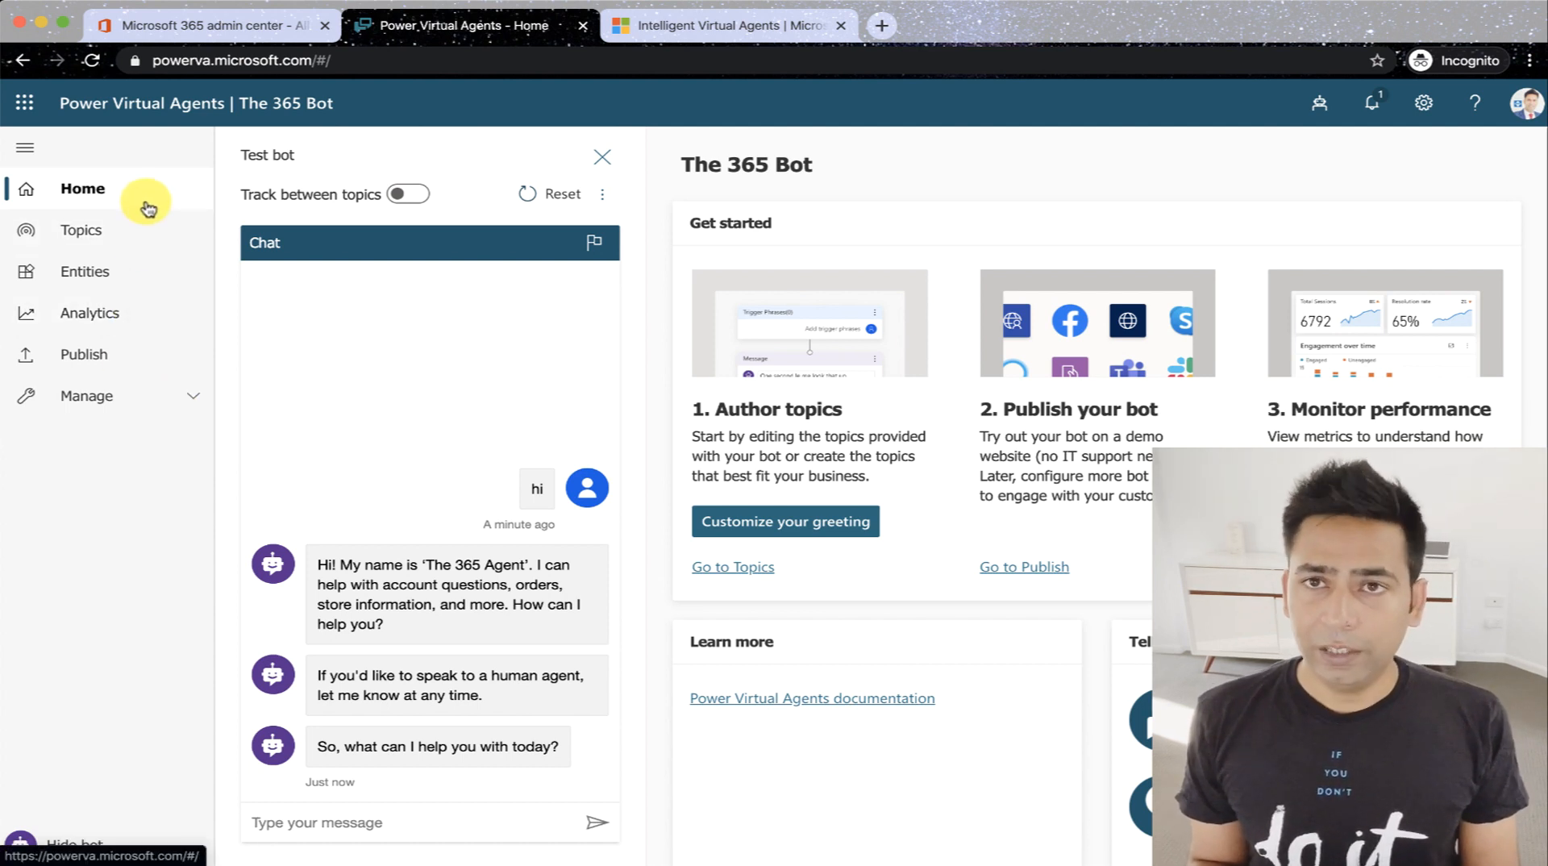
pyautogui.moveTo(241, 287)
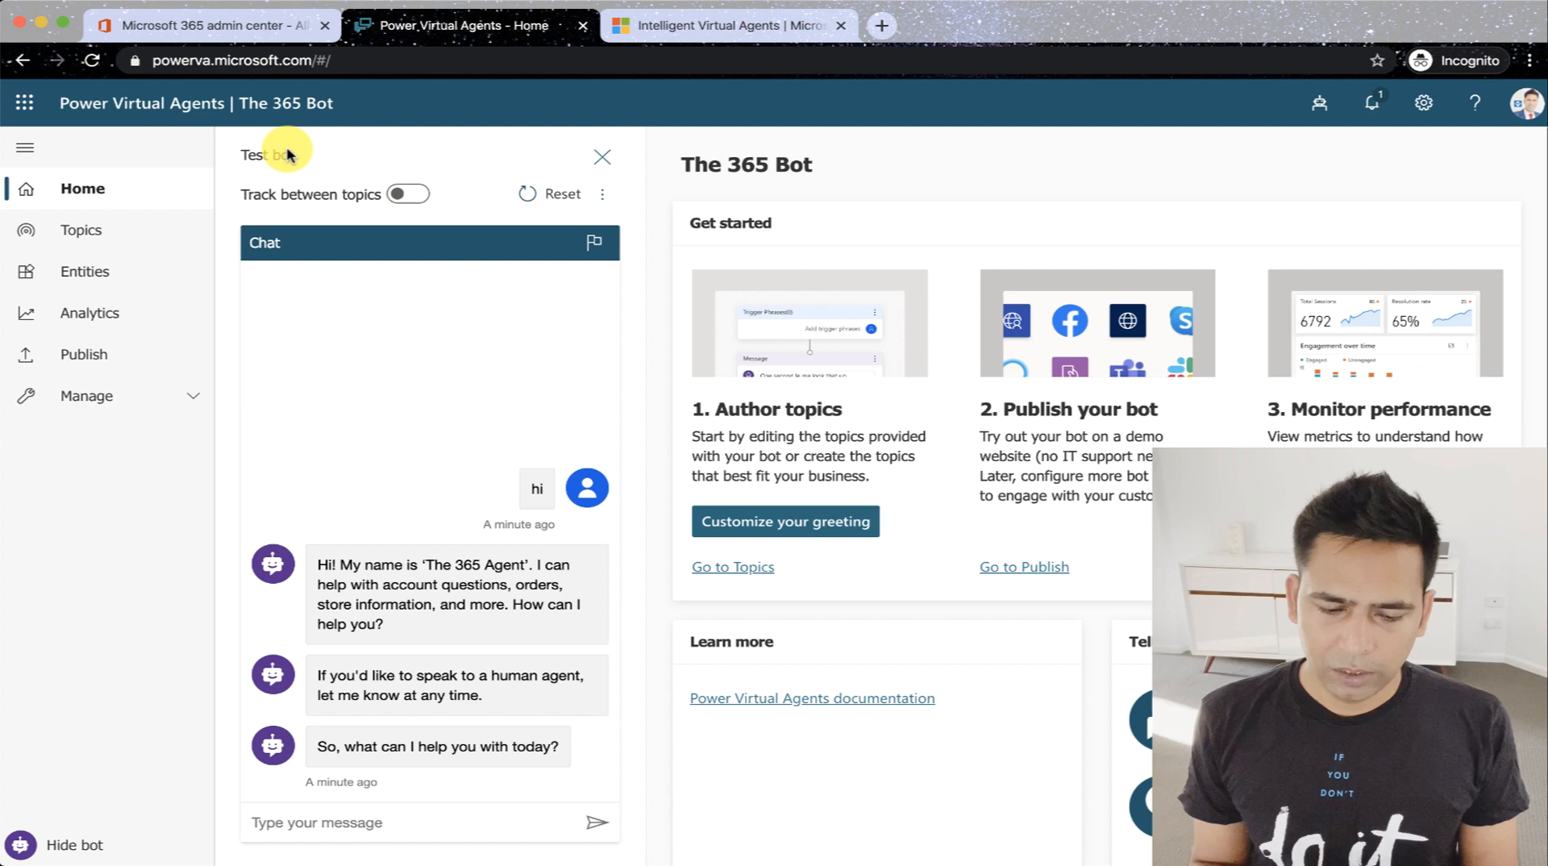
pyautogui.moveTo(464, 171)
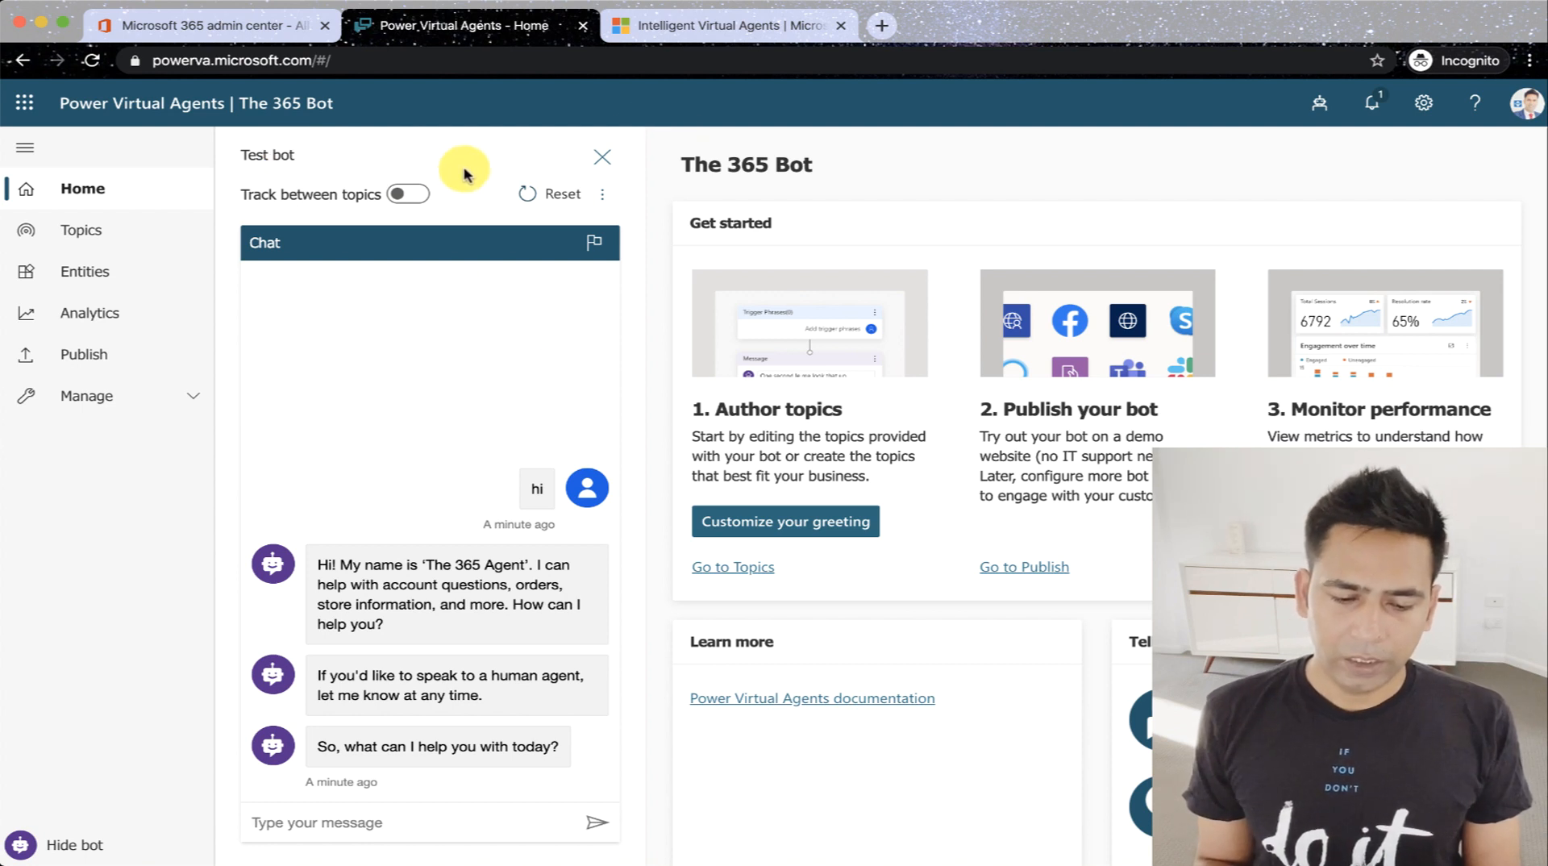
pyautogui.moveTo(363, 325)
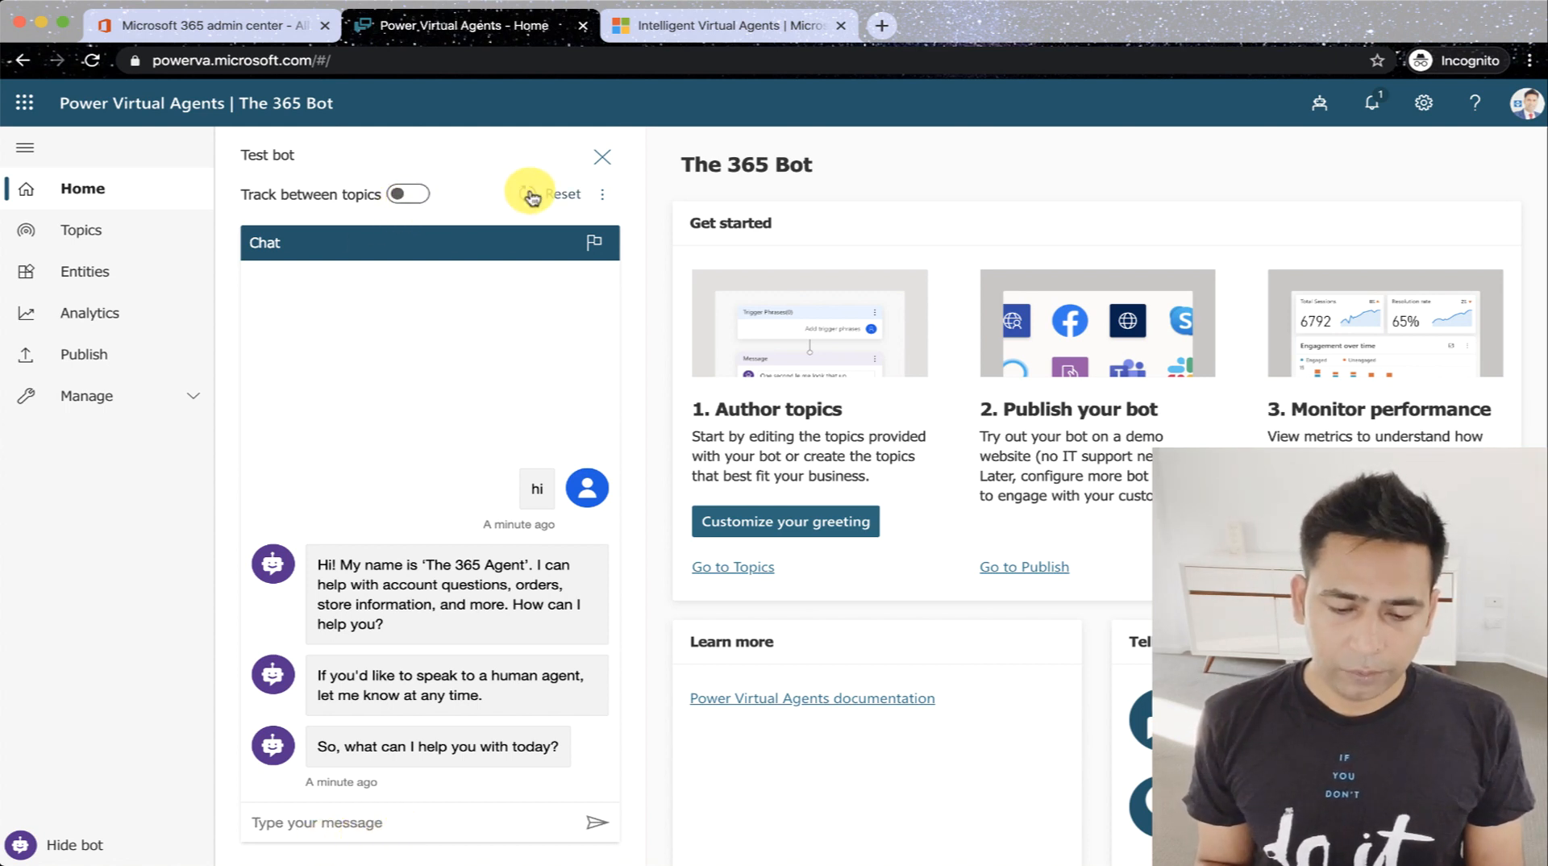
# Reset the Test bot pane to clear the earlier 'hi' exchange.
pyautogui.click(539, 195)
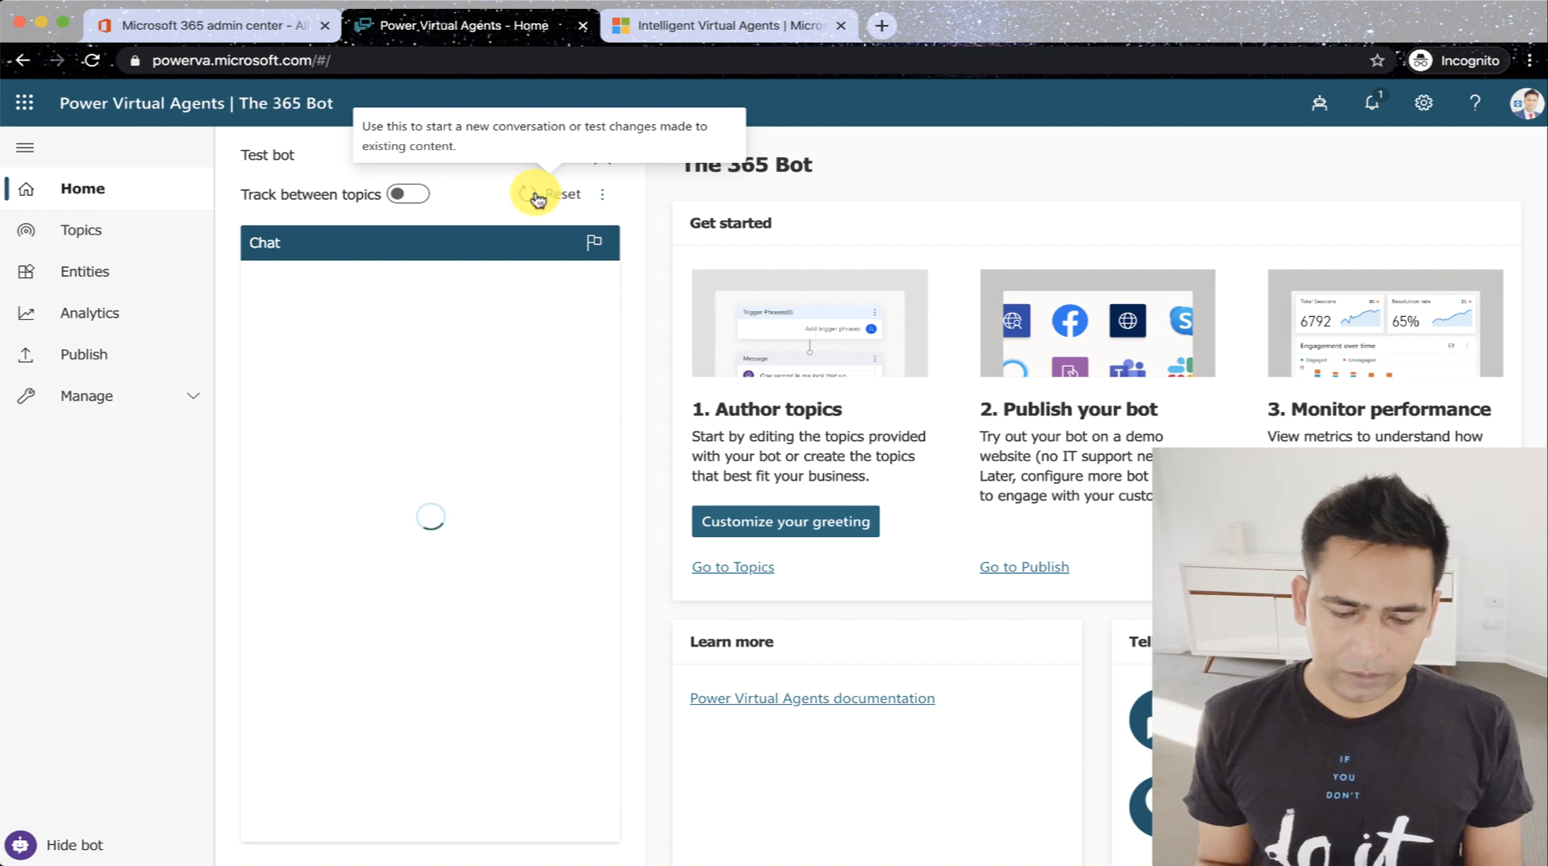
pyautogui.moveTo(276, 194)
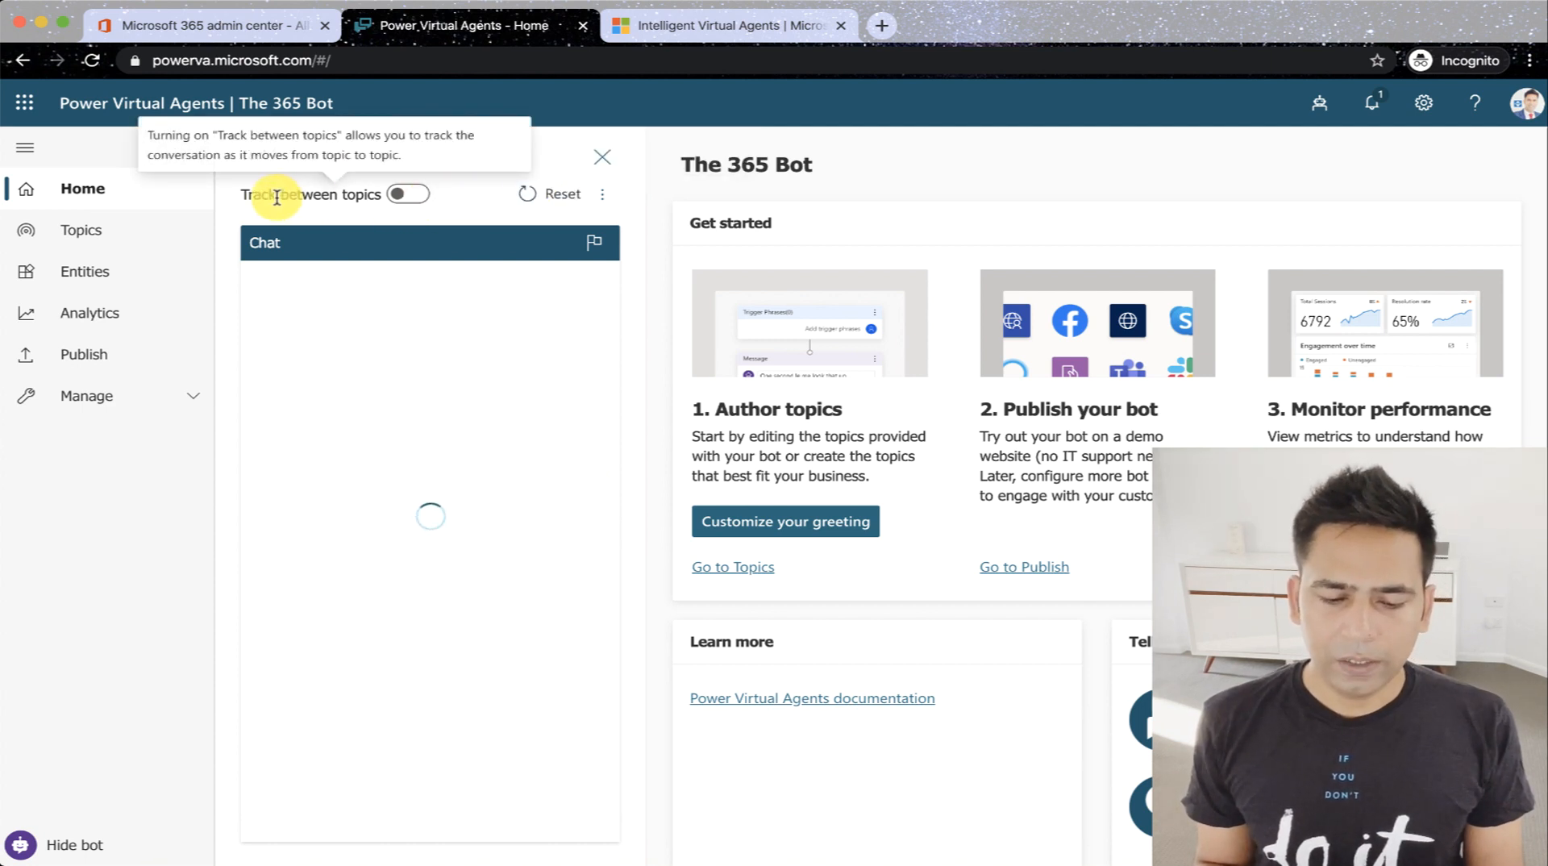
pyautogui.moveTo(486, 194)
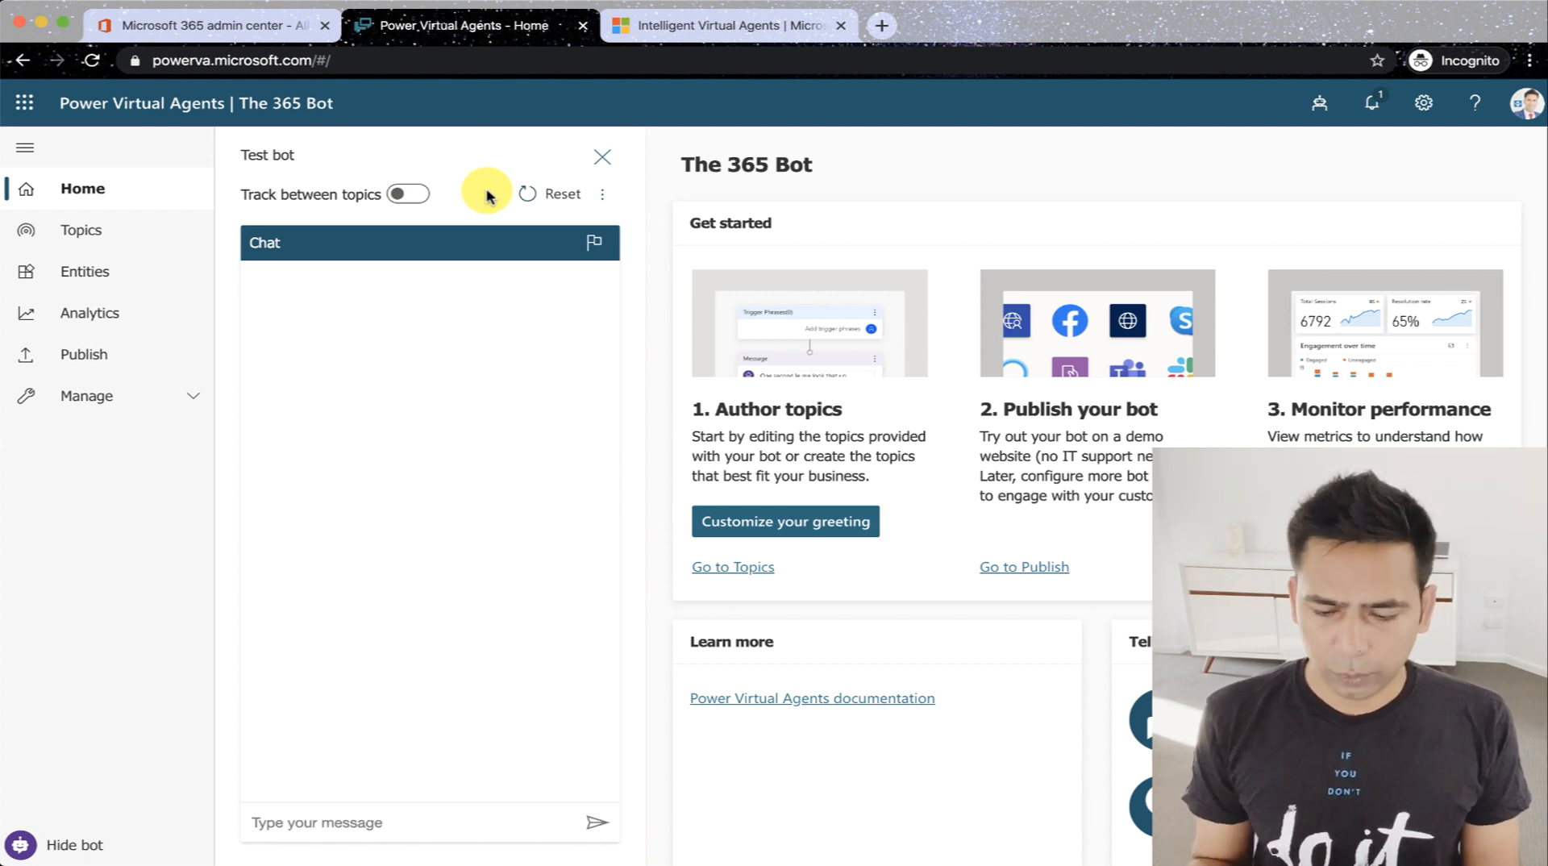
pyautogui.moveTo(451, 399)
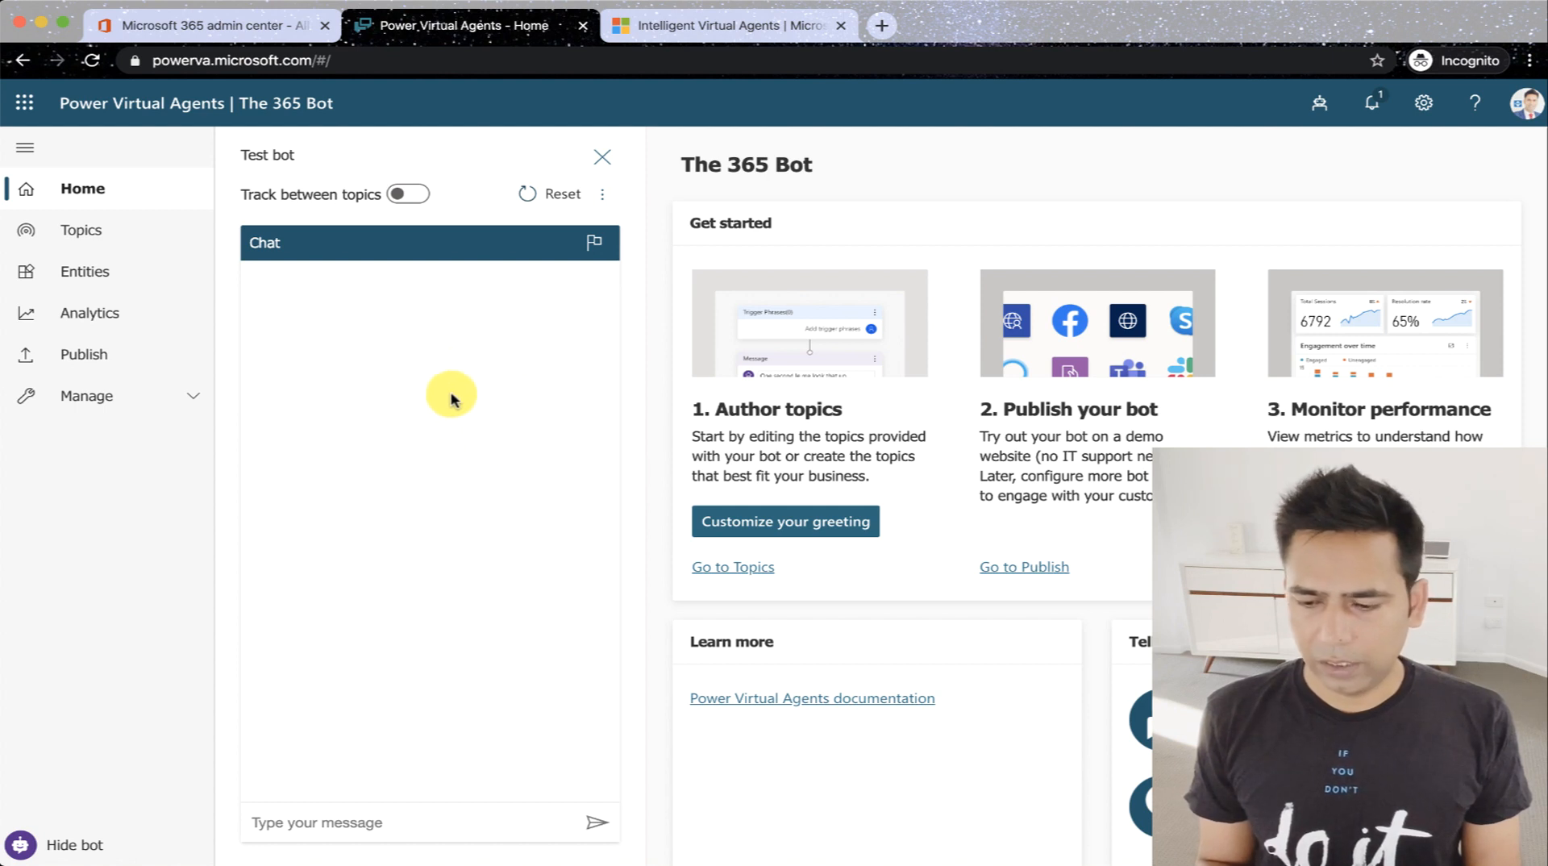
pyautogui.moveTo(181, 189)
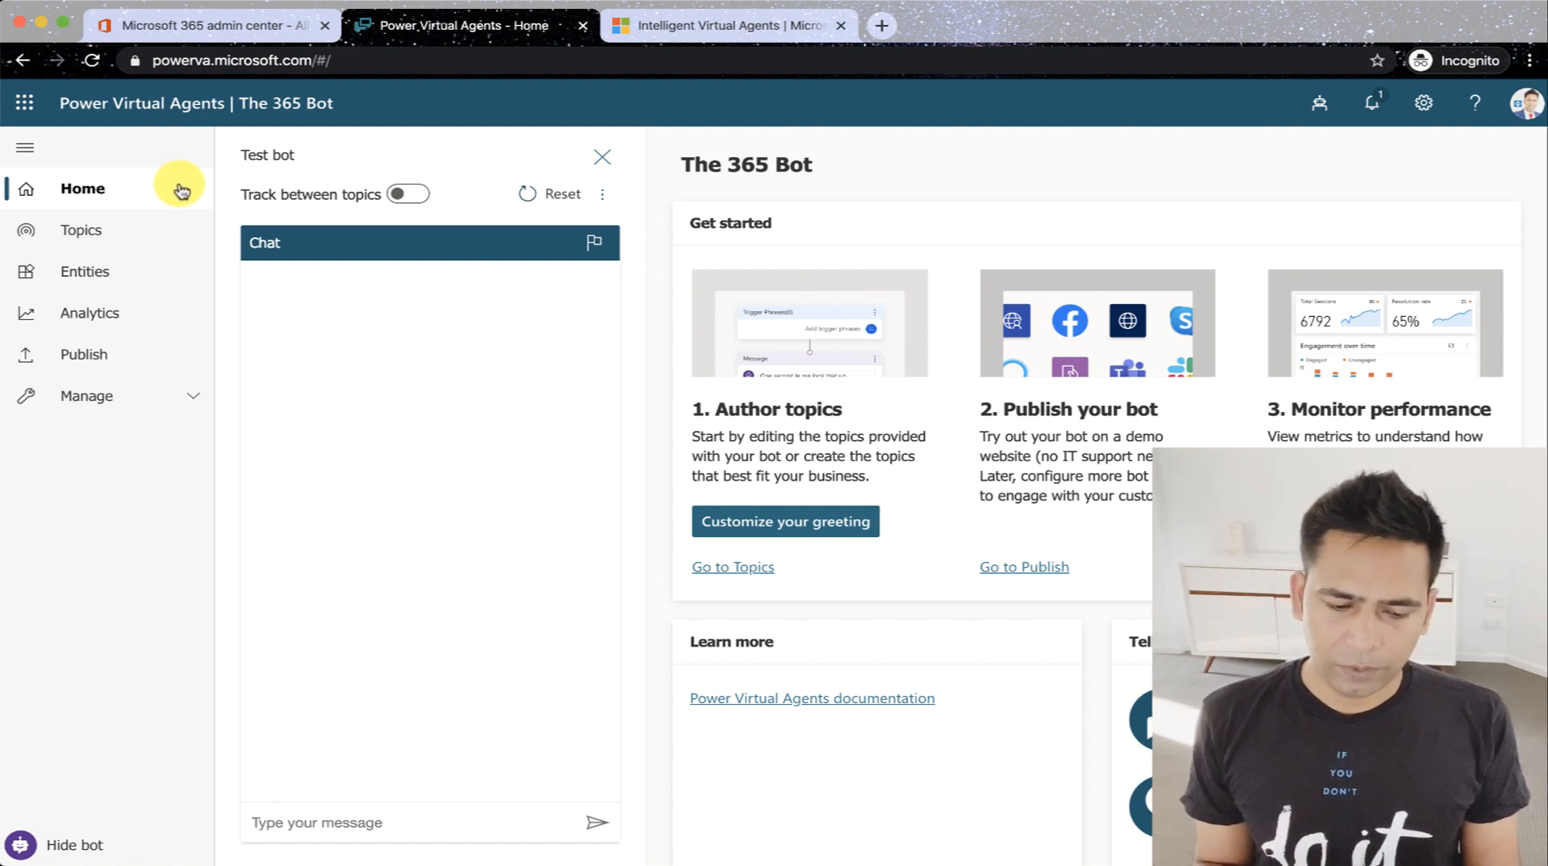
pyautogui.moveTo(768, 257)
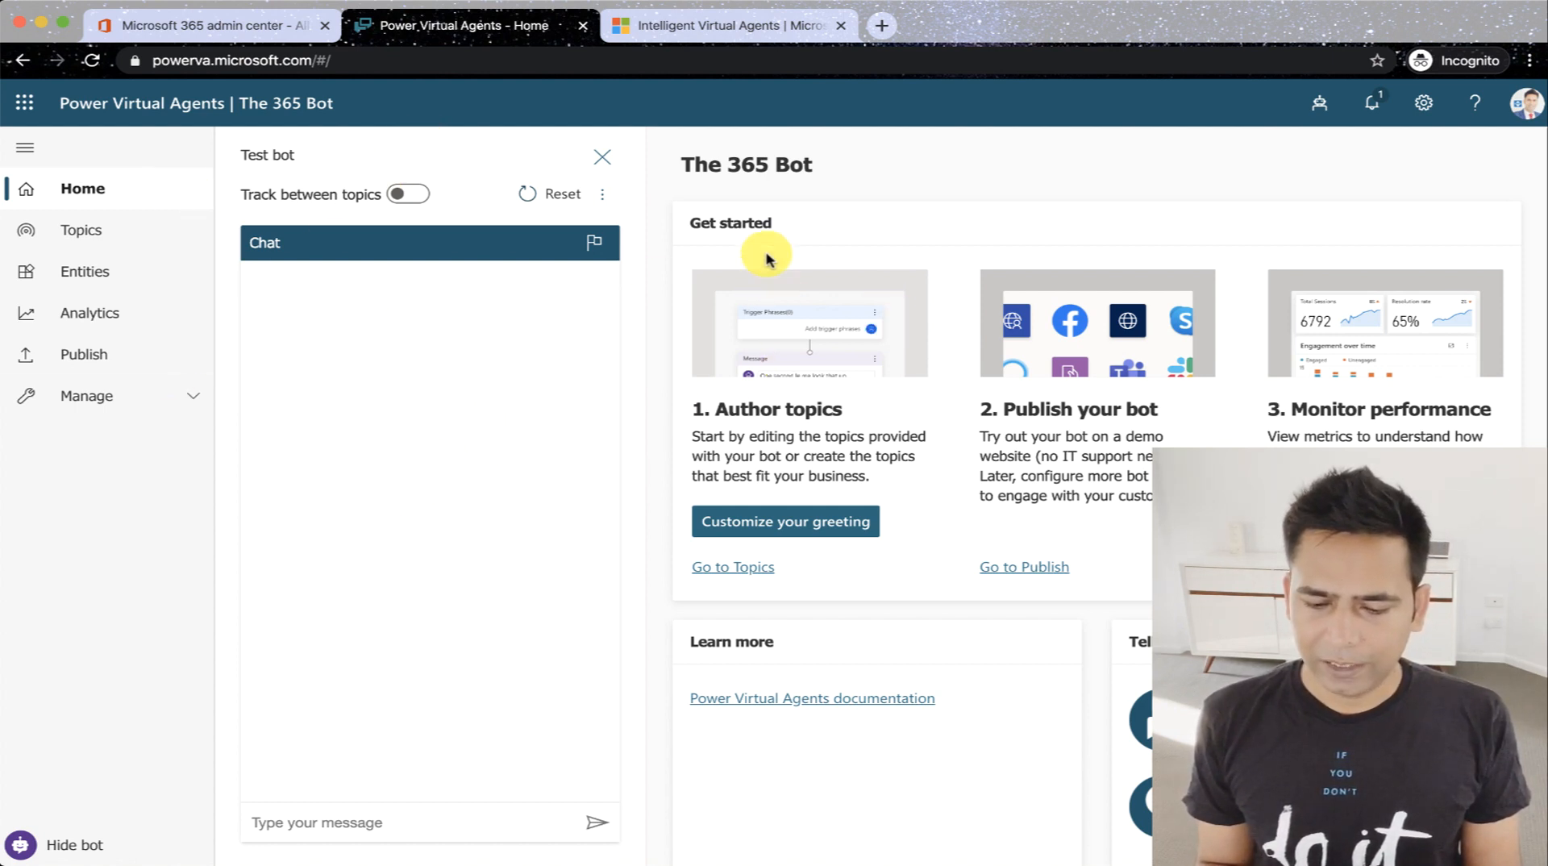
pyautogui.moveTo(833, 269)
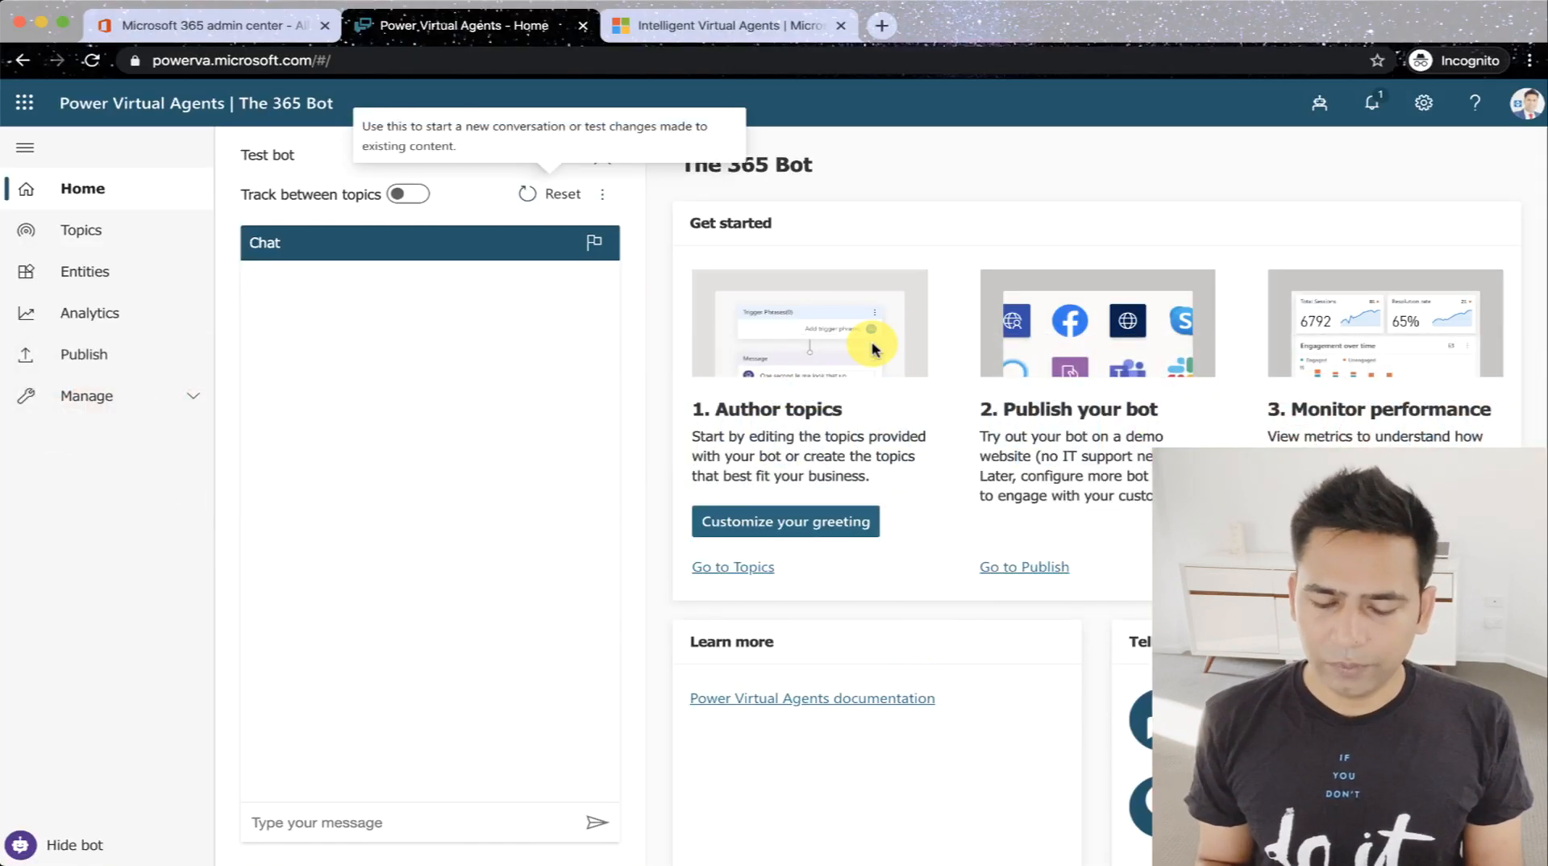
pyautogui.moveTo(827, 405)
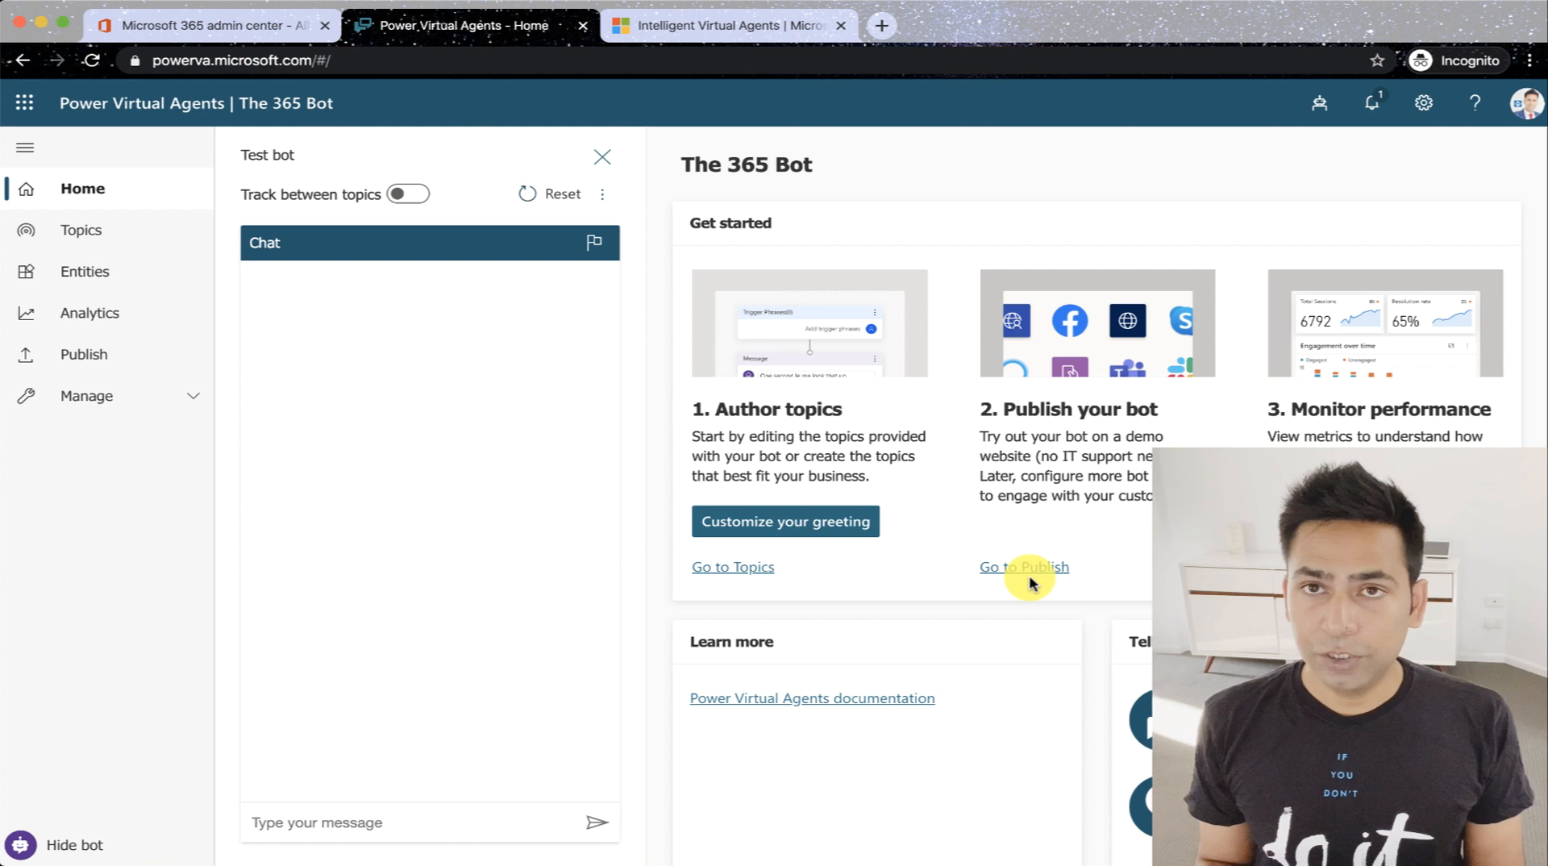
pyautogui.moveTo(1048, 606)
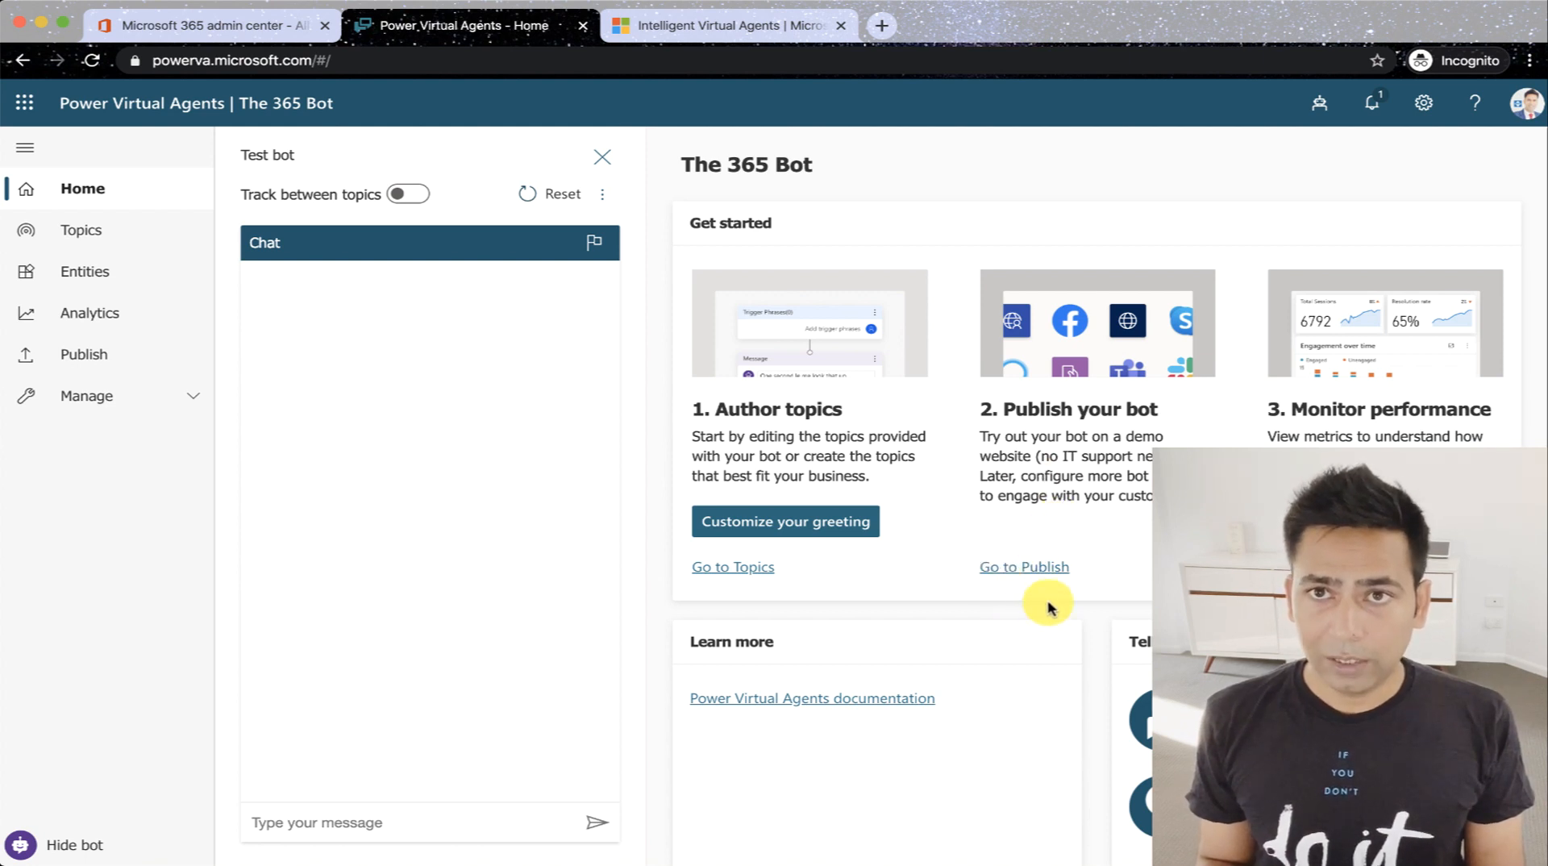
pyautogui.moveTo(1391, 400)
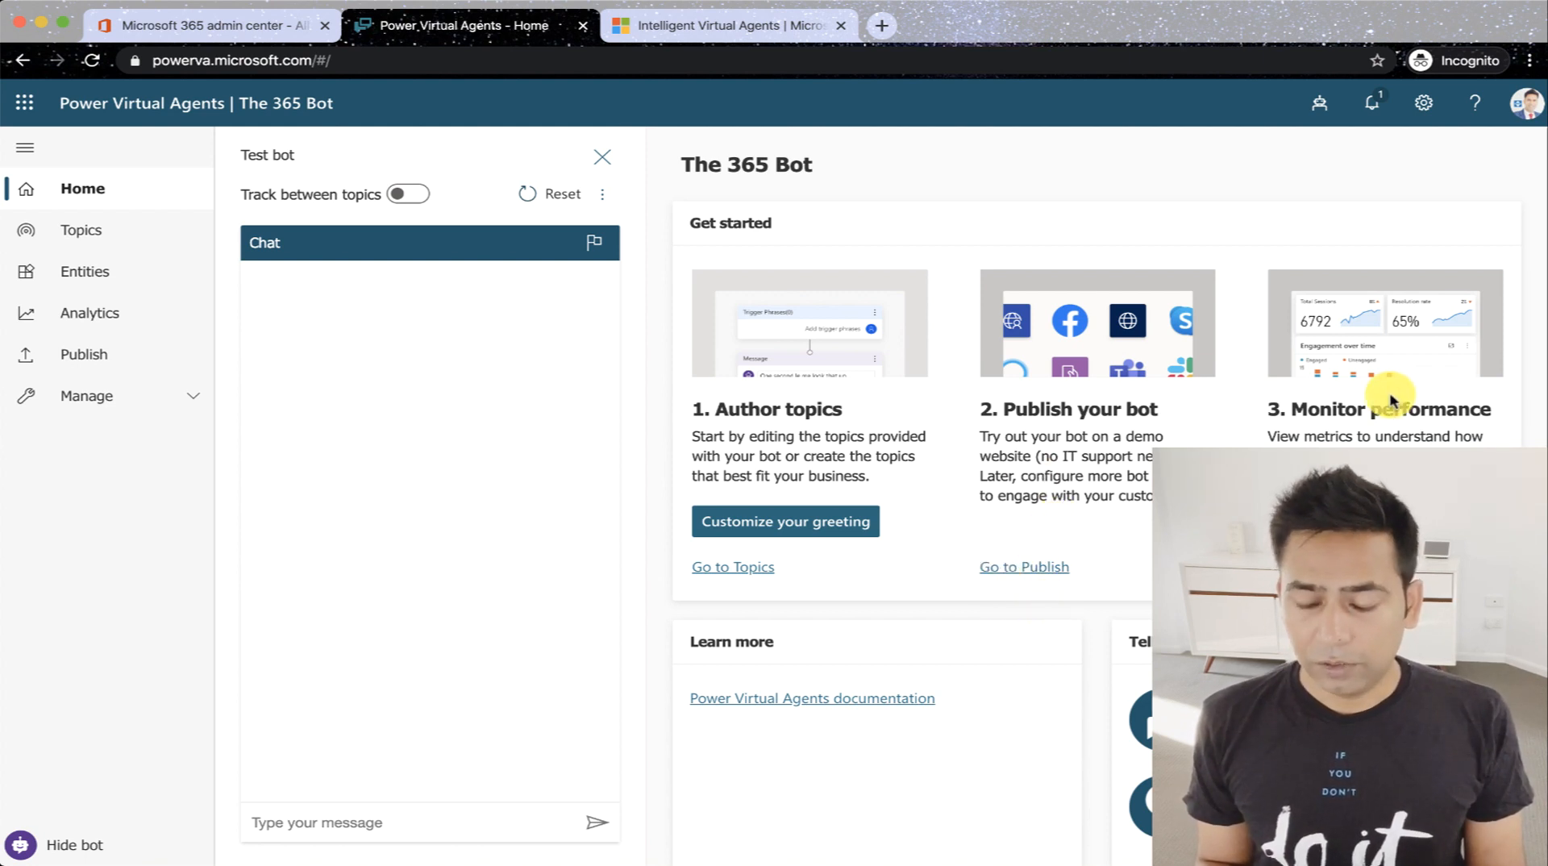
pyautogui.moveTo(1380, 408)
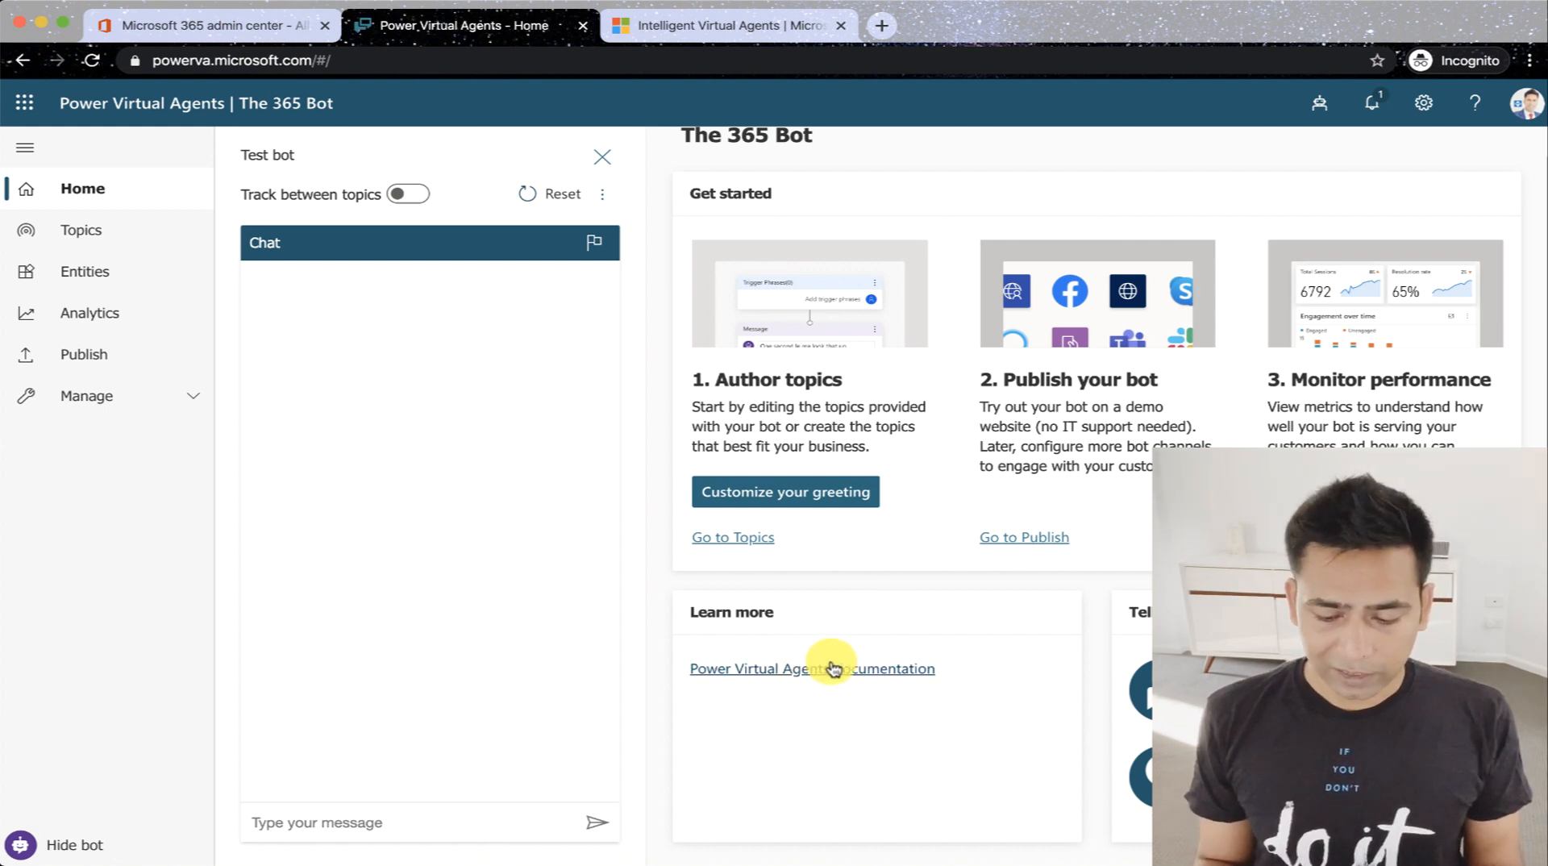
pyautogui.moveTo(967, 585)
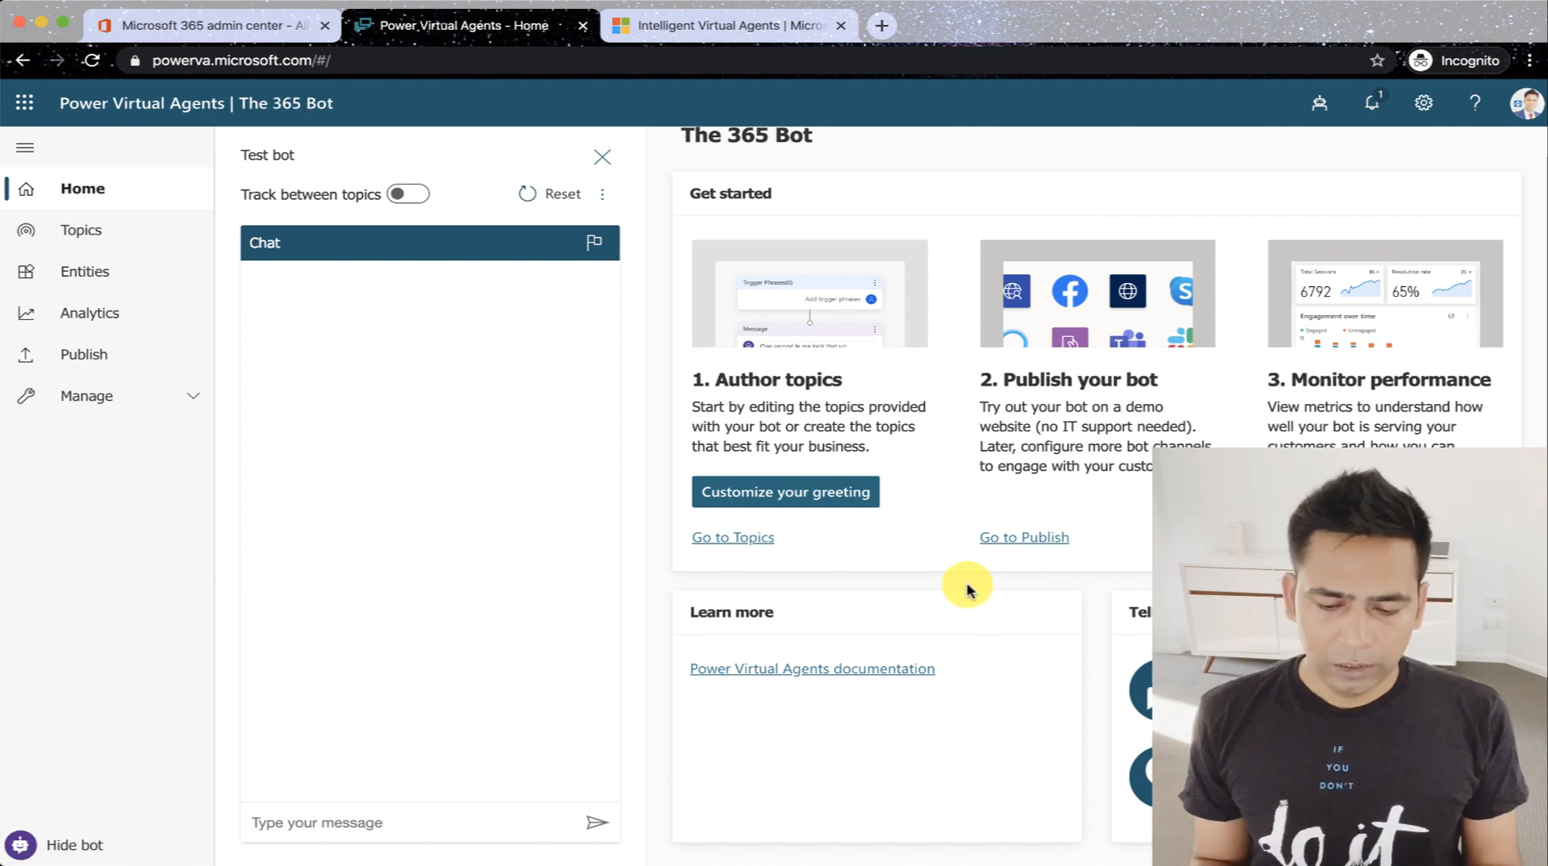
pyautogui.scroll(3)
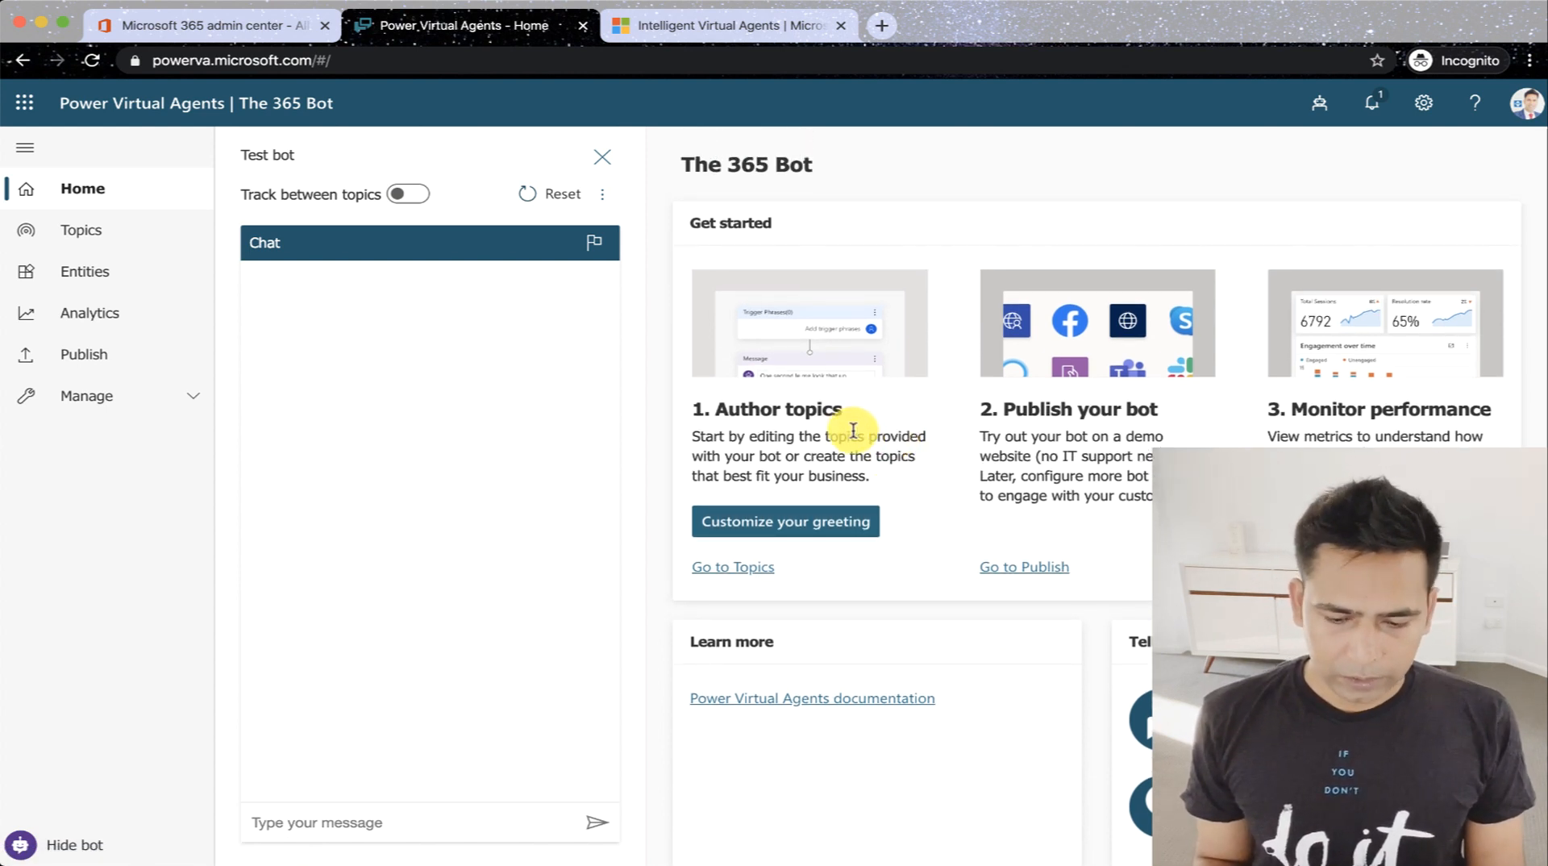
pyautogui.moveTo(716, 367)
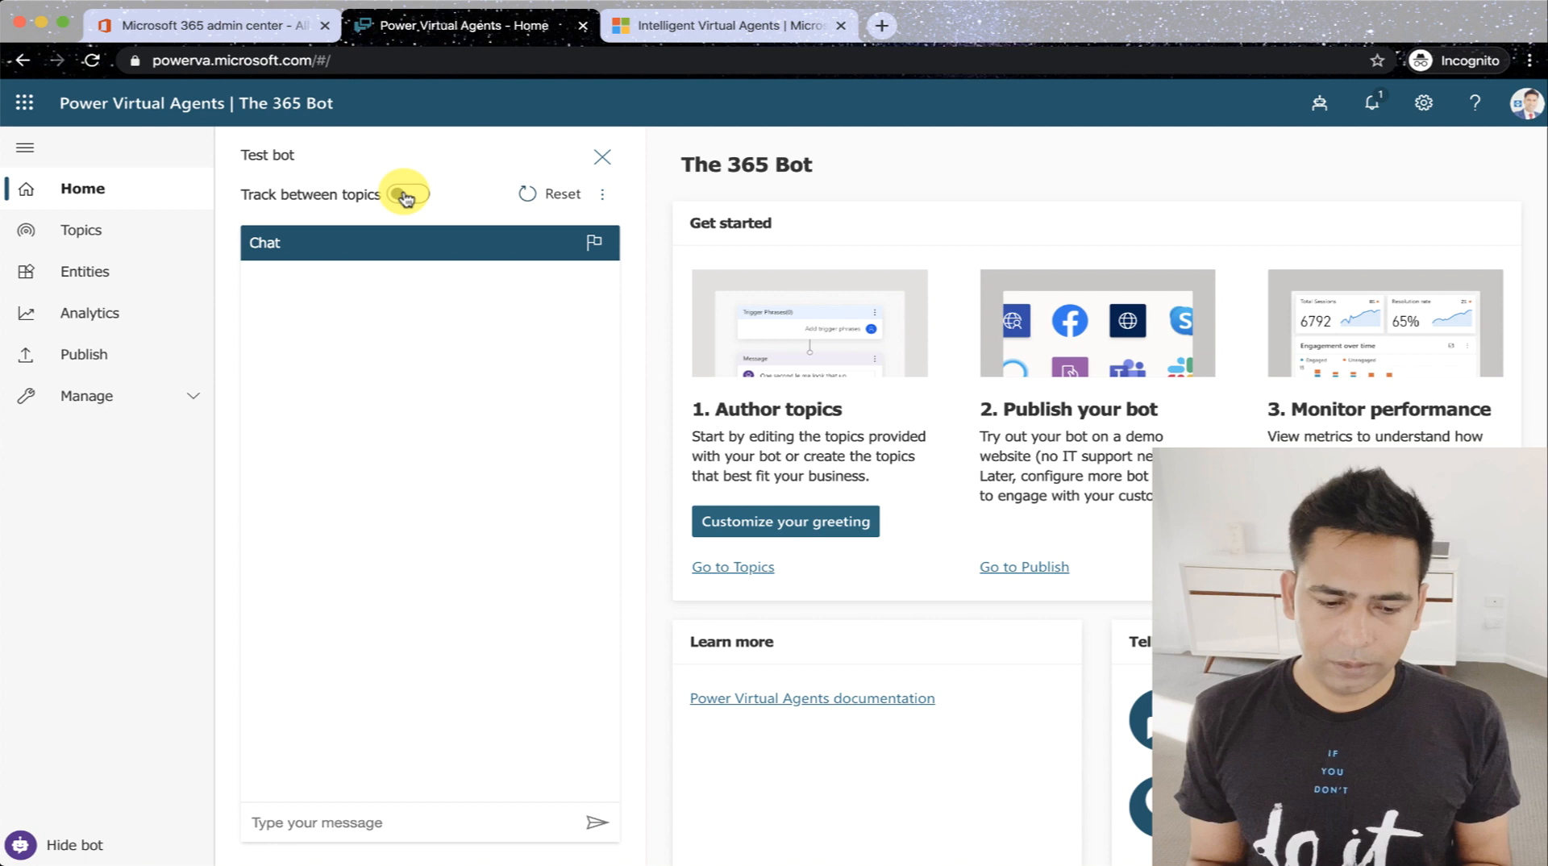
# Switch the Track between topics toggle on in the Test bot pane.
pyautogui.click(406, 194)
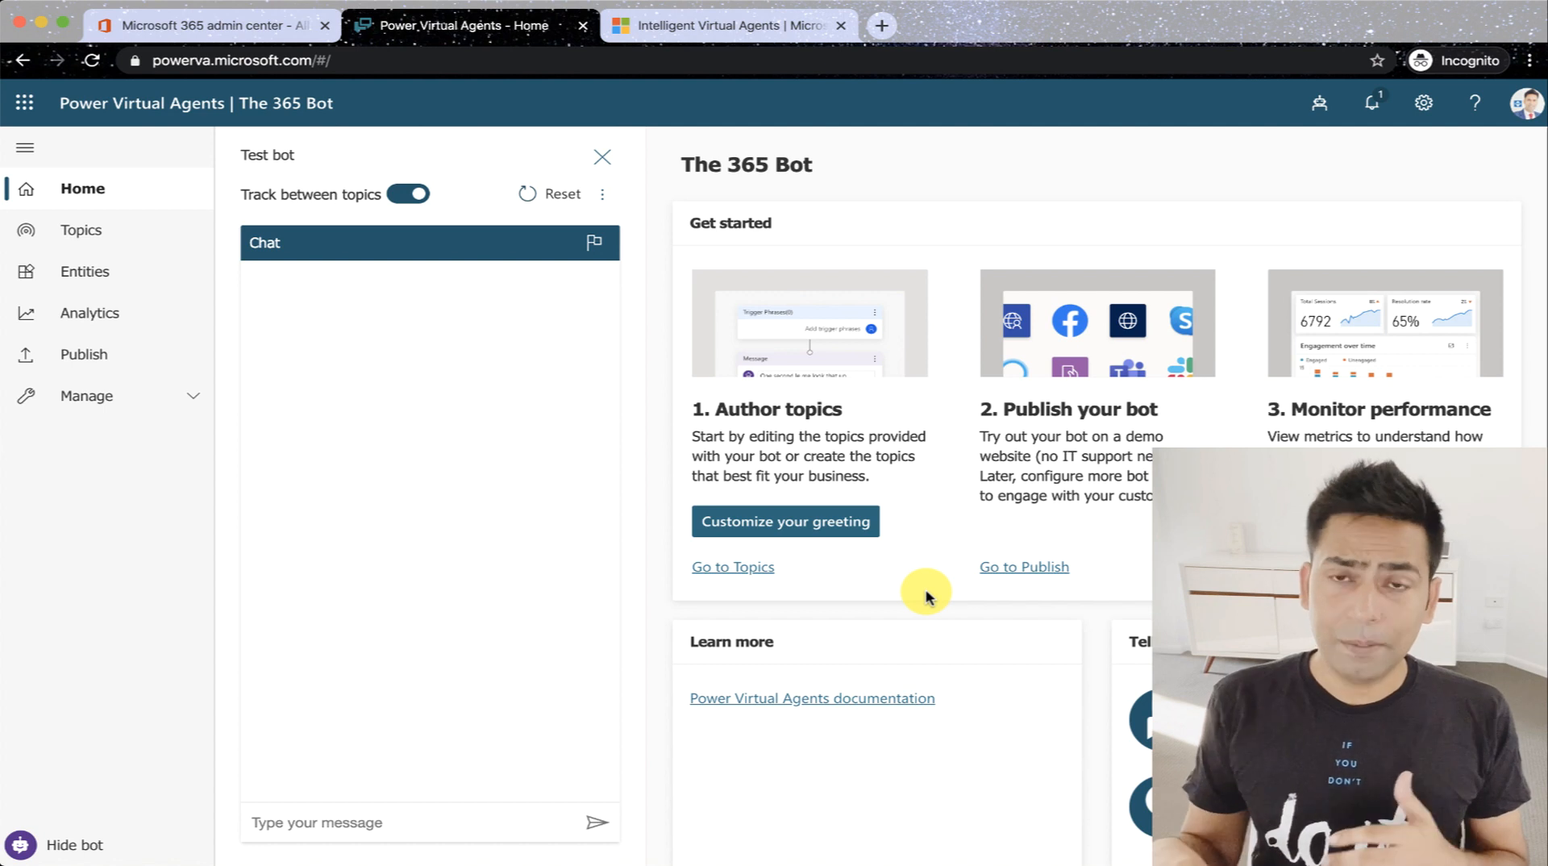
pyautogui.moveTo(535, 400)
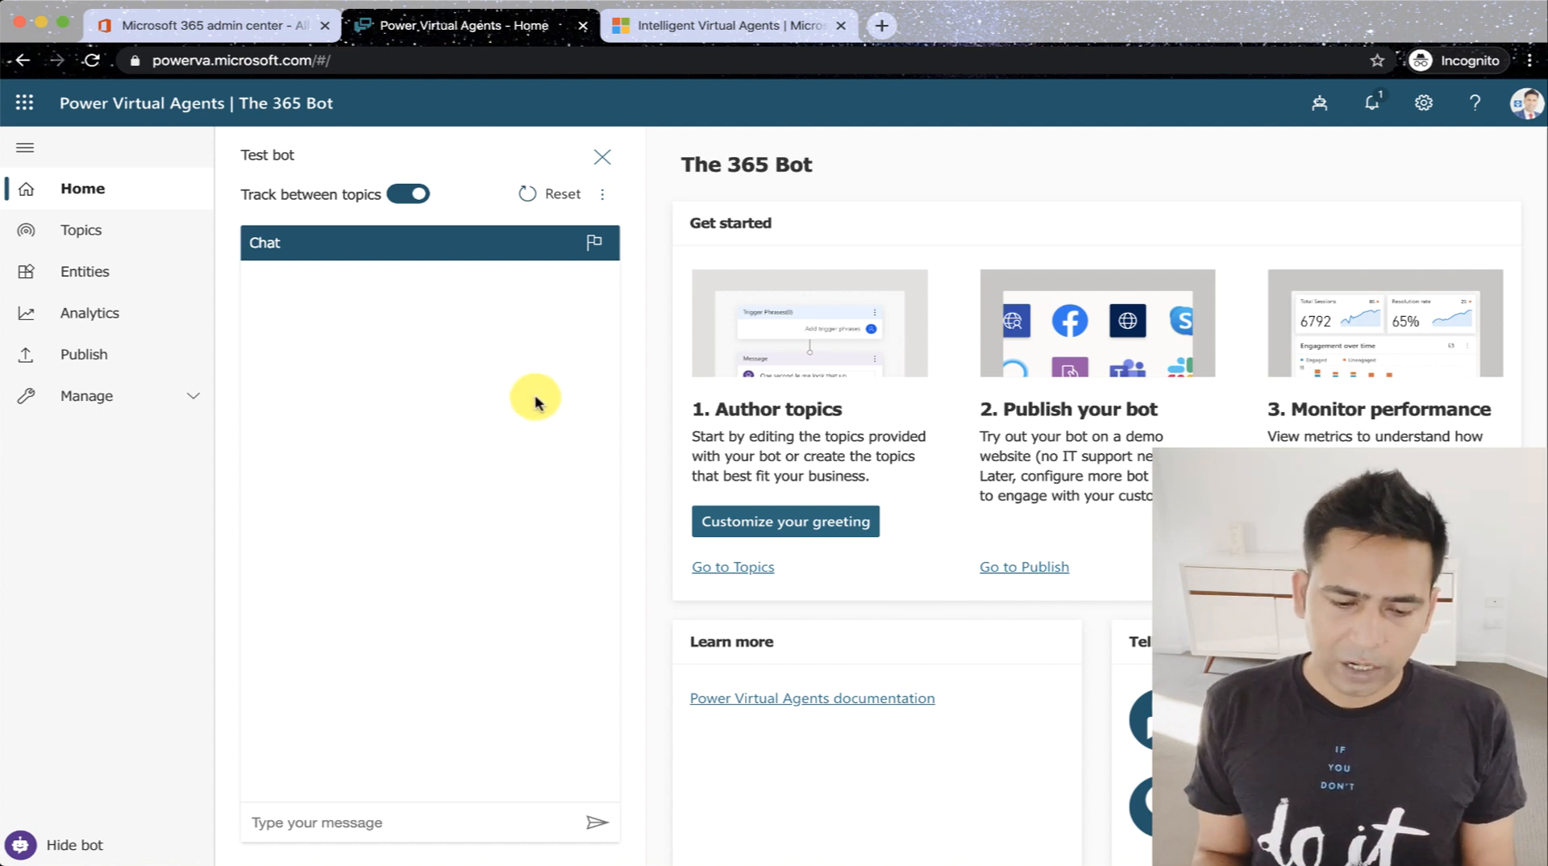
pyautogui.moveTo(408, 194)
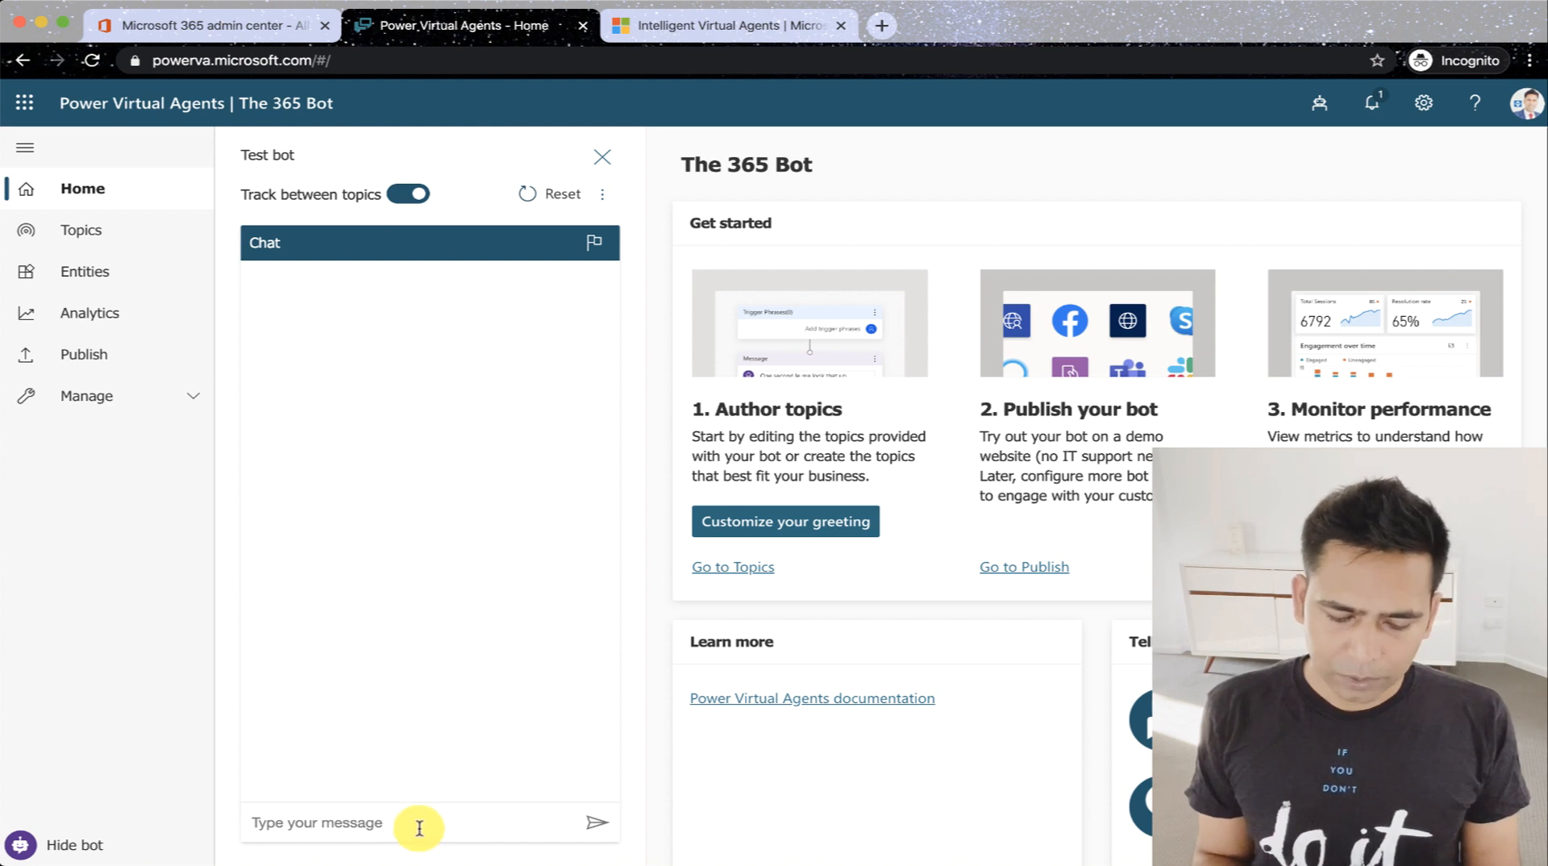
pyautogui.moveTo(1027, 776)
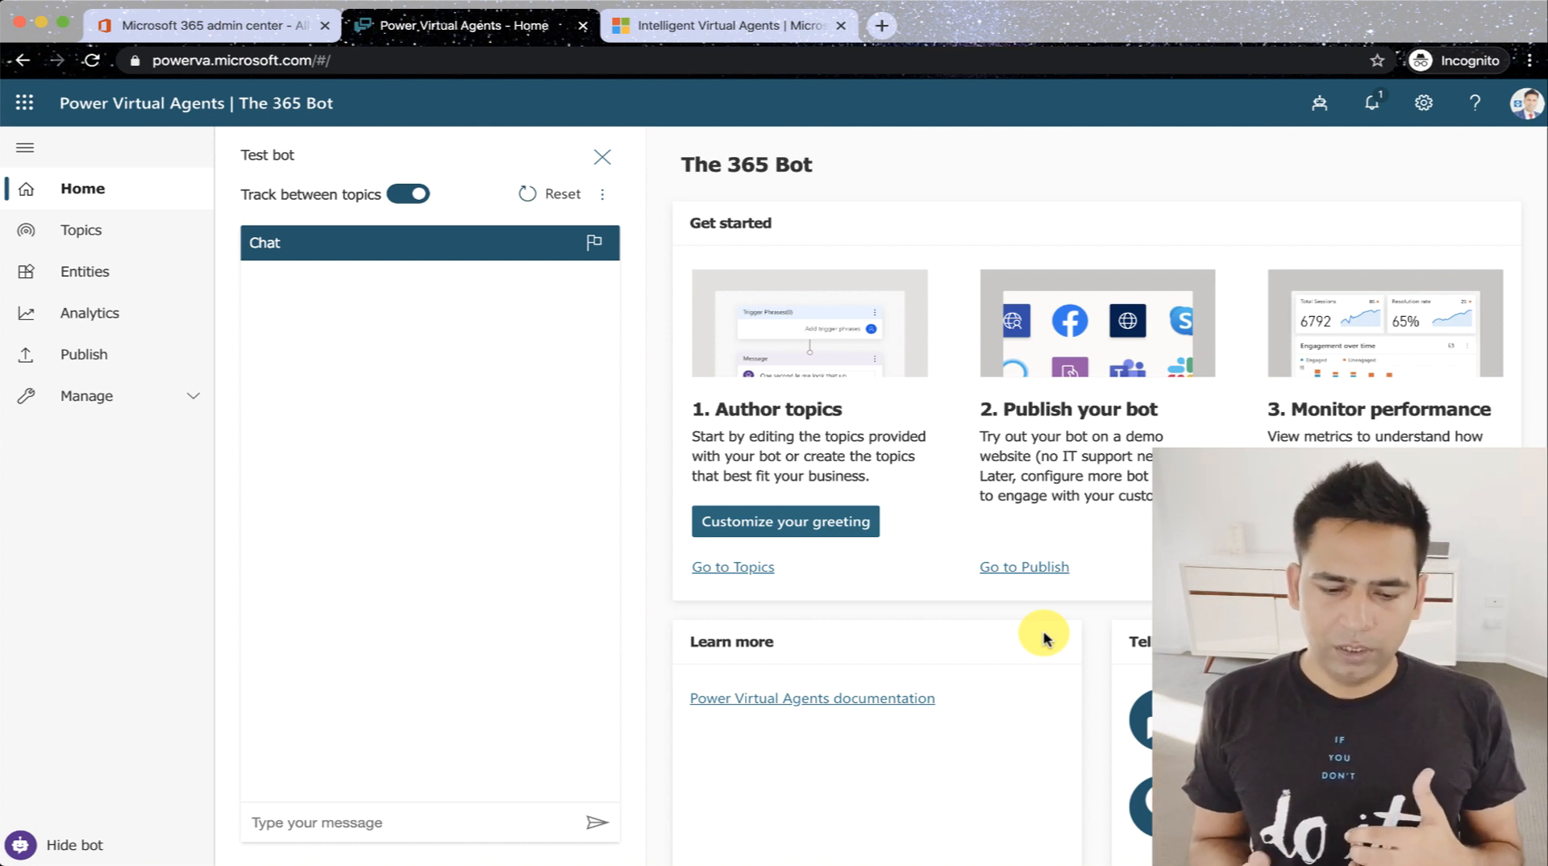
pyautogui.moveTo(408, 240)
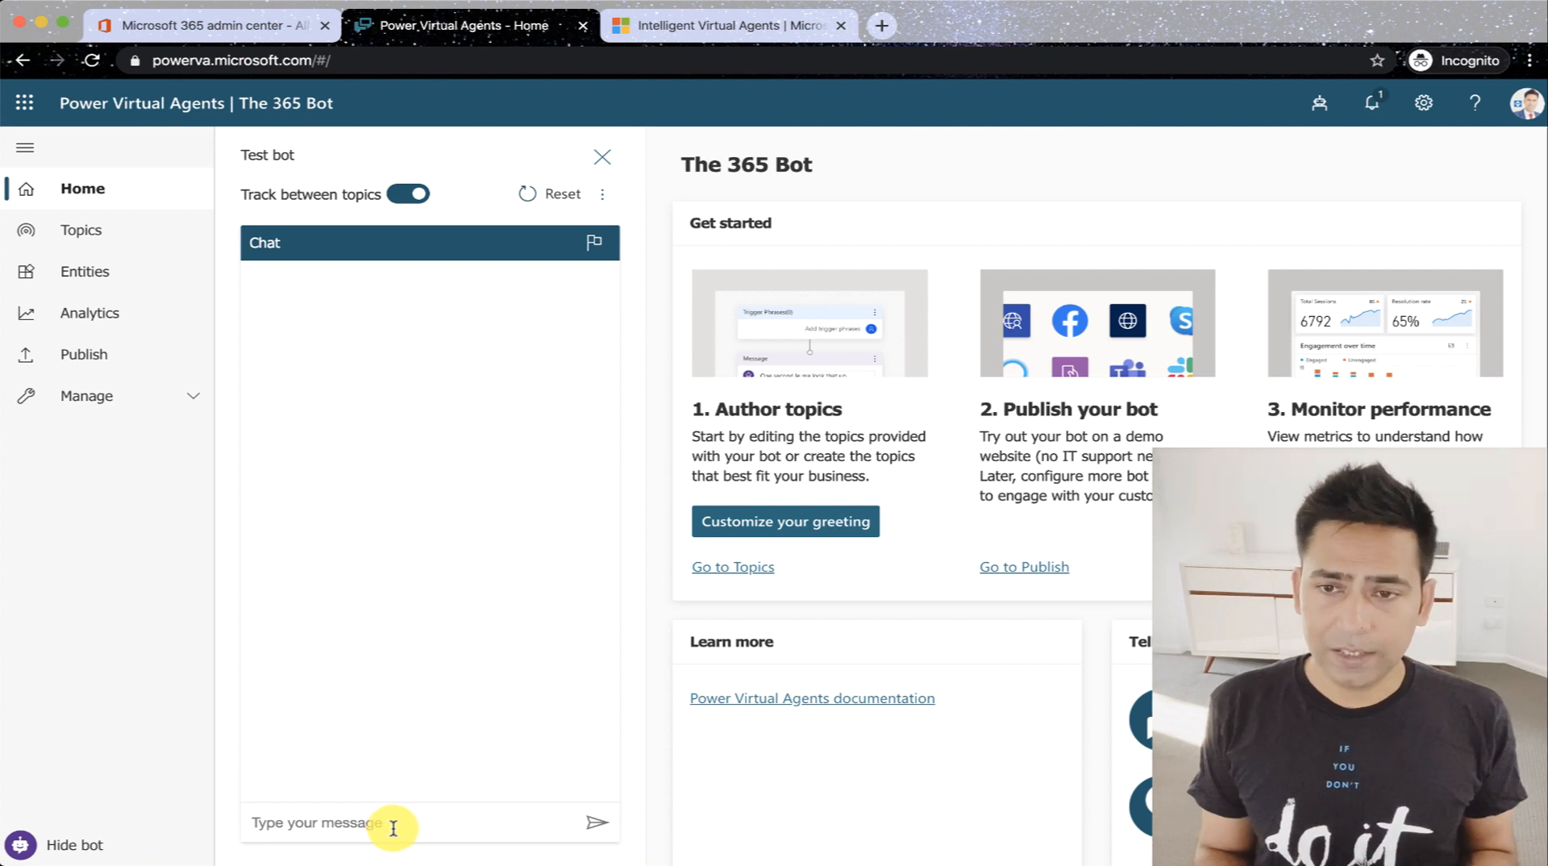
pyautogui.moveTo(972, 562)
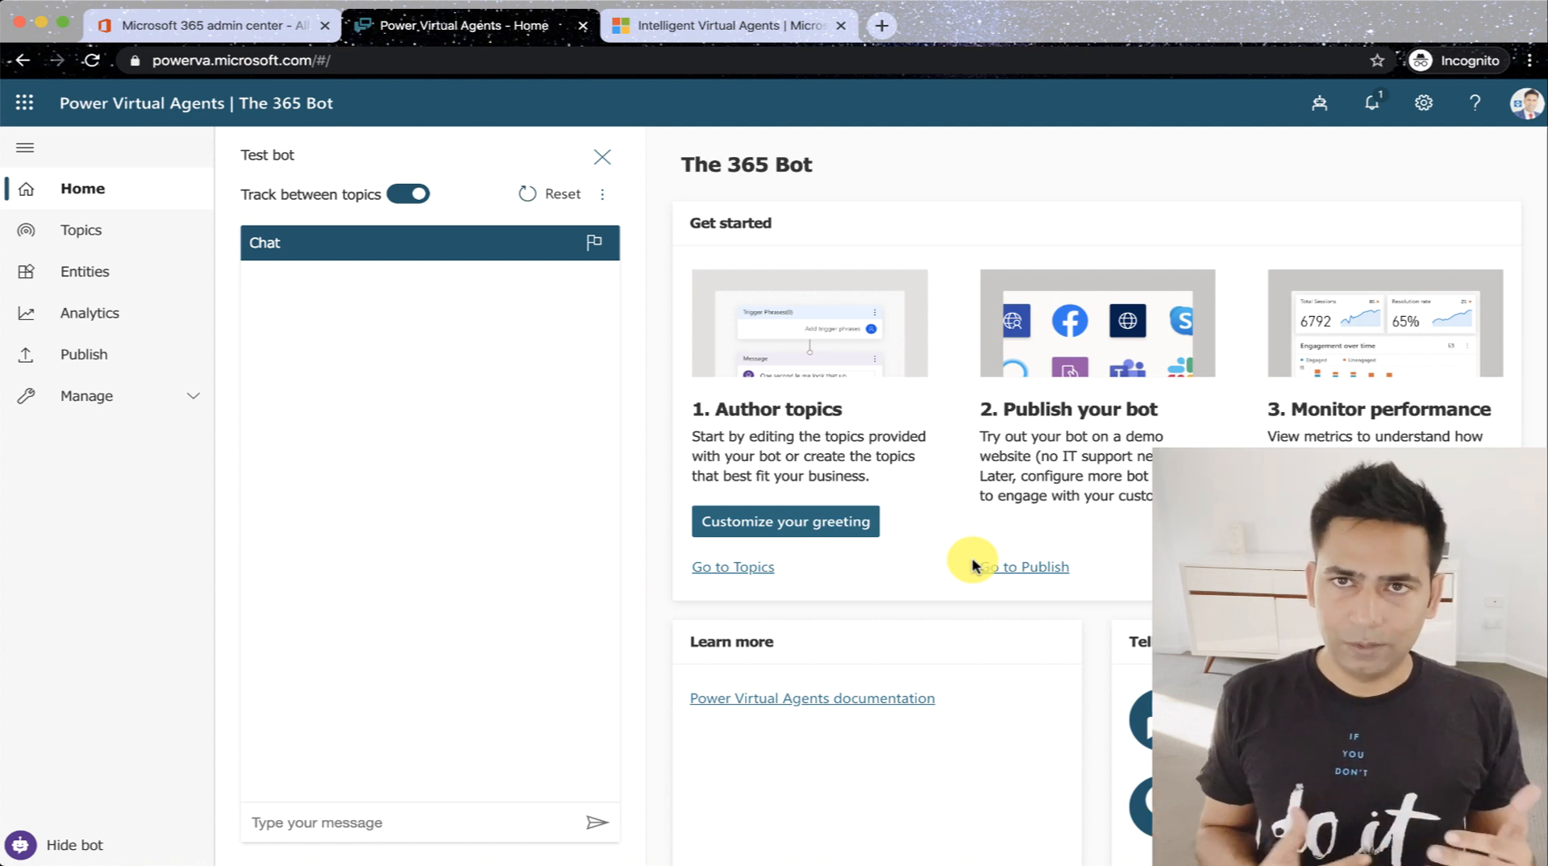
pyautogui.moveTo(828, 571)
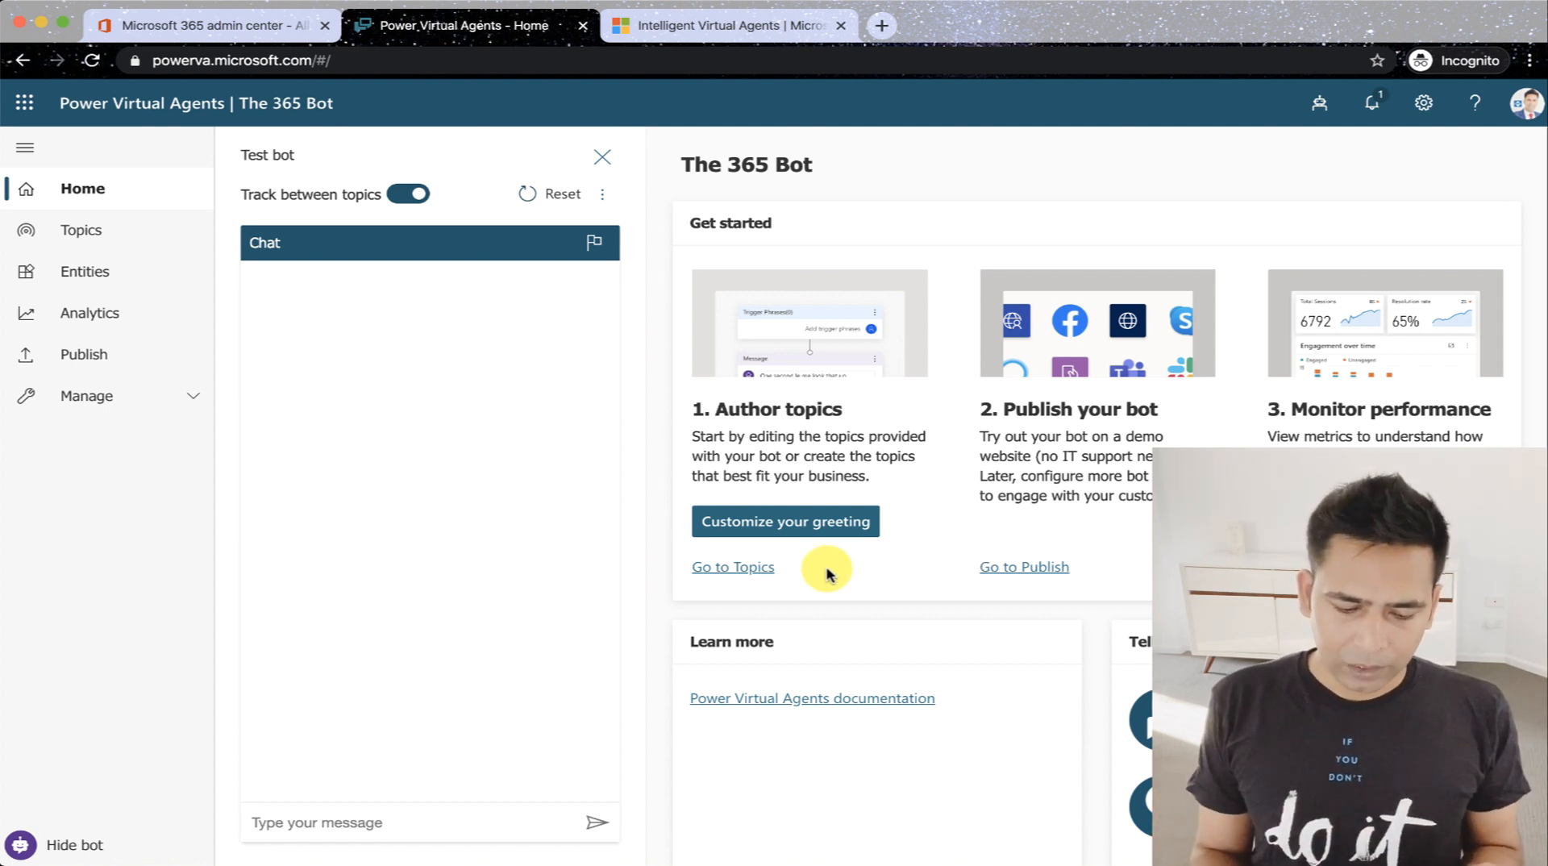
# Send 'hi' to the test bot so the Greeting topic canvas shows its triggered message nodes.
pyautogui.write('h')
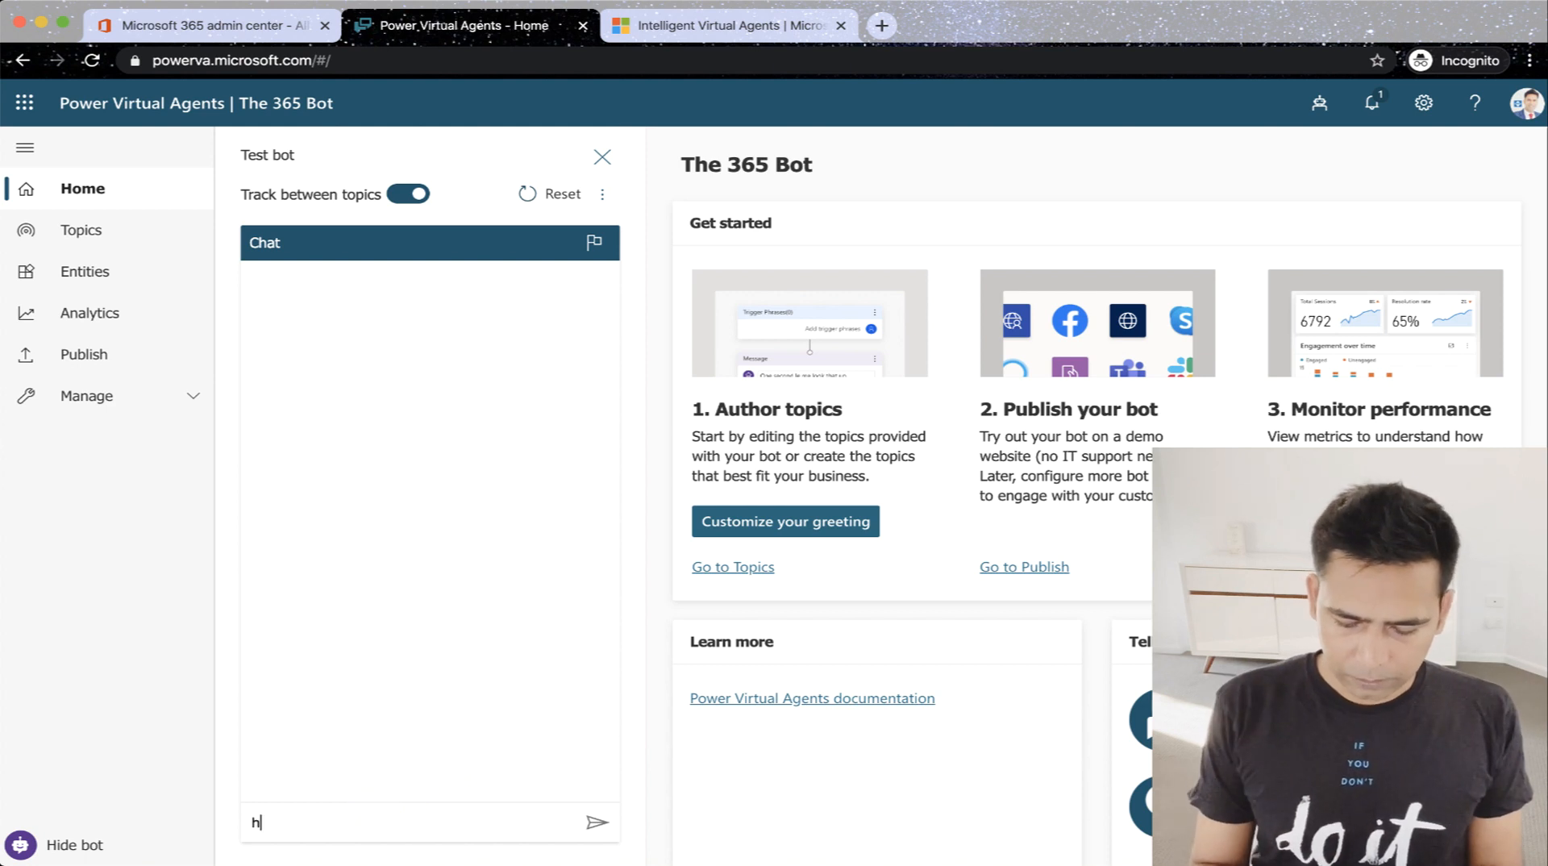
pyautogui.click(597, 823)
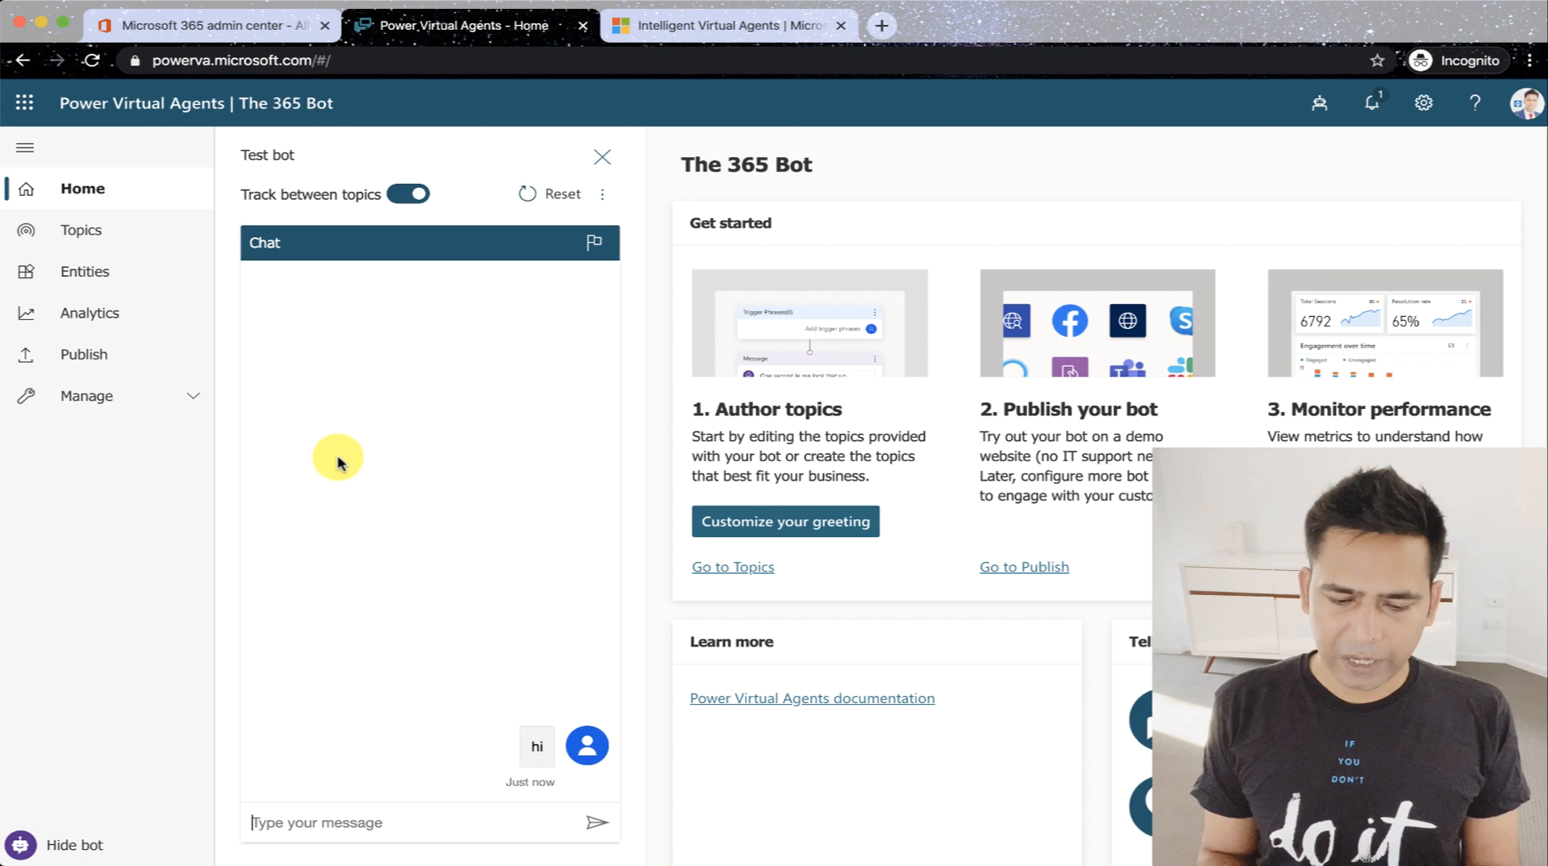
pyautogui.moveTo(1133, 445)
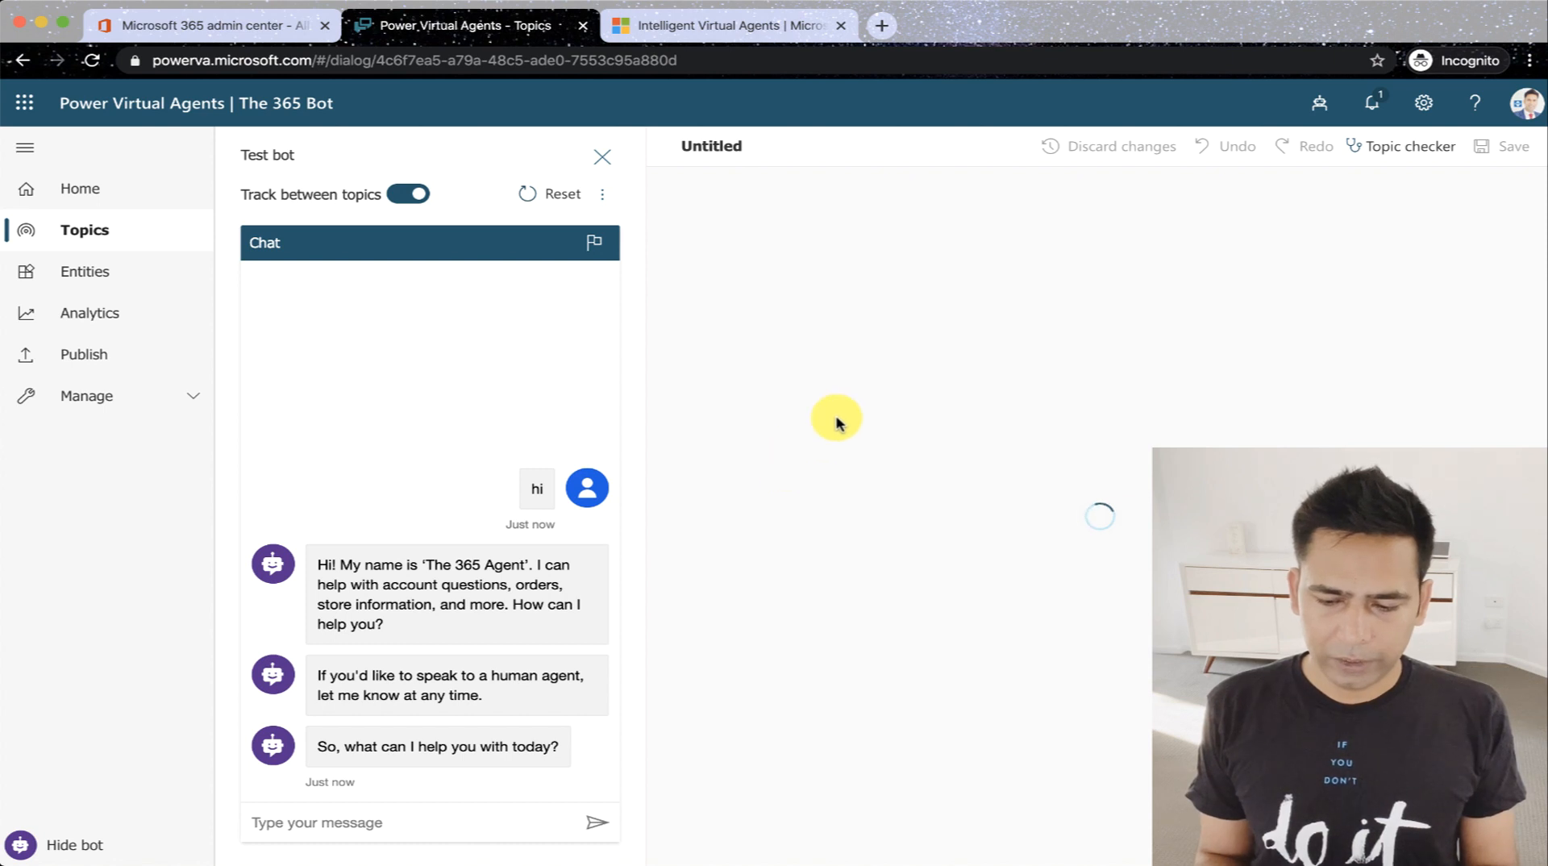
pyautogui.moveTo(415, 234)
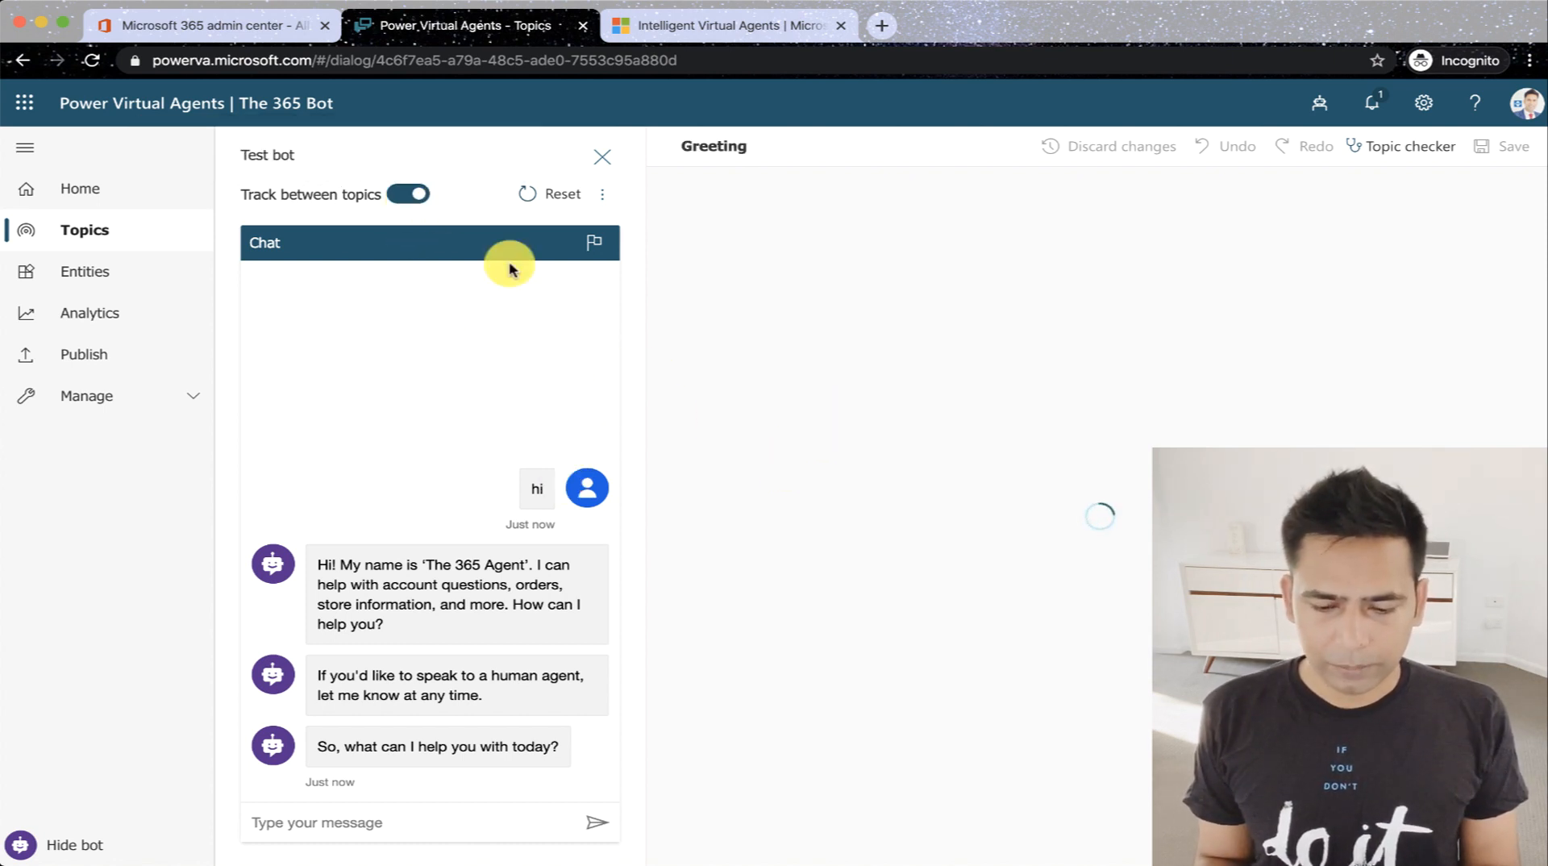
pyautogui.moveTo(903, 410)
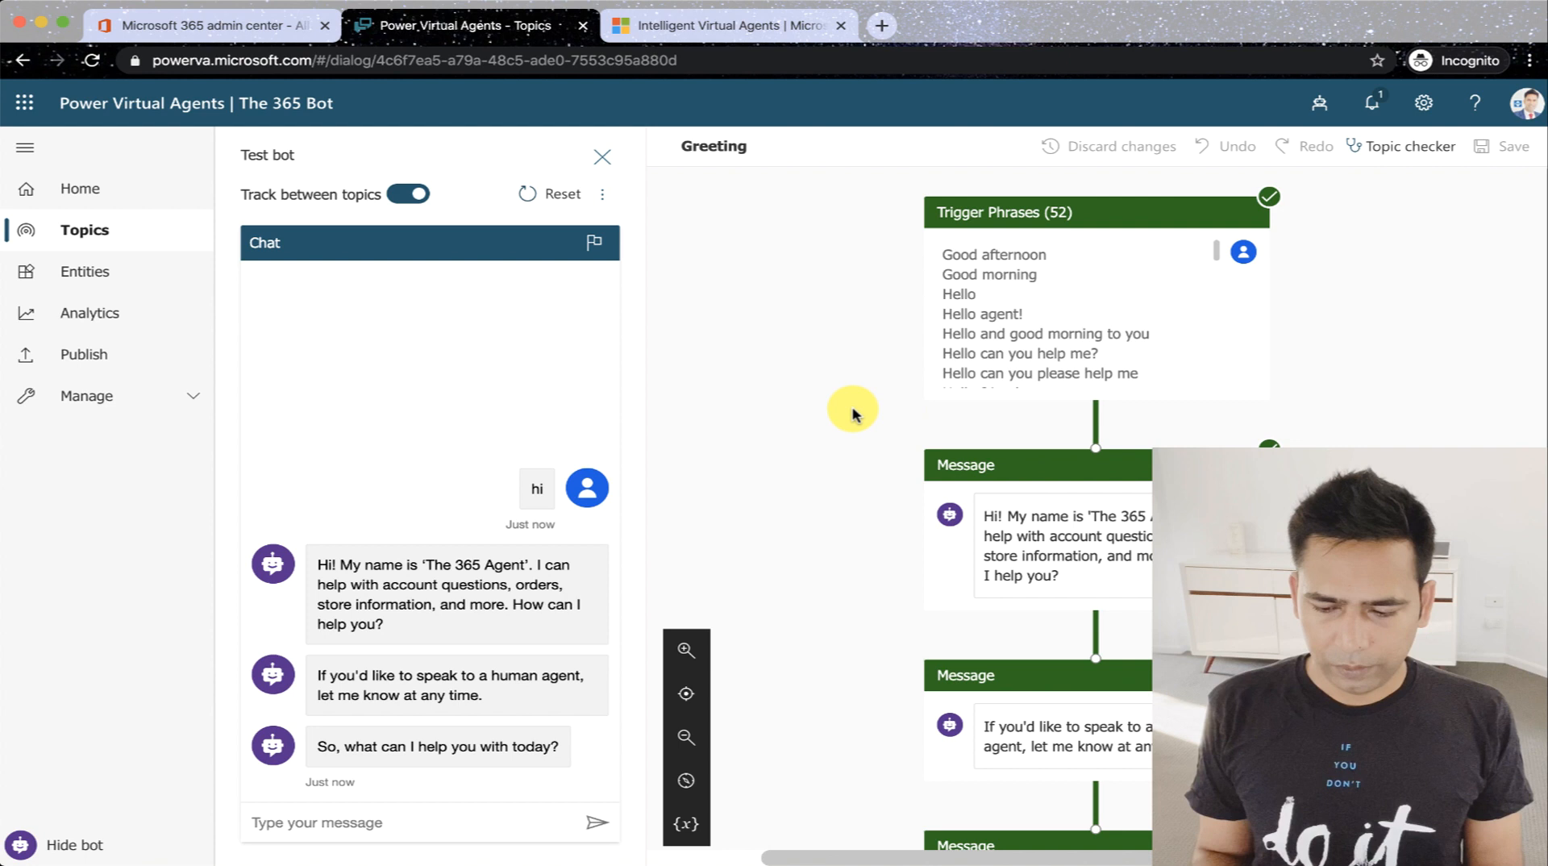
pyautogui.moveTo(697, 405)
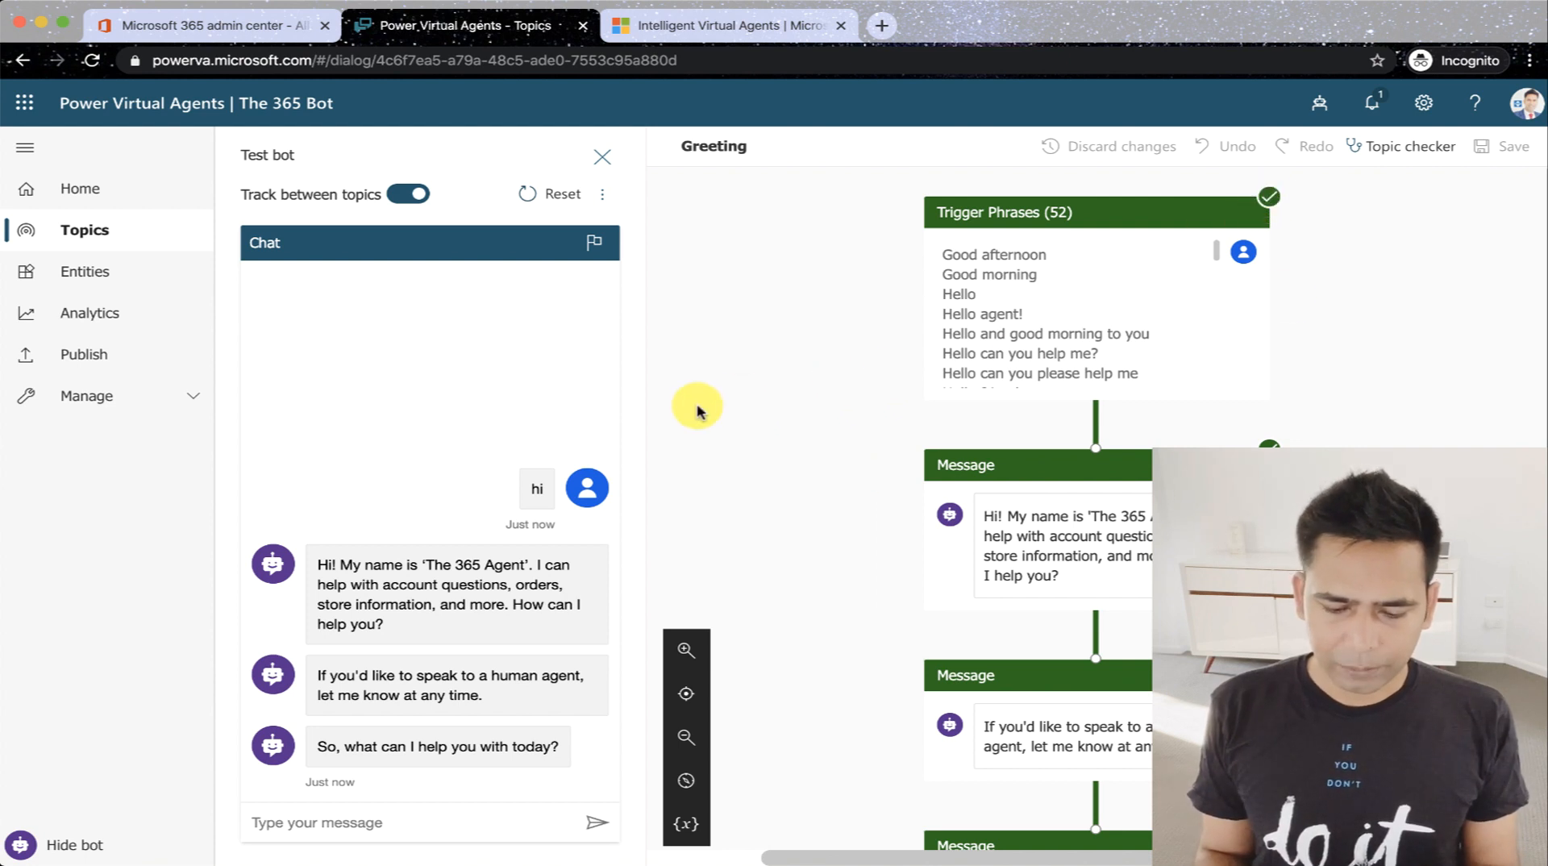
pyautogui.moveTo(1071, 606)
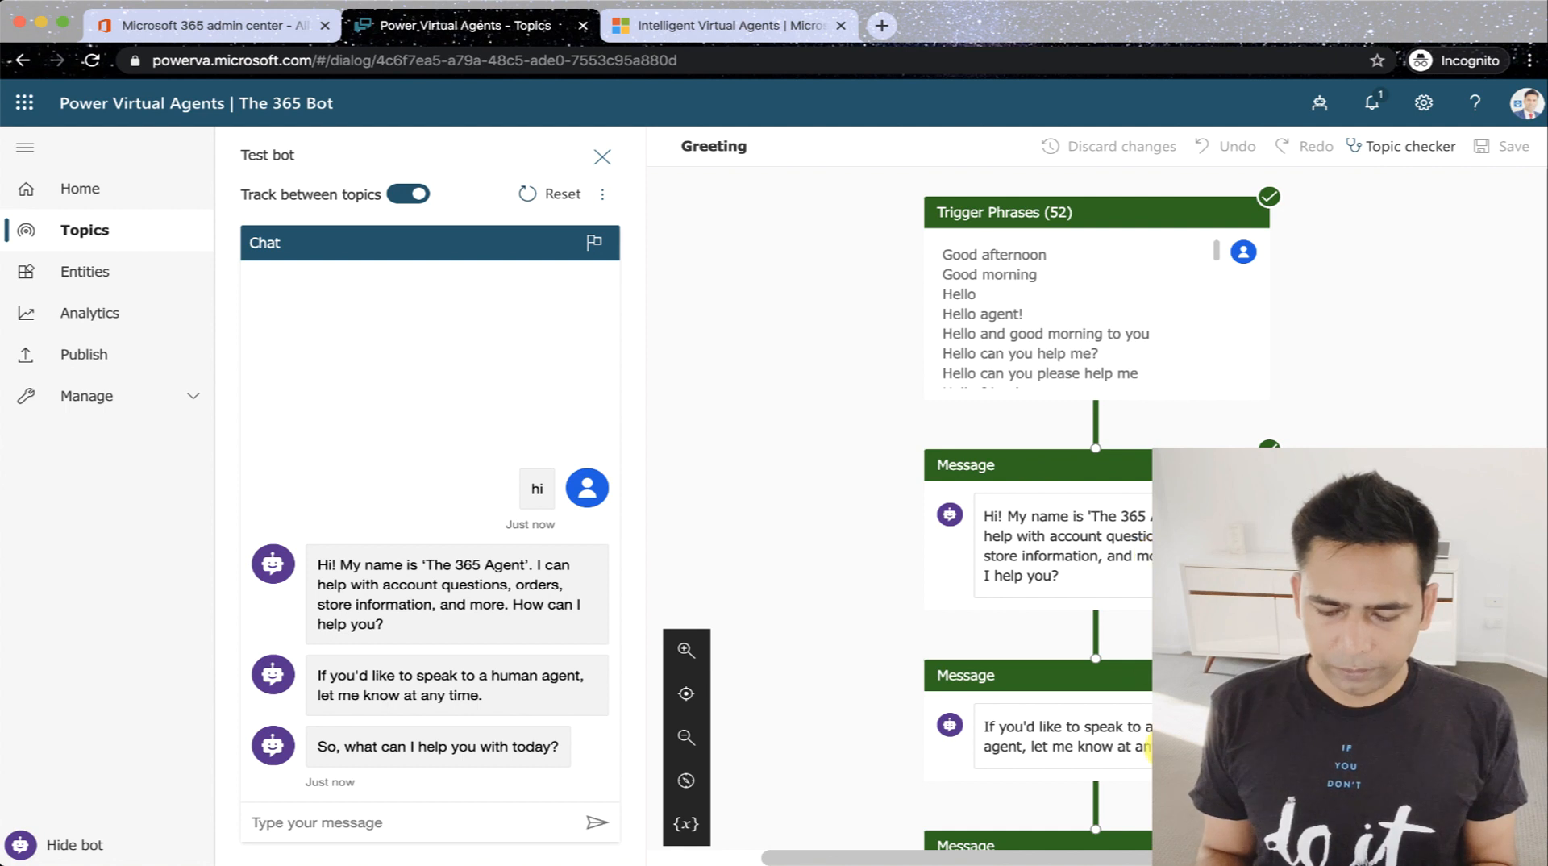
pyautogui.scroll(-3)
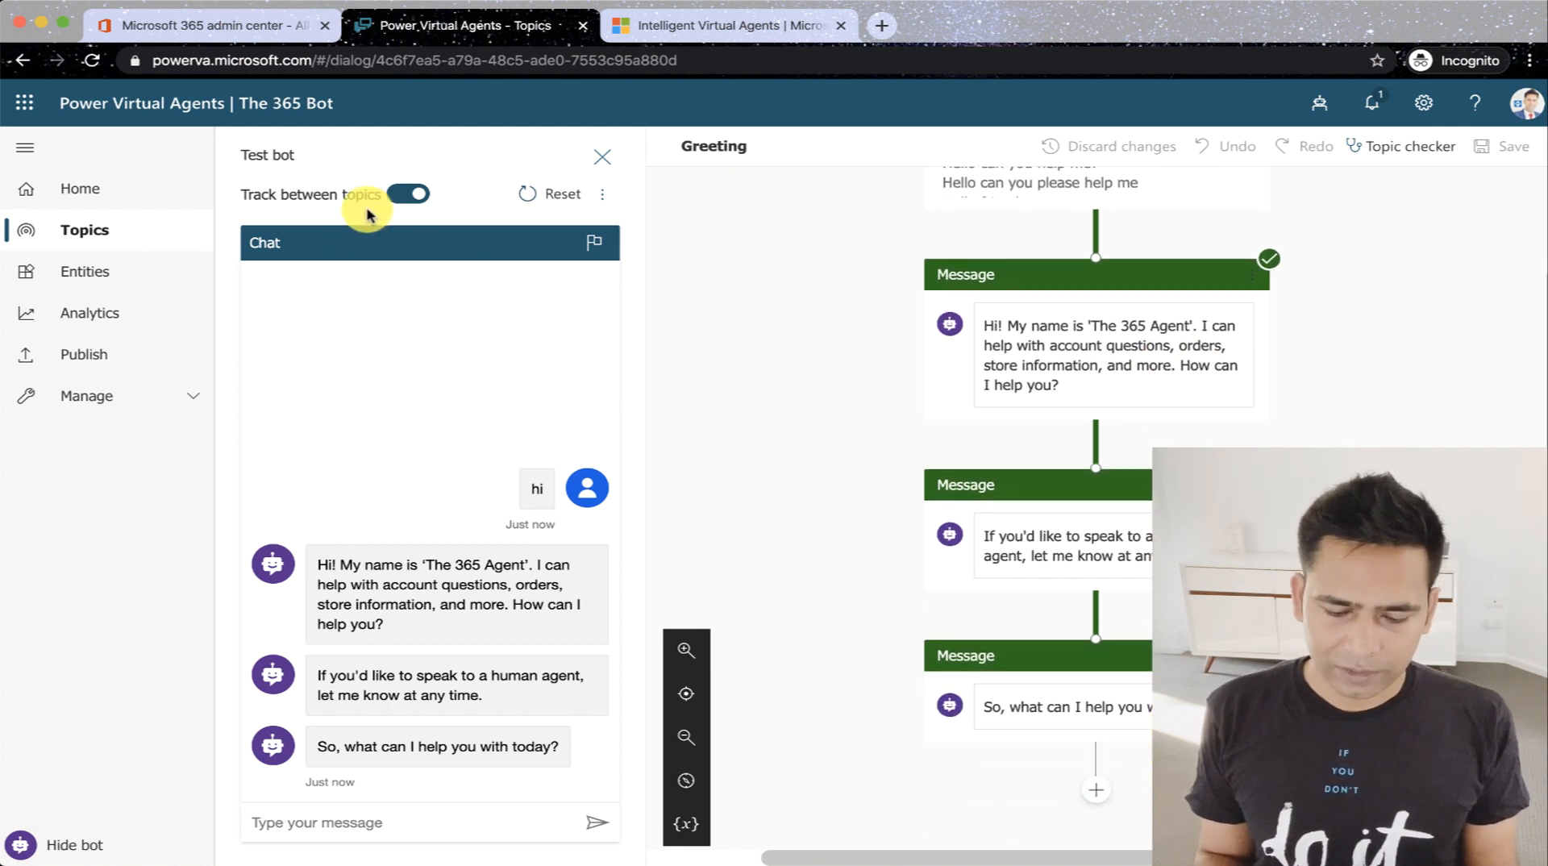
pyautogui.moveTo(771, 512)
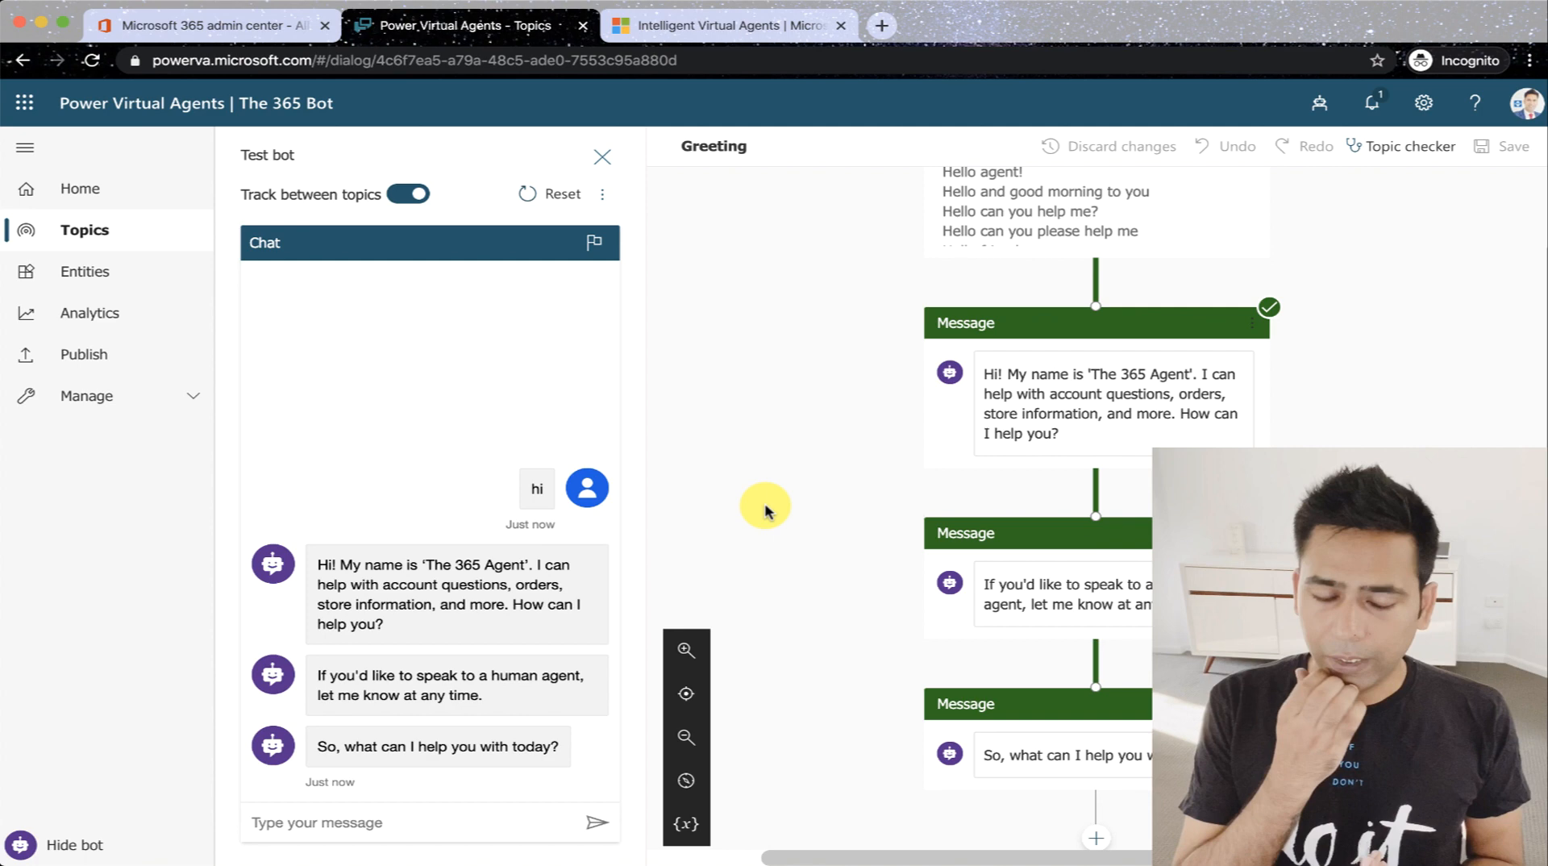
pyautogui.moveTo(19, 232)
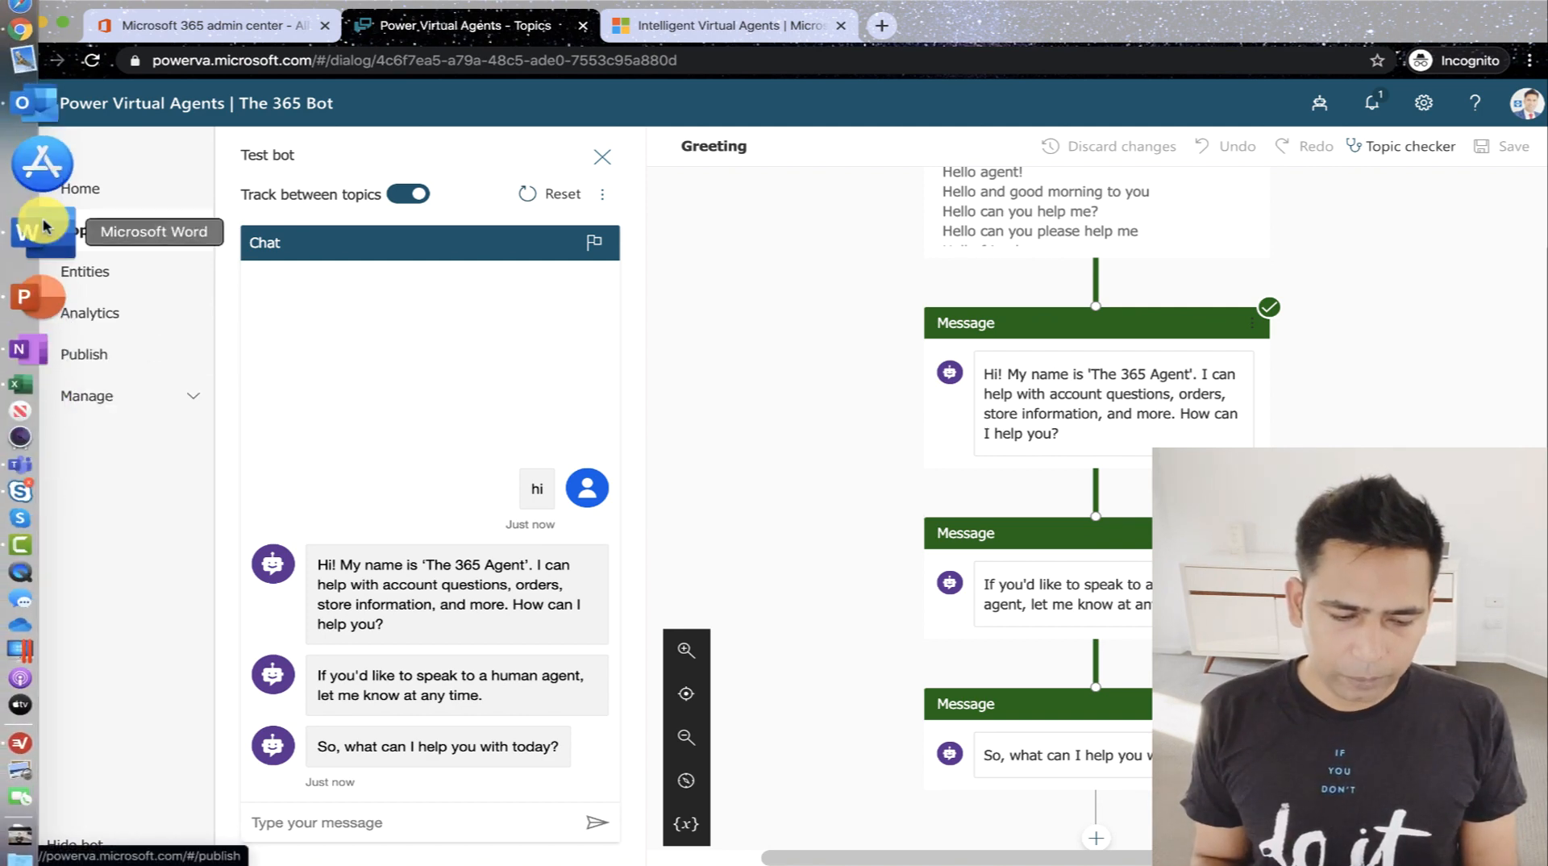